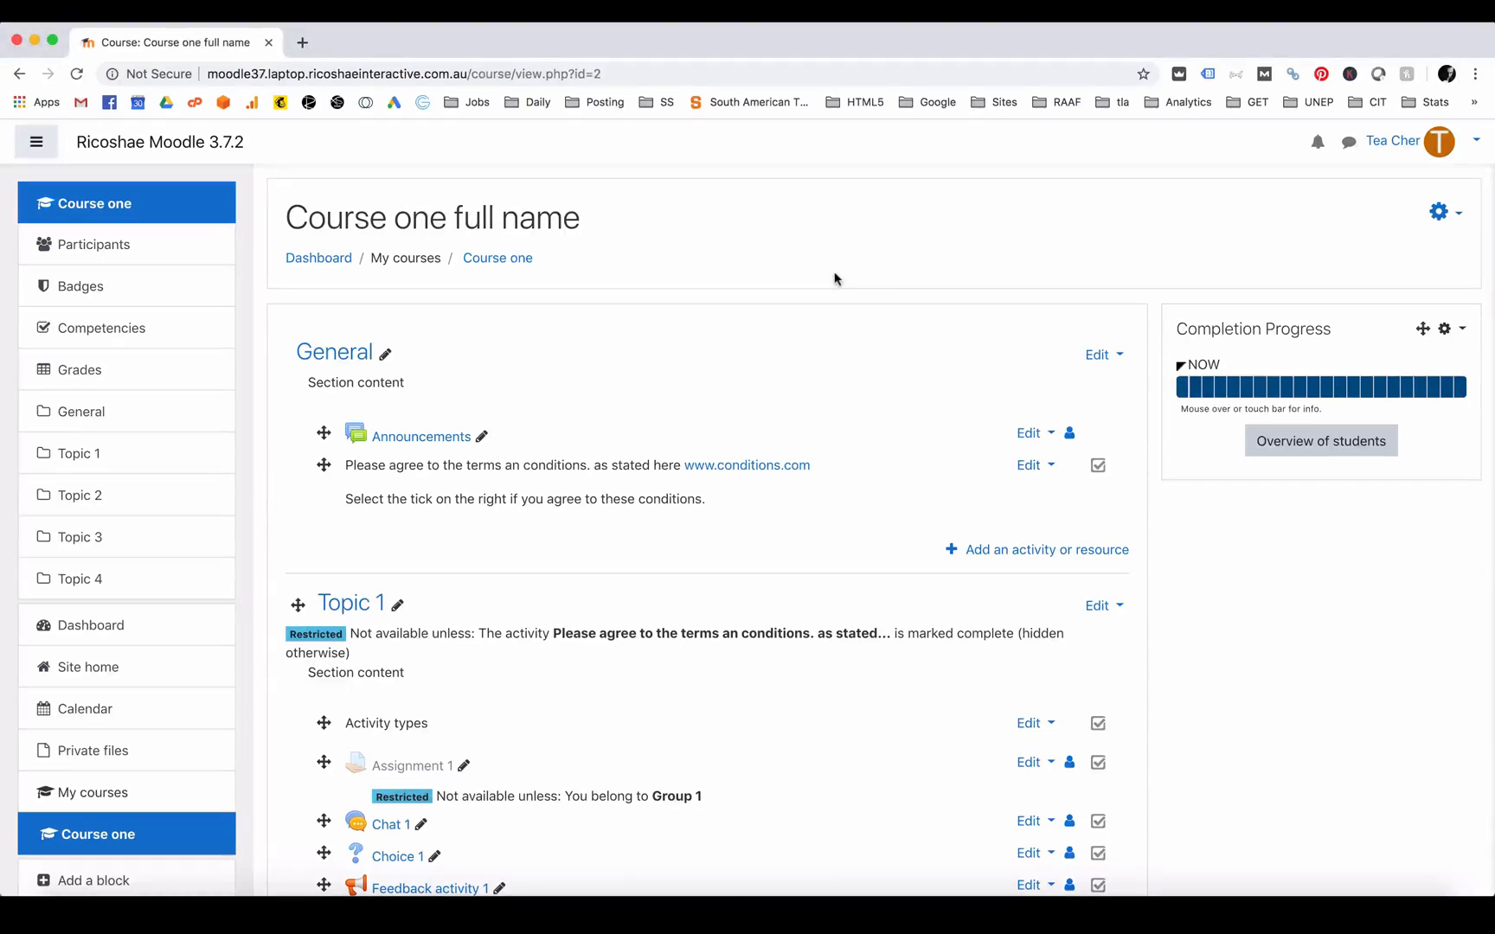
mouse_move(91, 383)
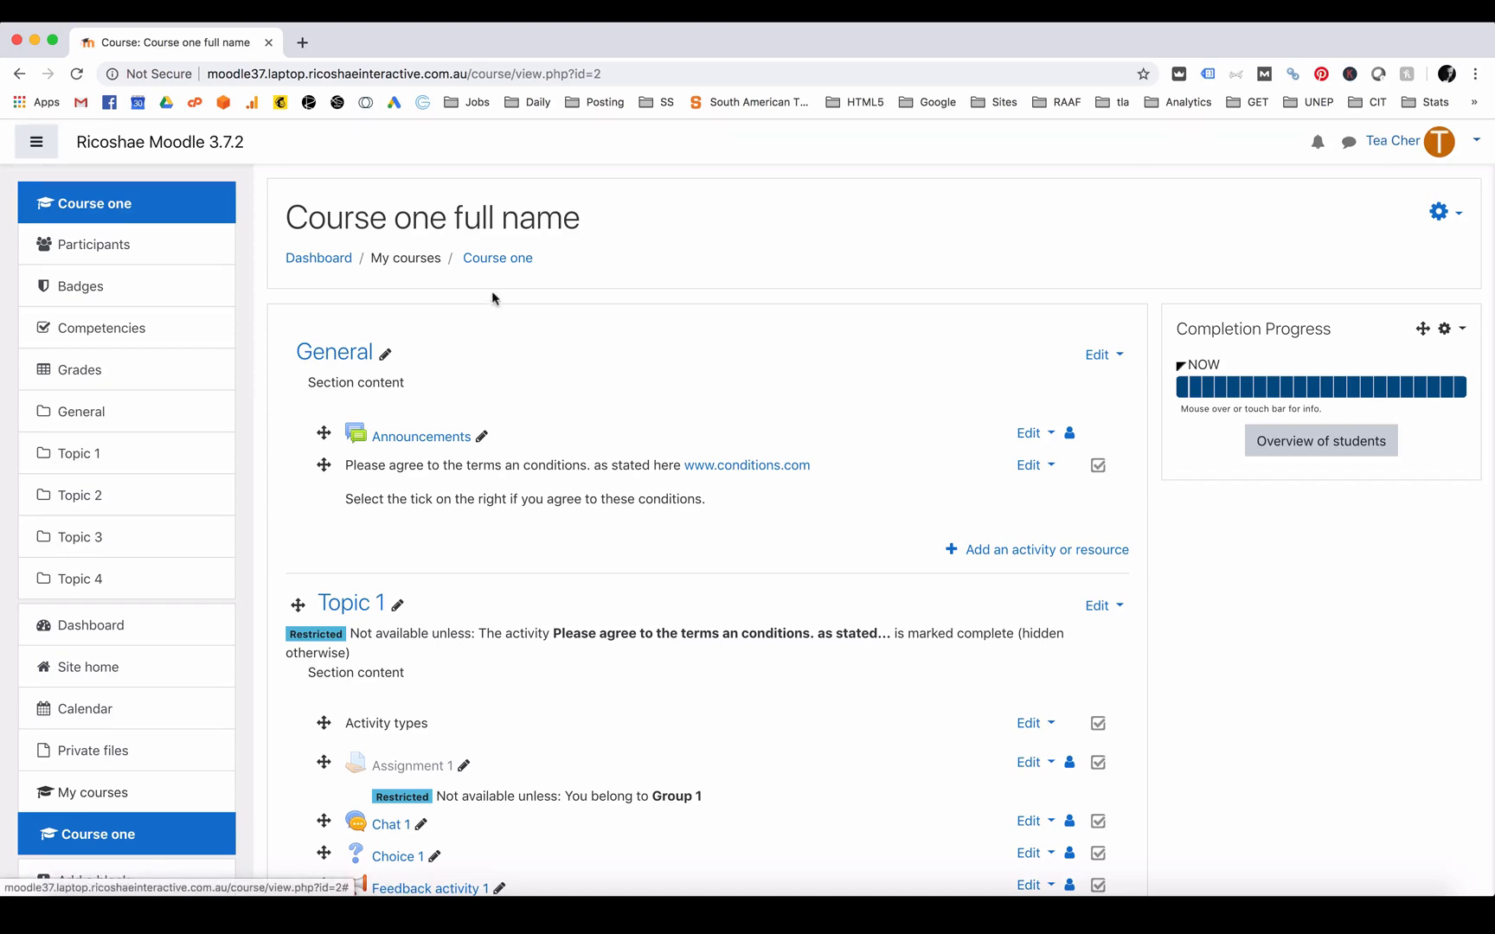
- Open the Grades page for Course one to show the grader report
left_click(80, 370)
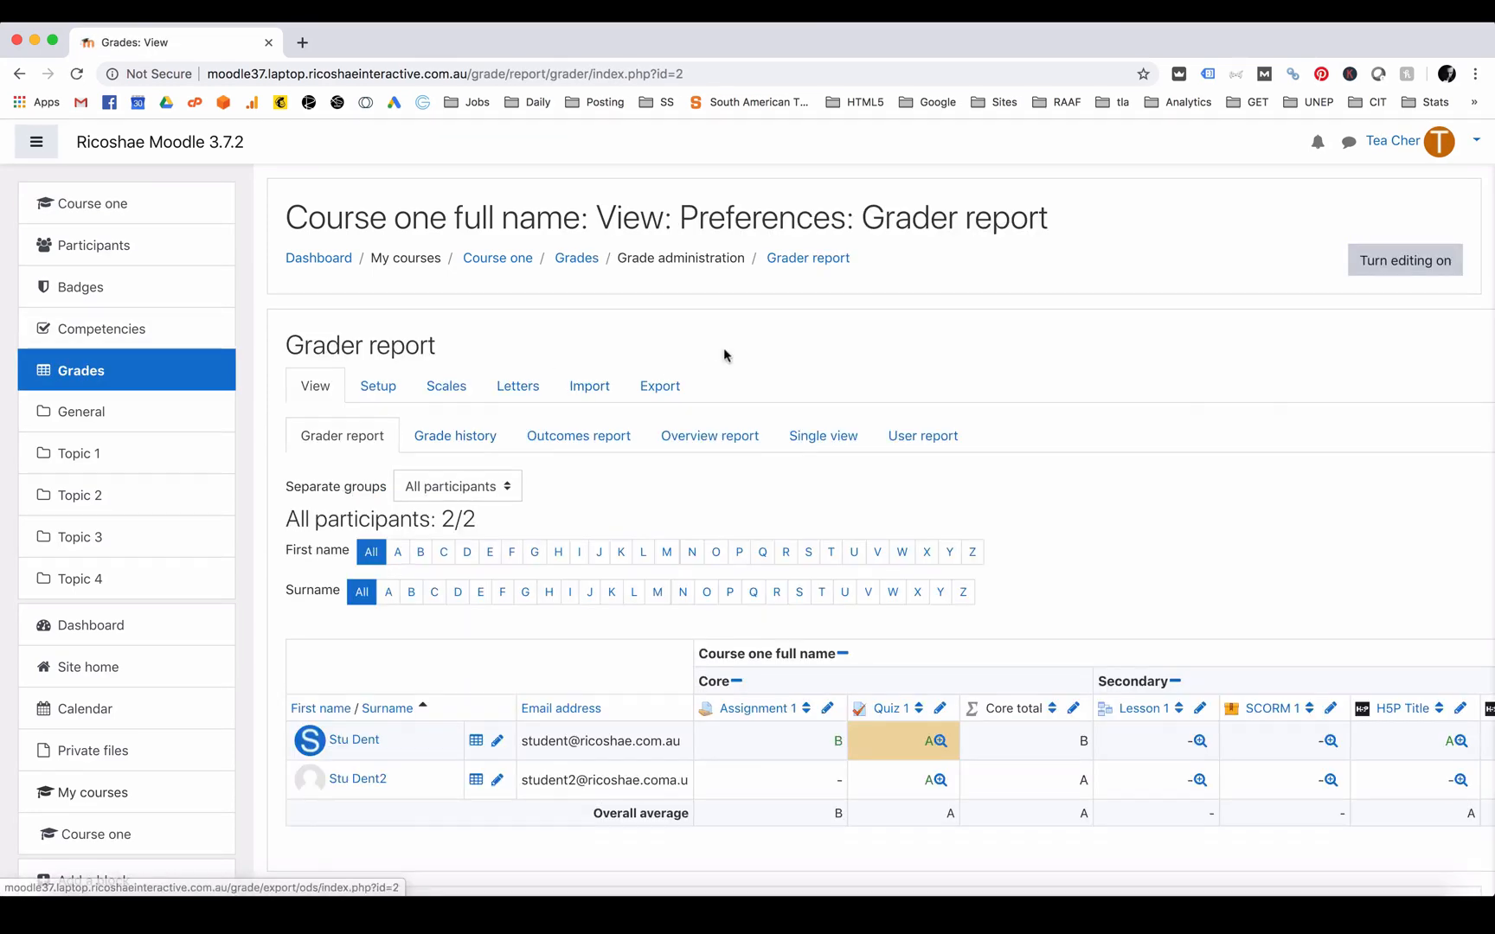
scroll("down", 3)
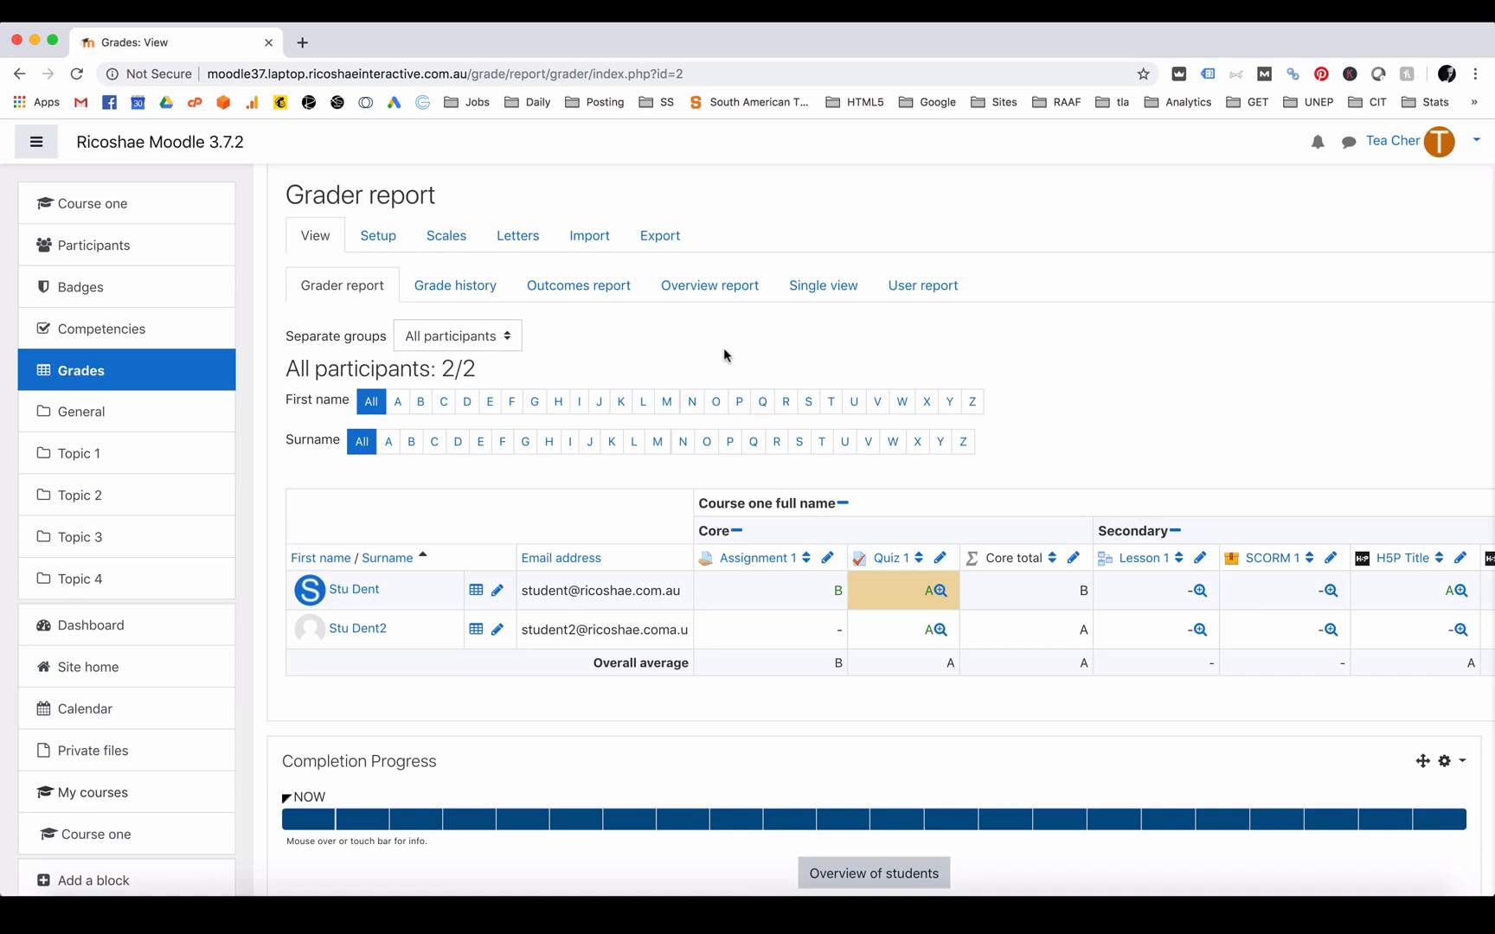
left_click(34, 142)
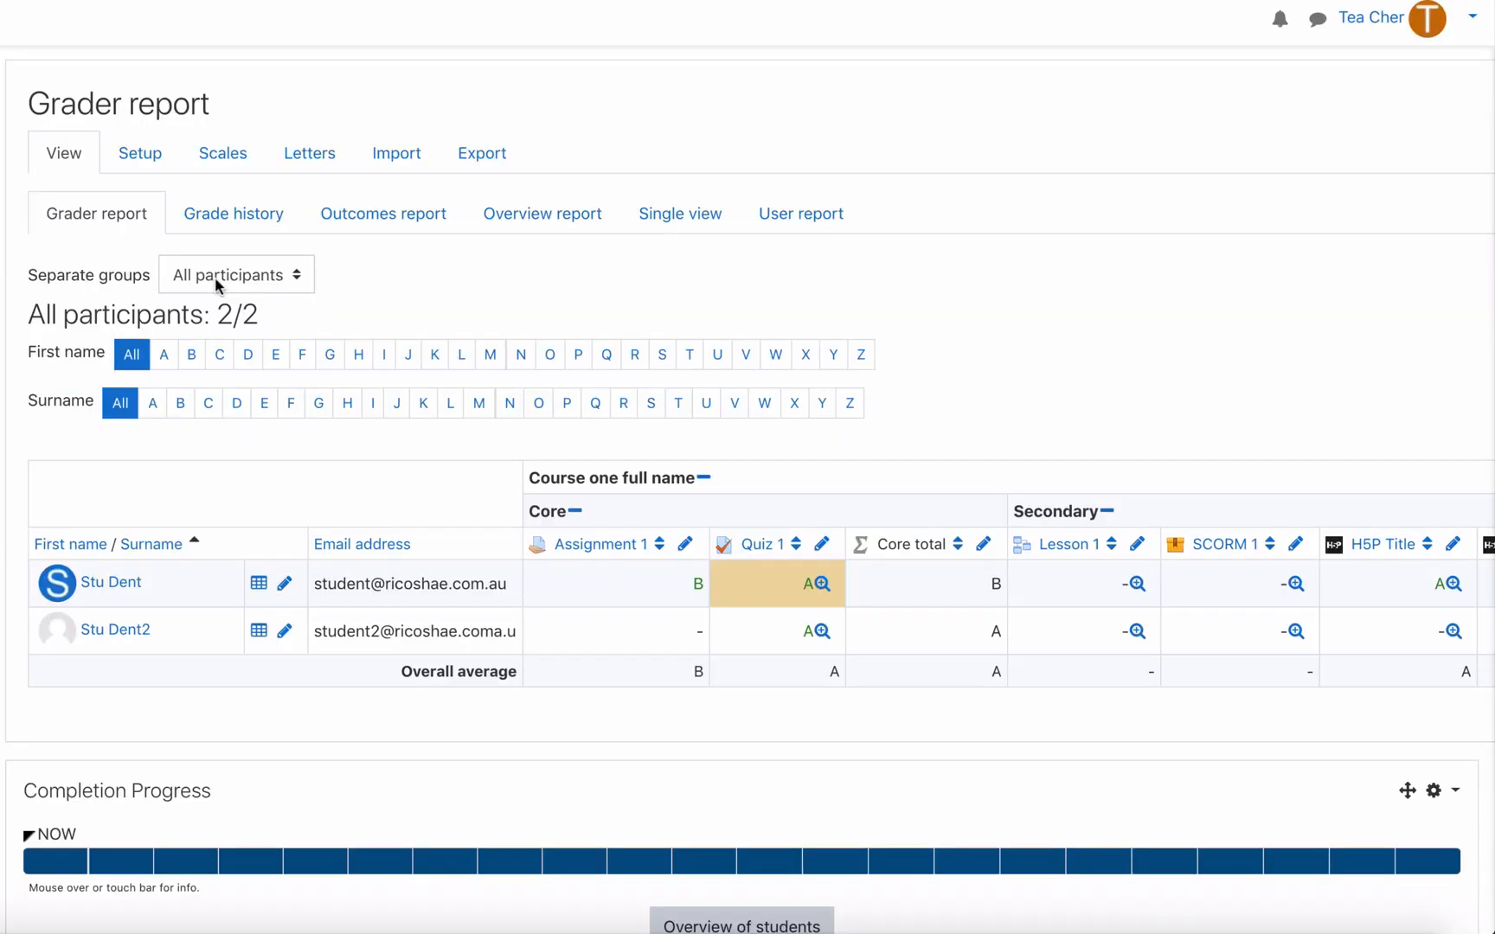
mouse_move(241, 283)
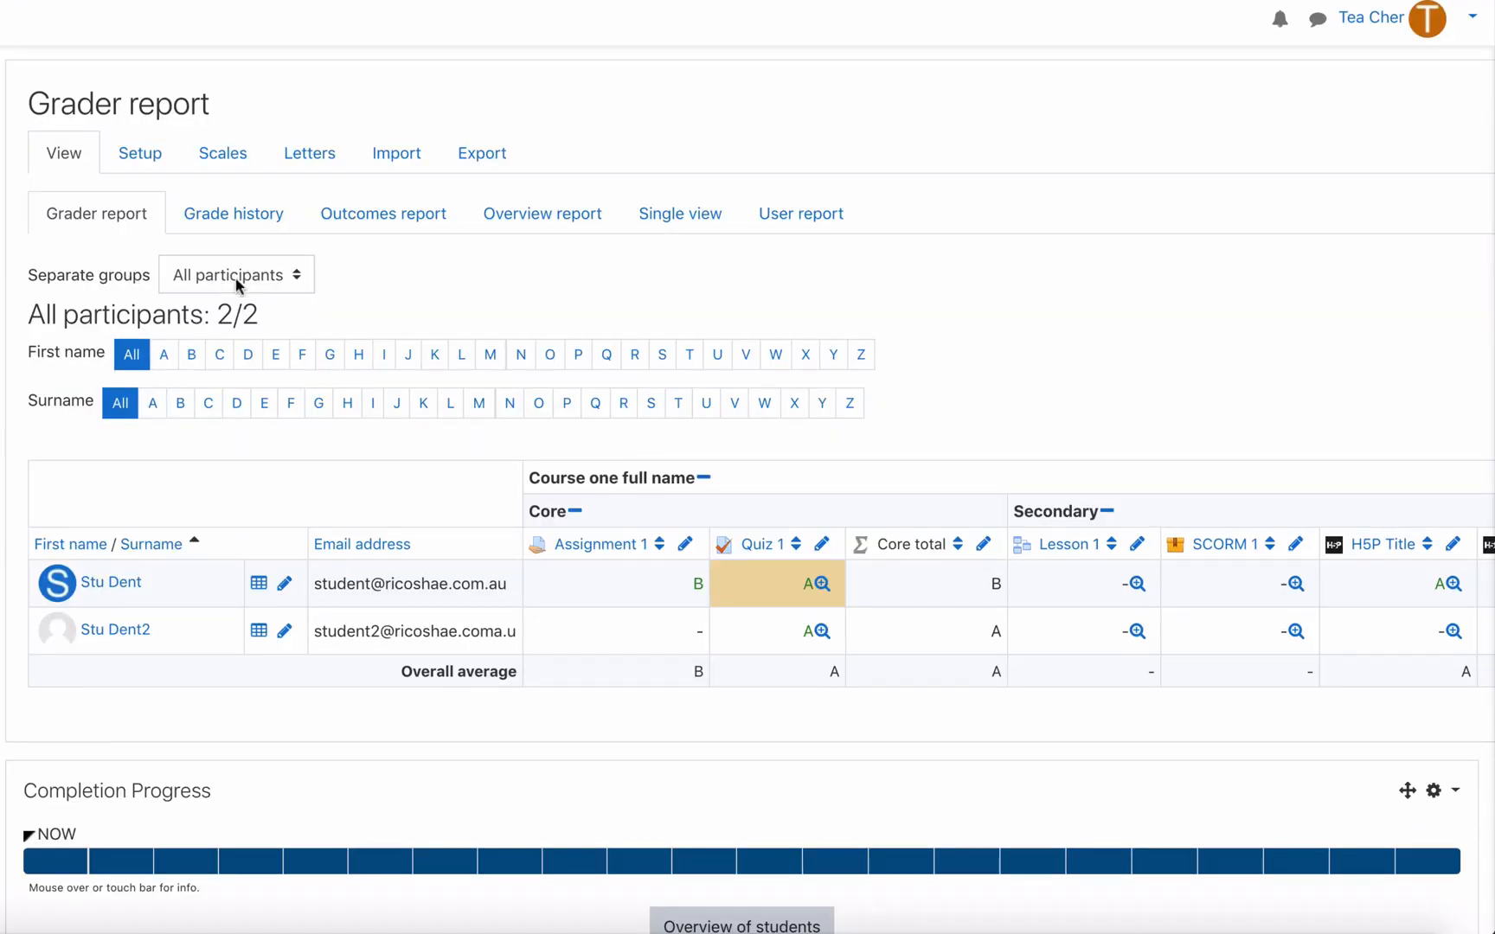
left_click(235, 274)
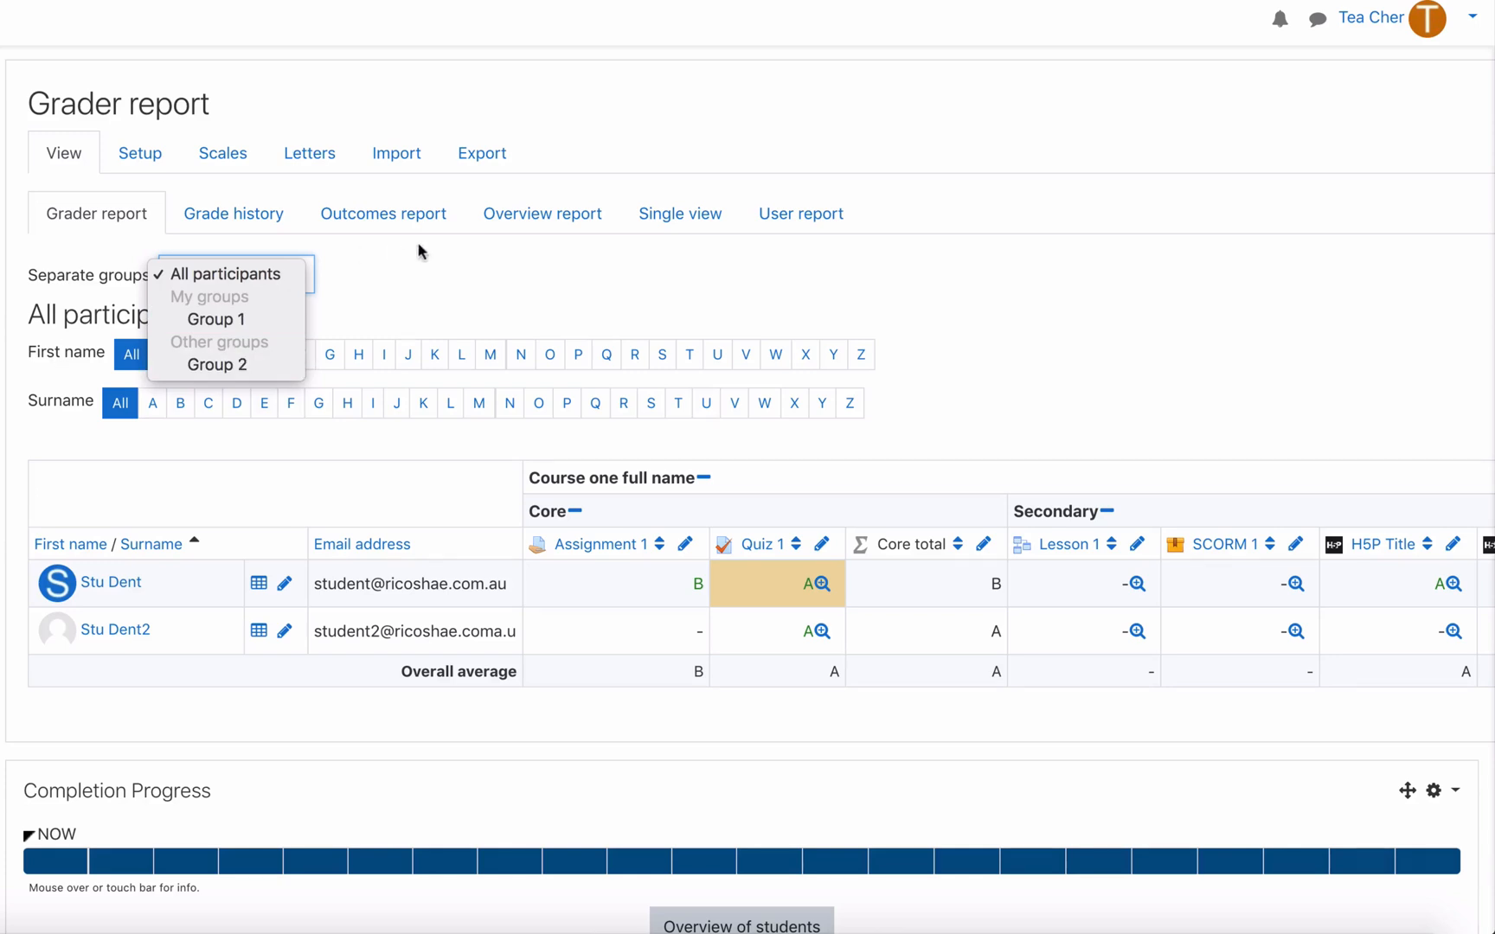
left_click(228, 273)
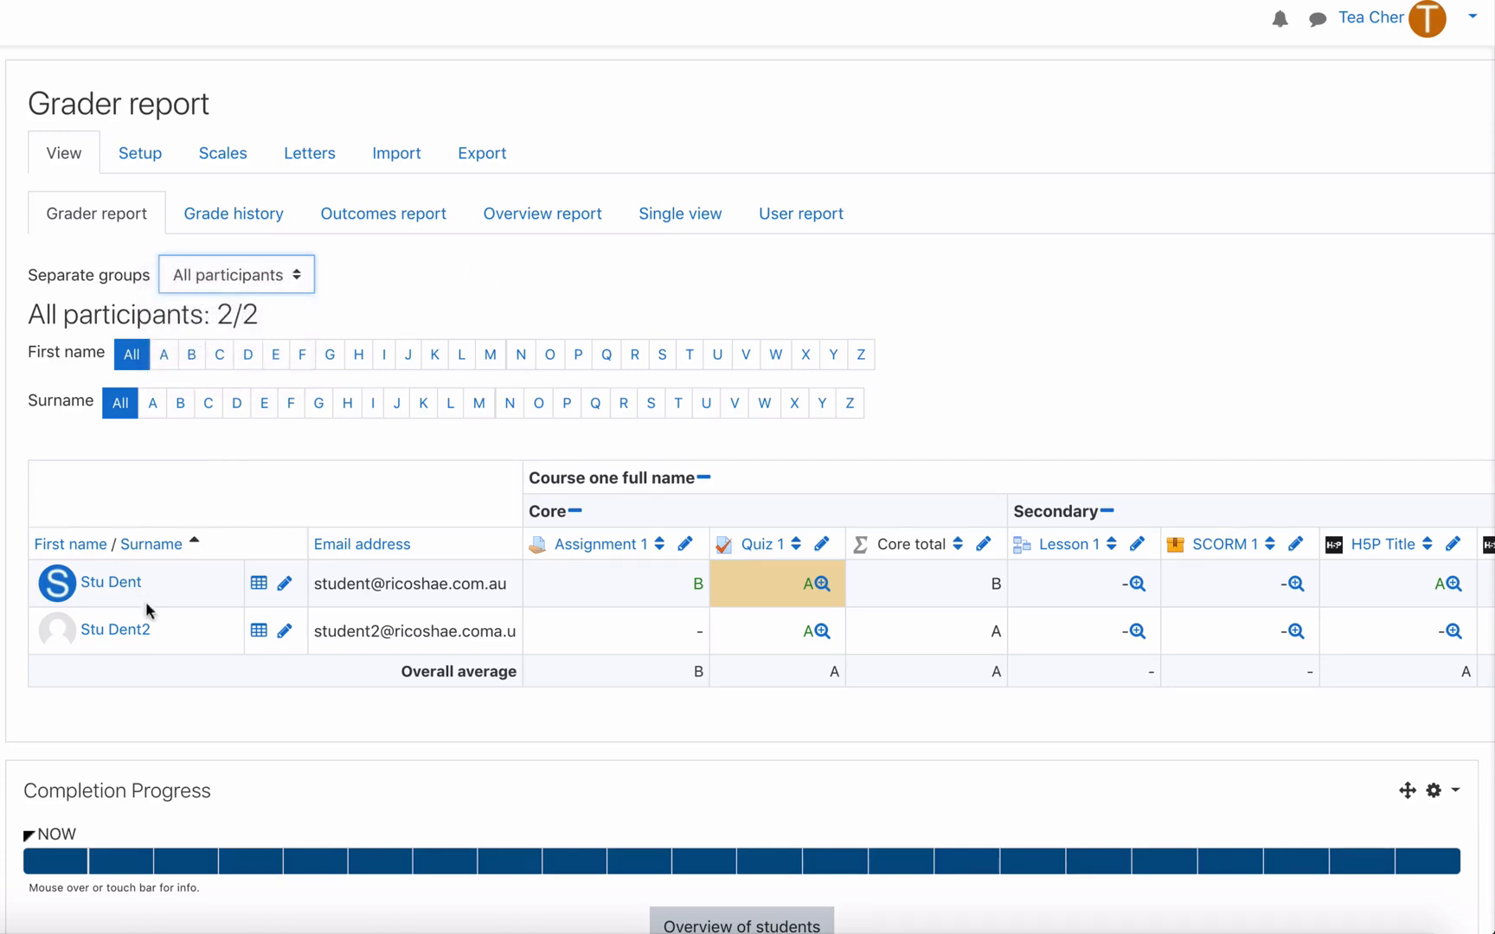
mouse_move(921, 585)
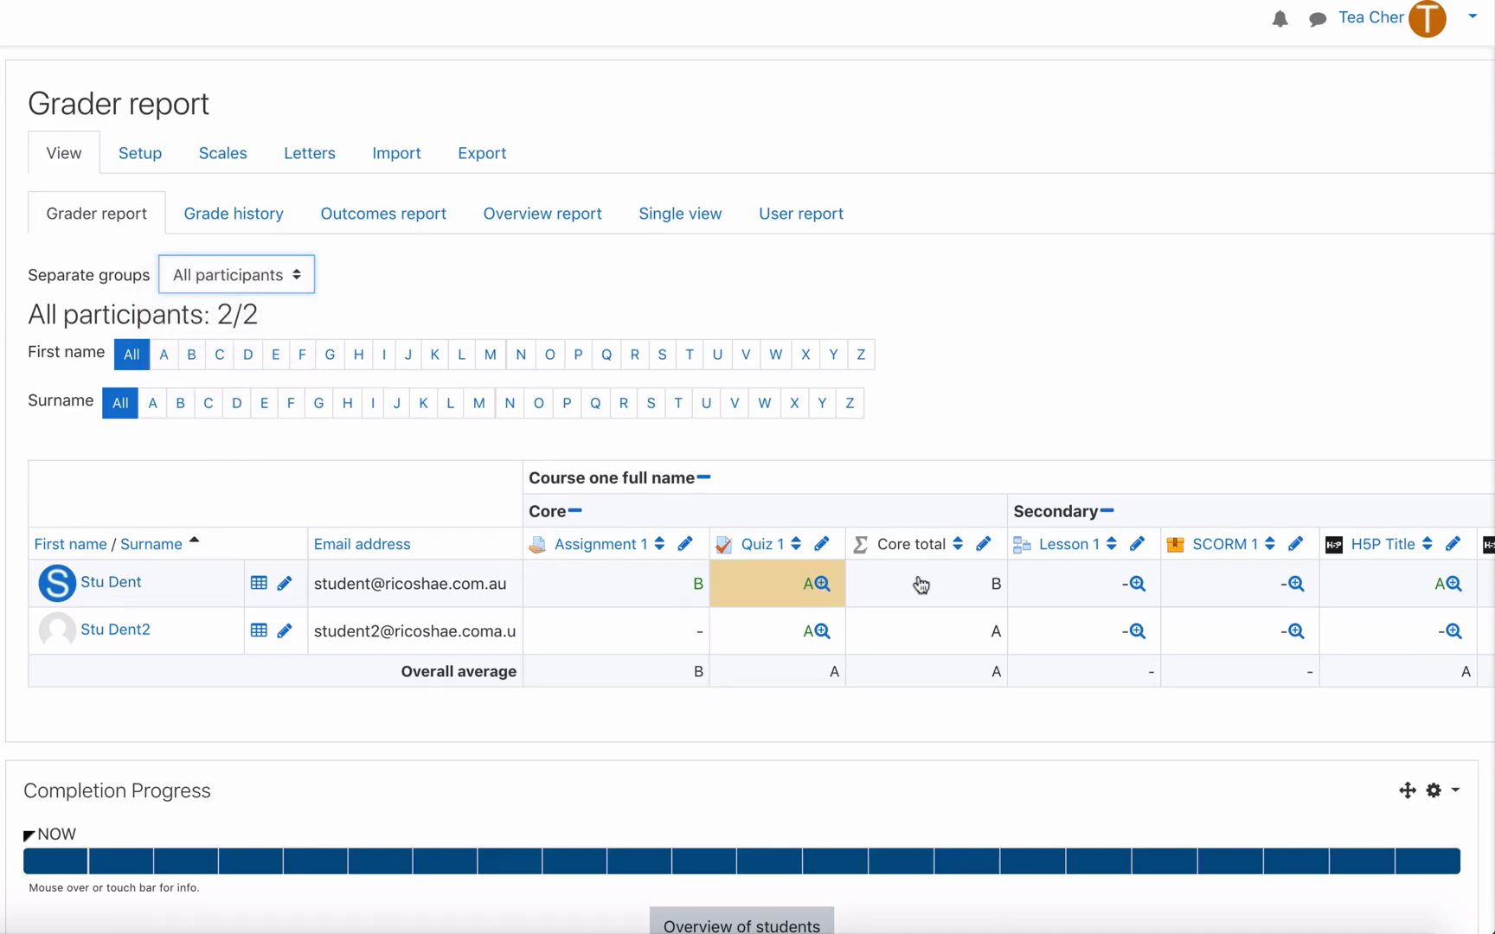
- View the Grade history report filters, then switch to the Outcomes report
left_click(234, 214)
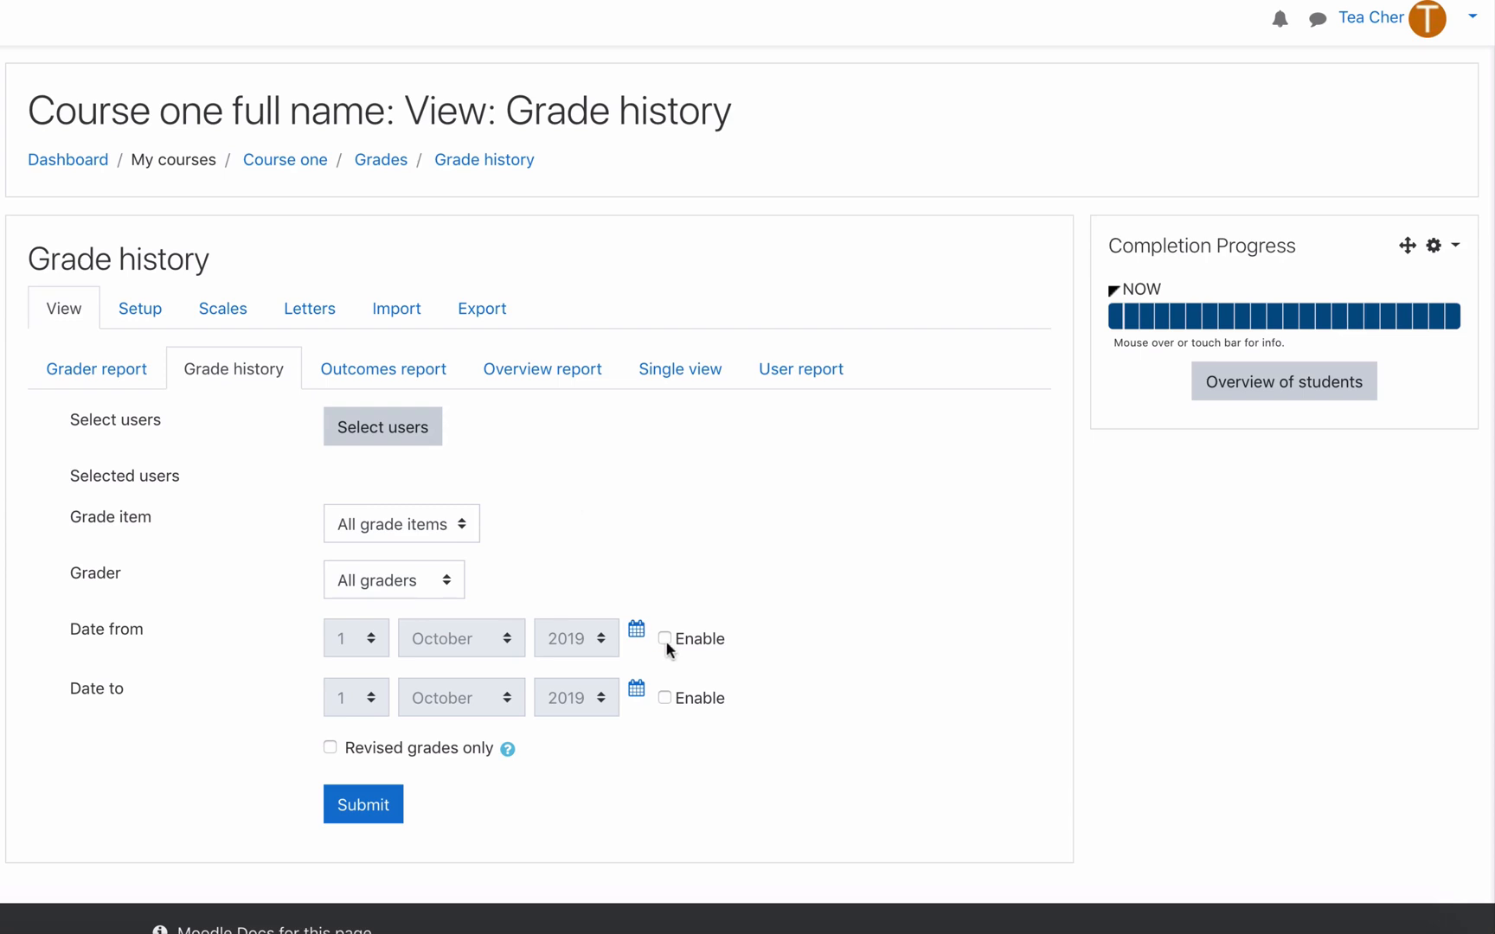
mouse_move(633, 592)
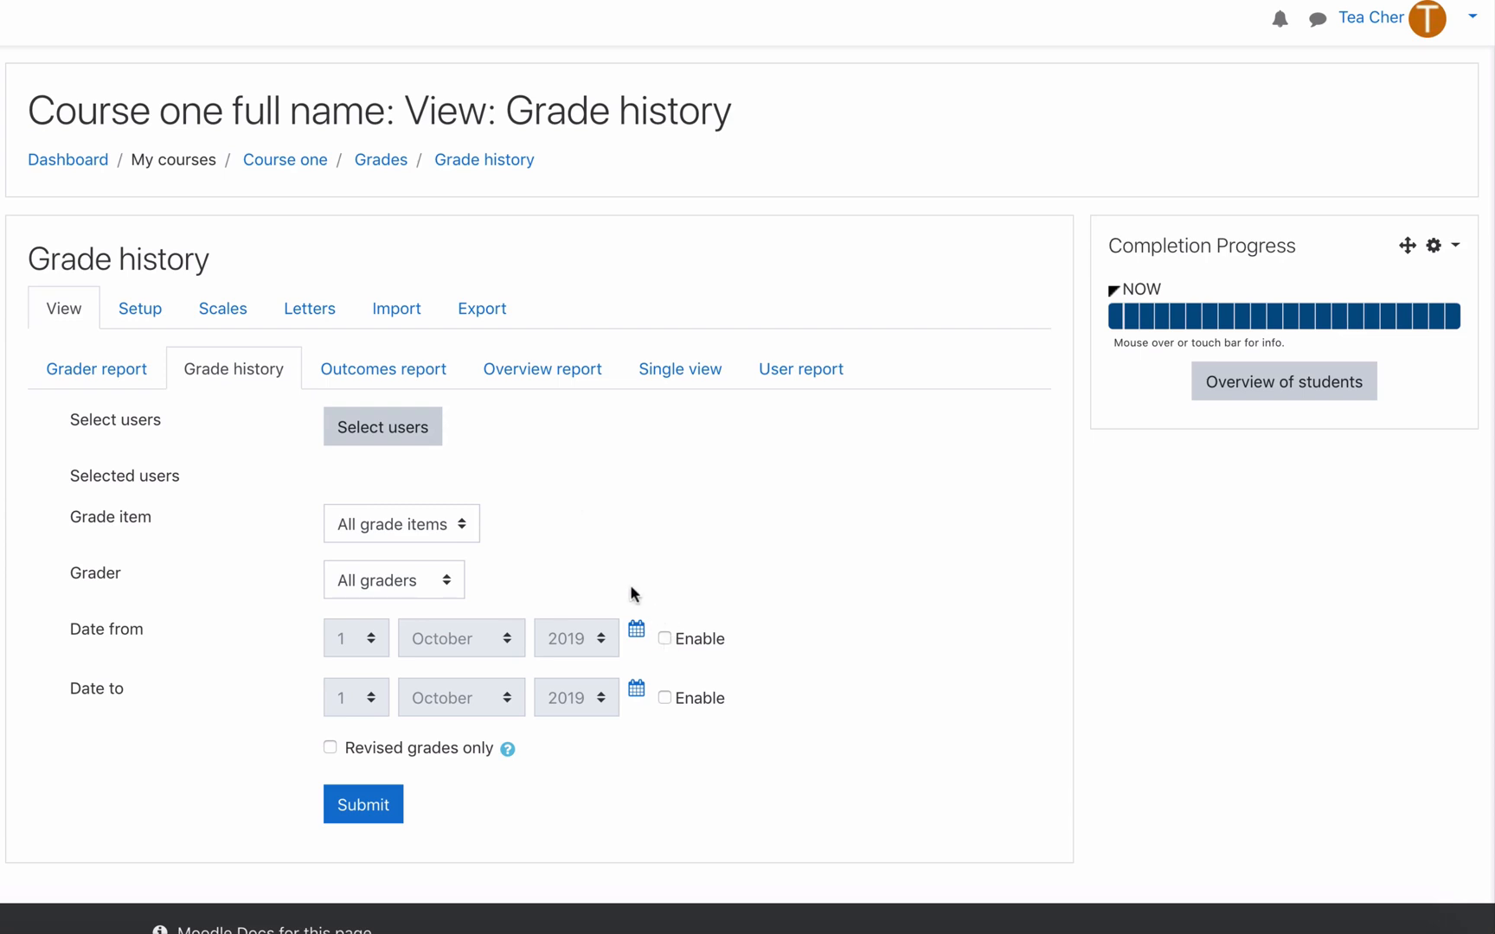
mouse_move(391, 433)
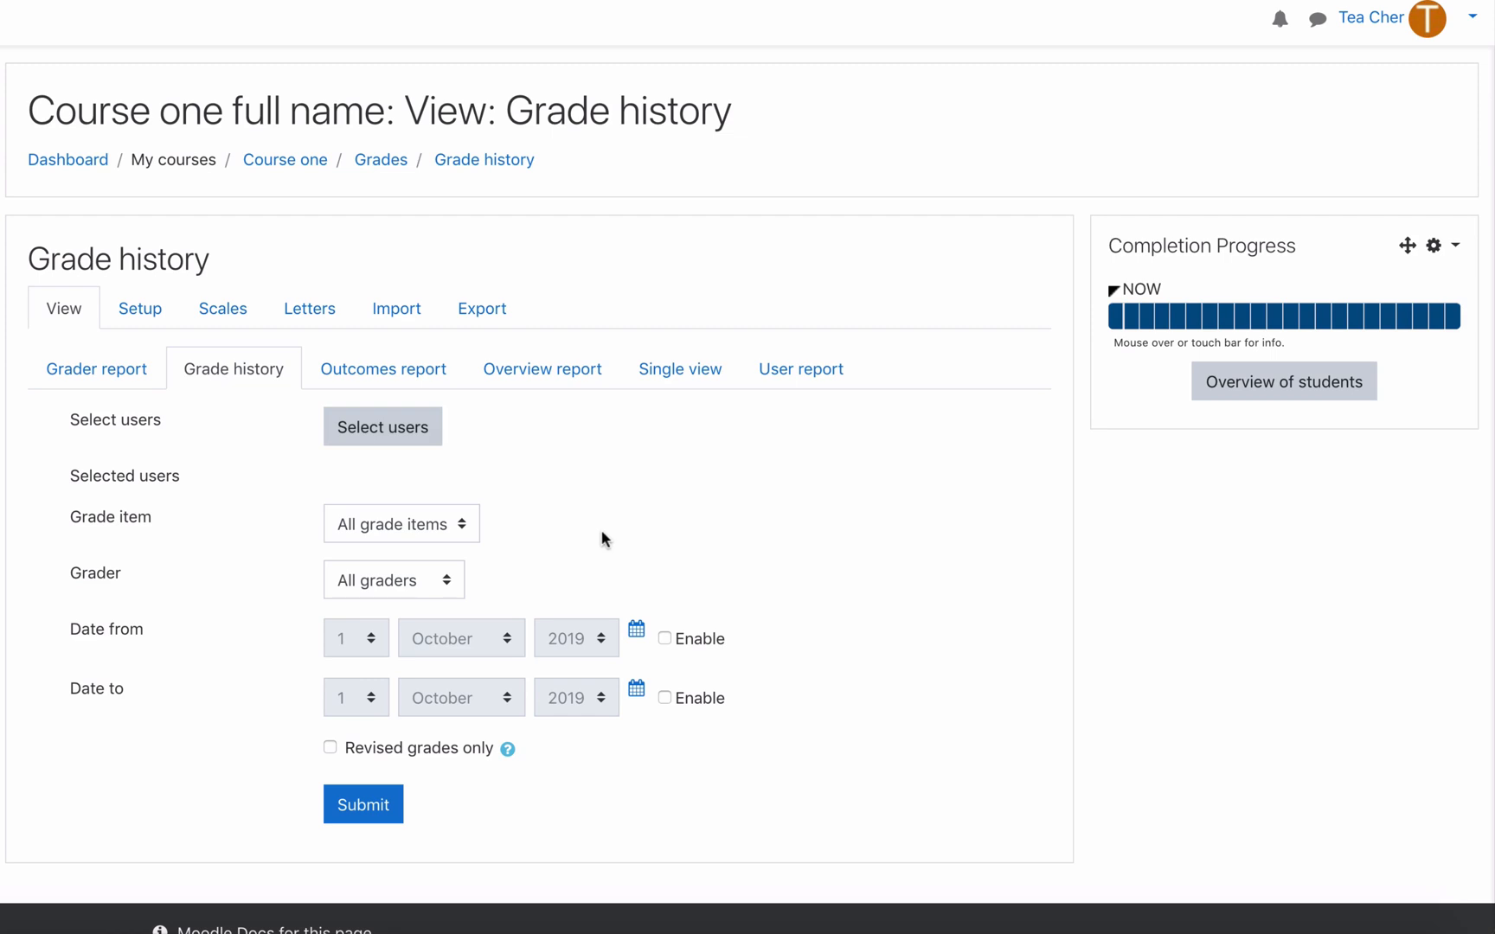
left_click(384, 370)
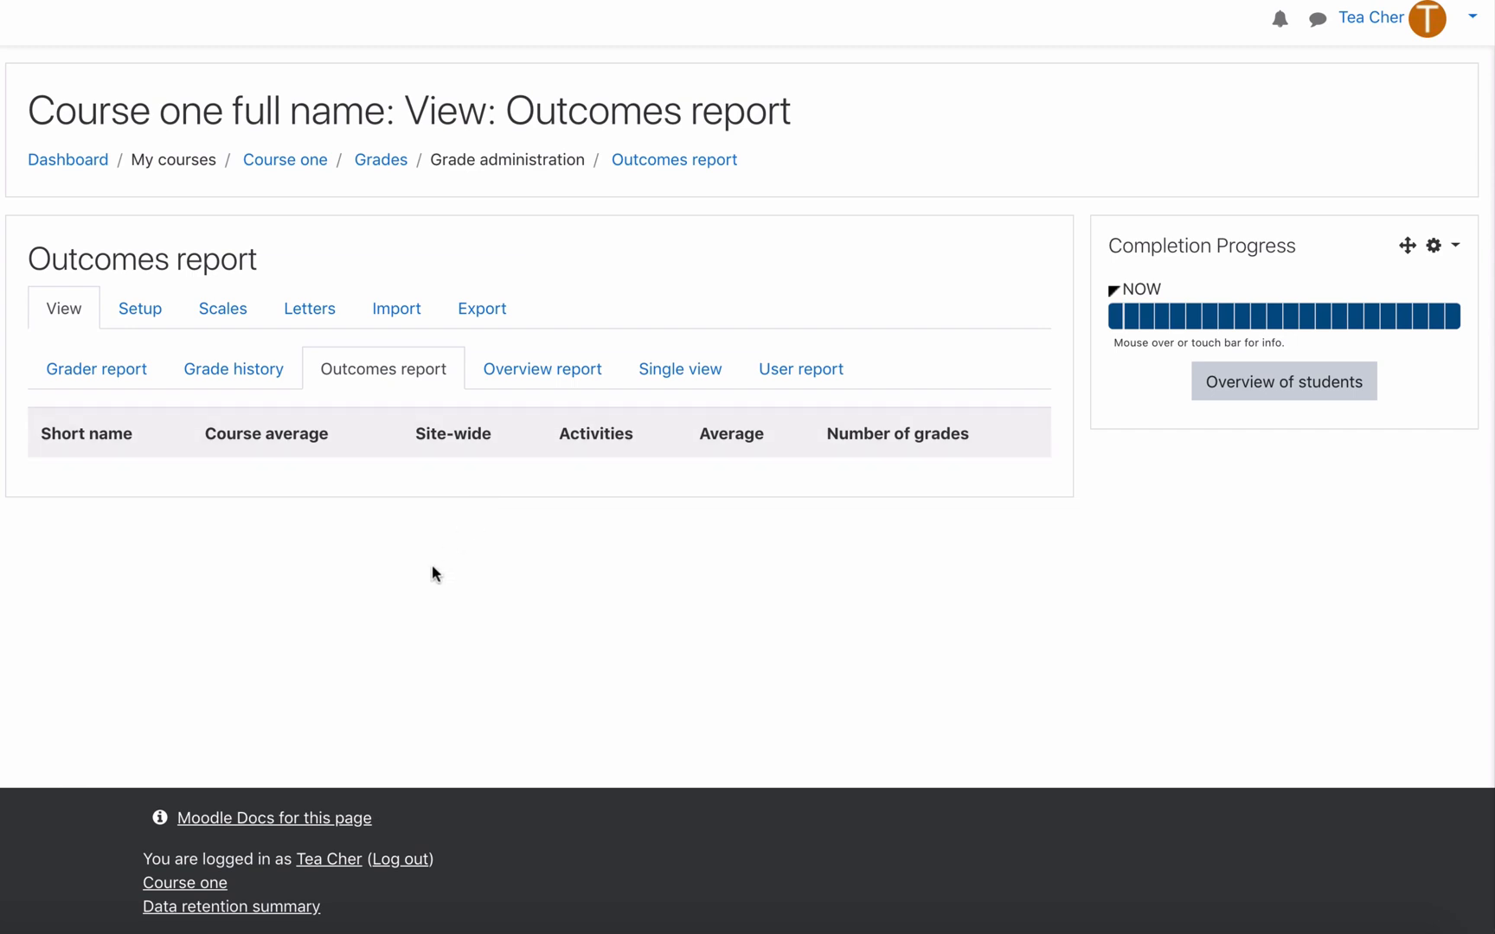
- Show the Overview report limited to Group 1
left_click(544, 368)
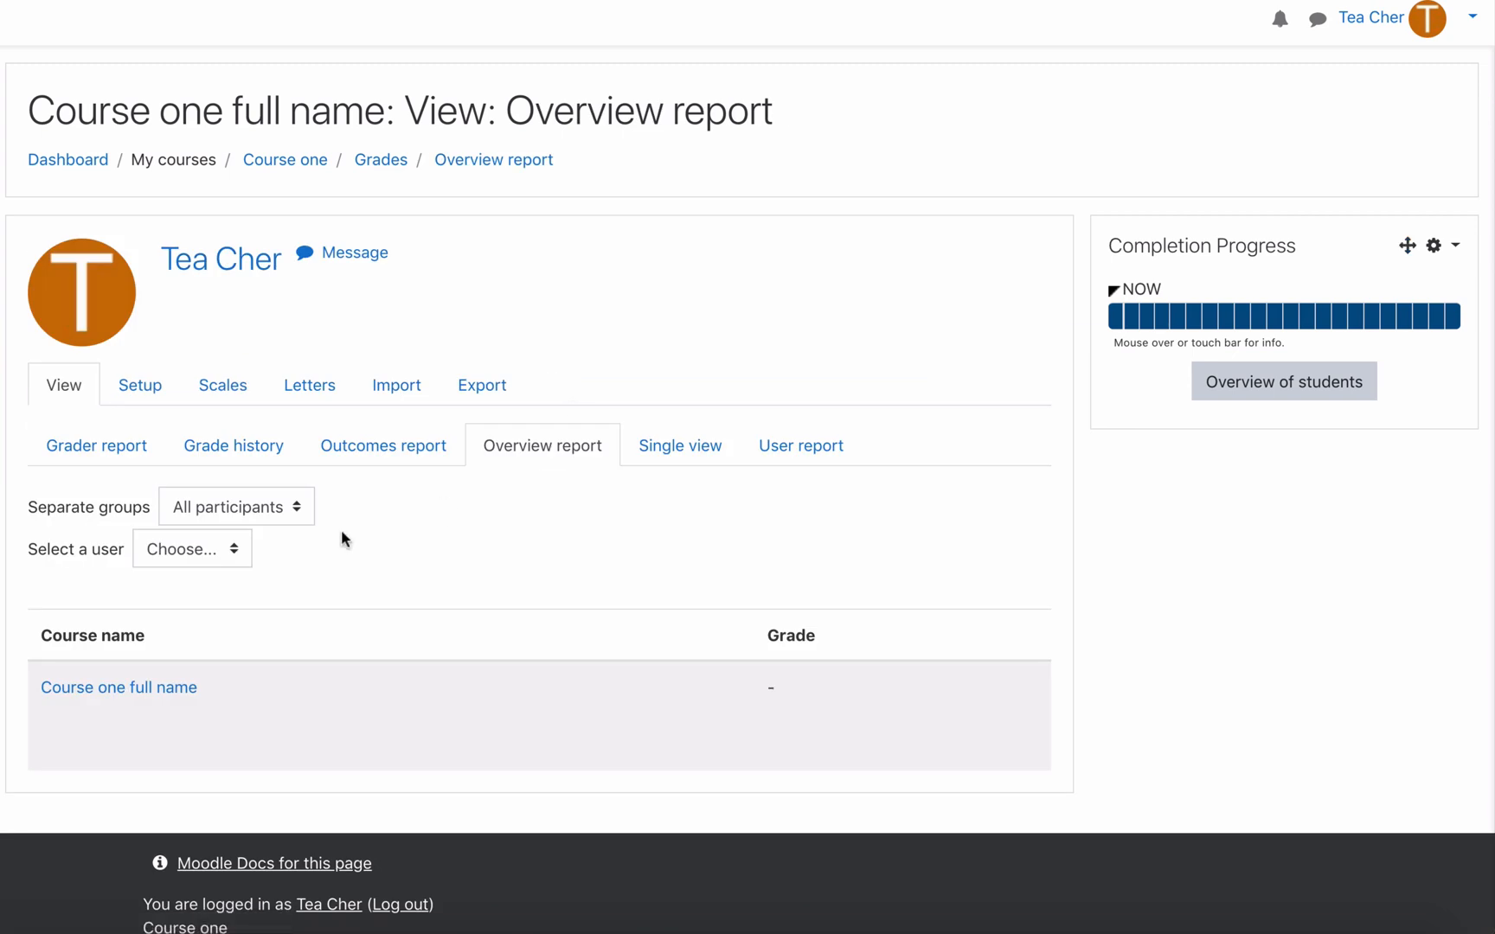
left_click(236, 507)
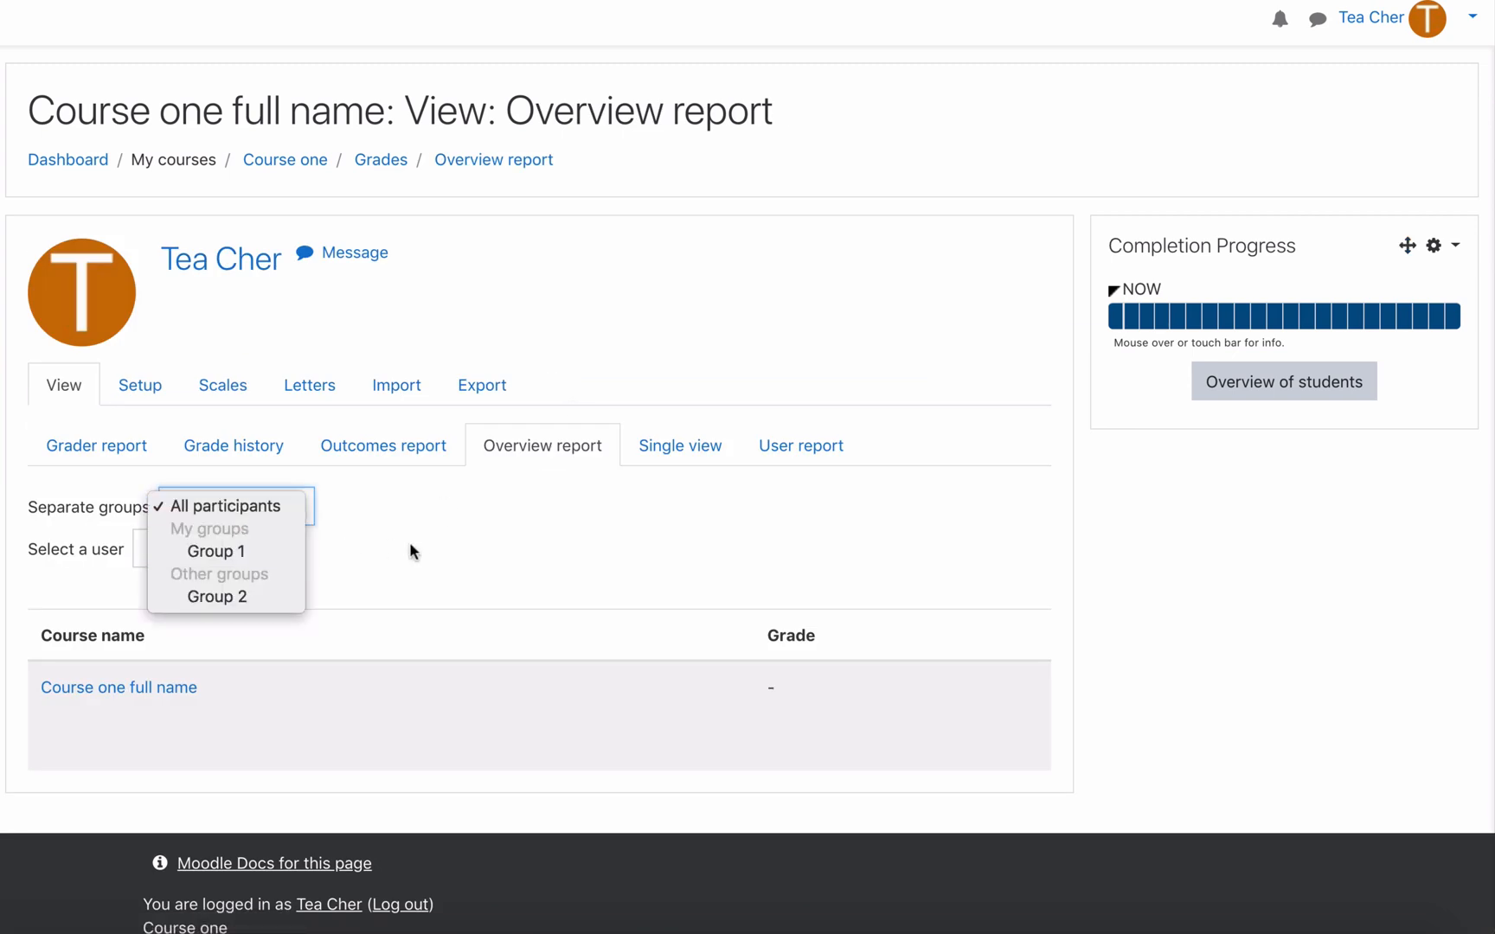
mouse_move(265, 512)
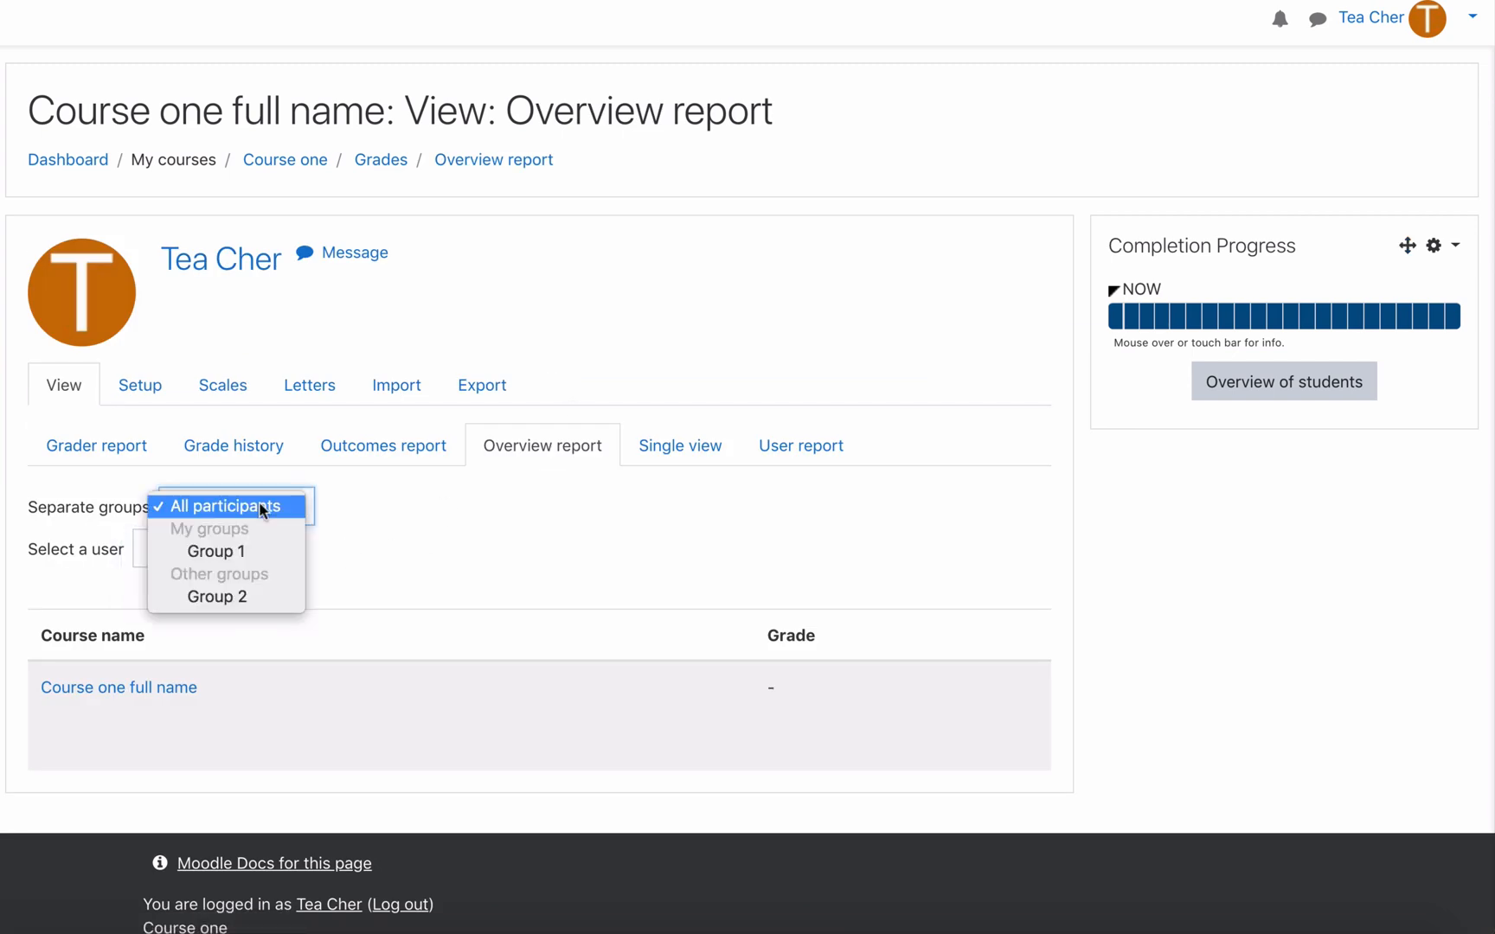
left_click(216, 552)
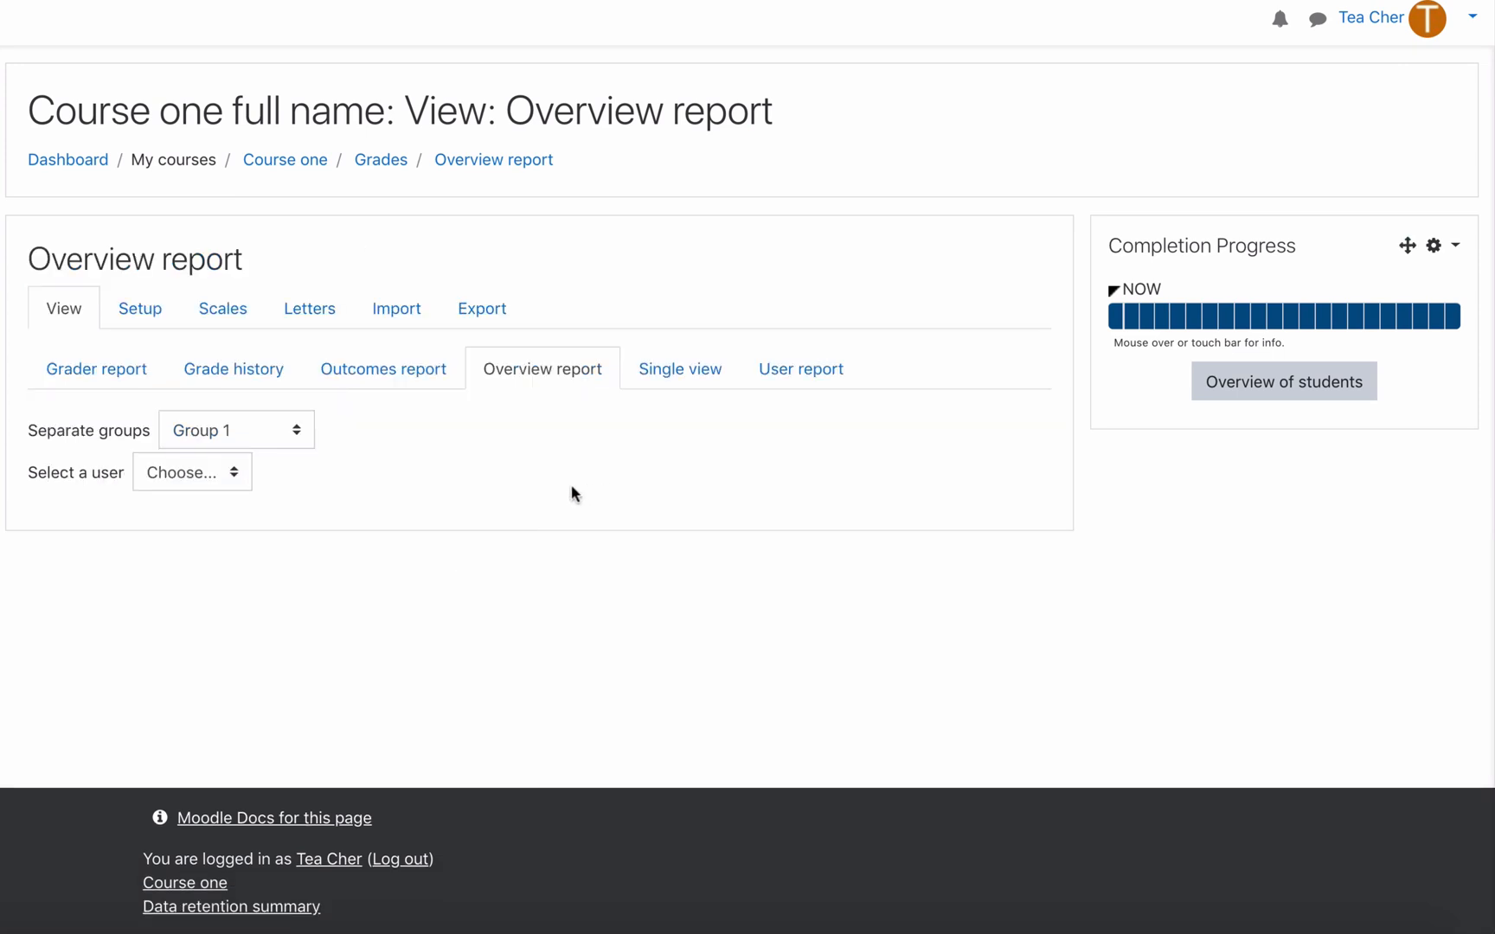
- View Stu Dent's course grade of B+, then Stu Dent2's grade of A
left_click(192, 473)
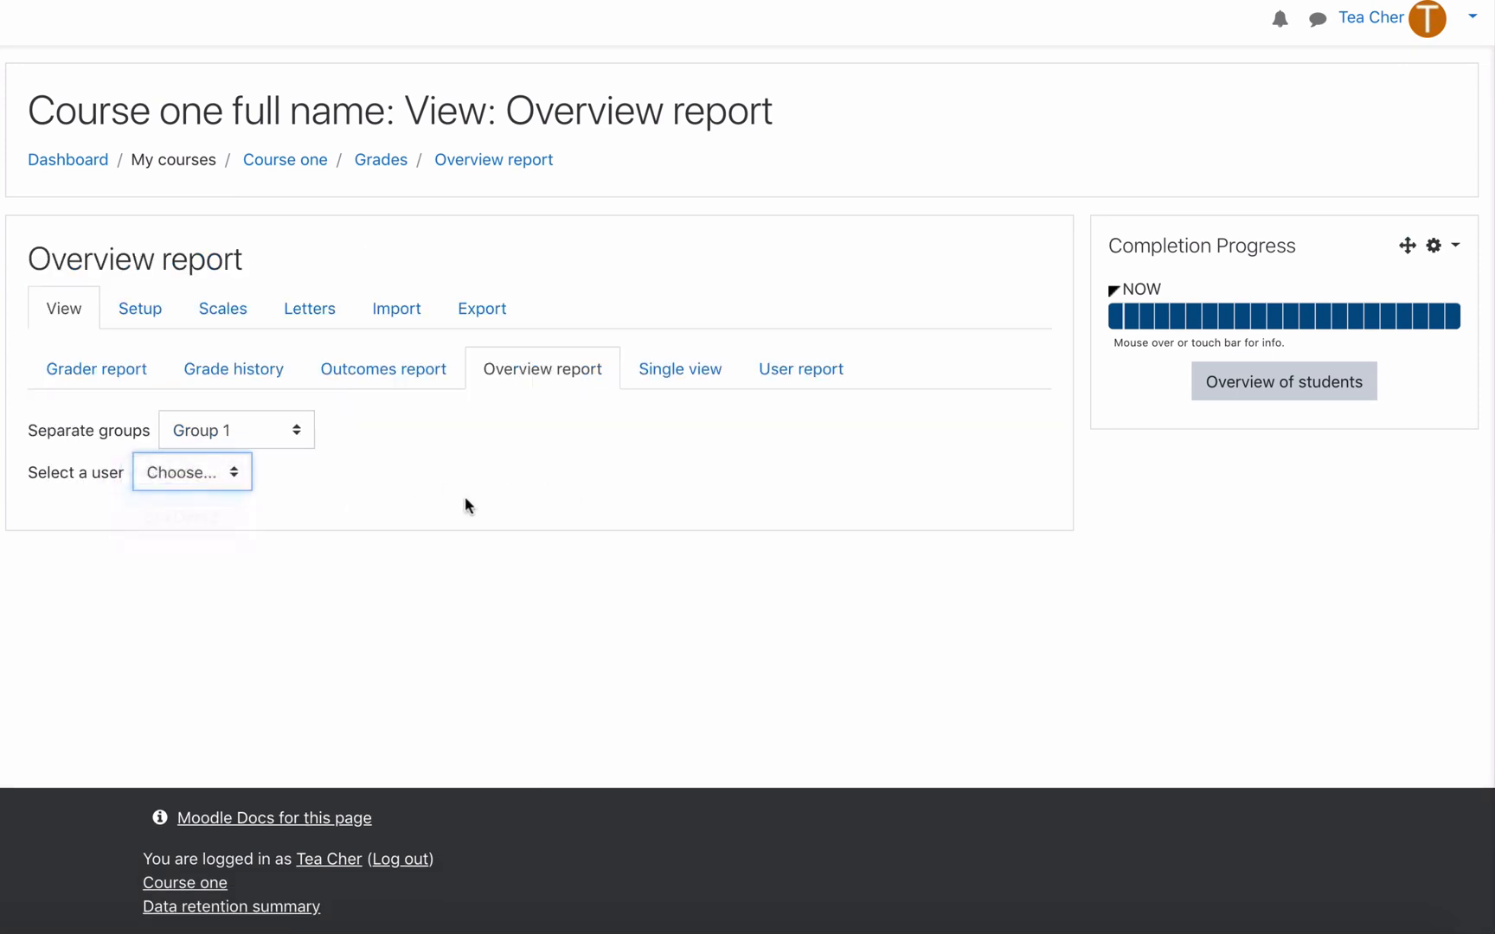
left_click(191, 472)
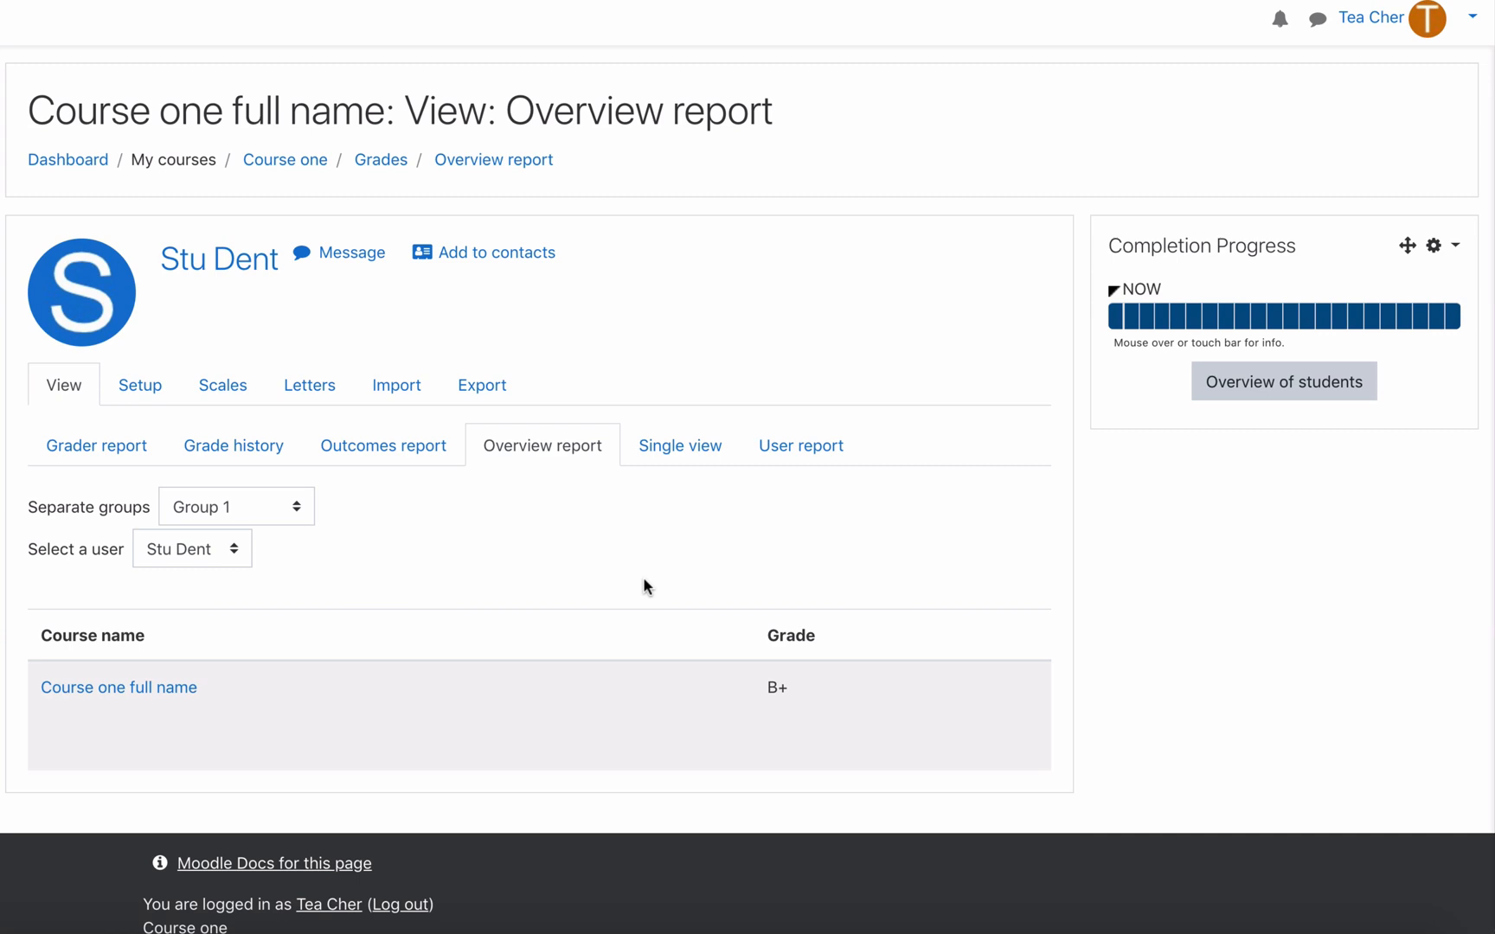
mouse_move(352, 550)
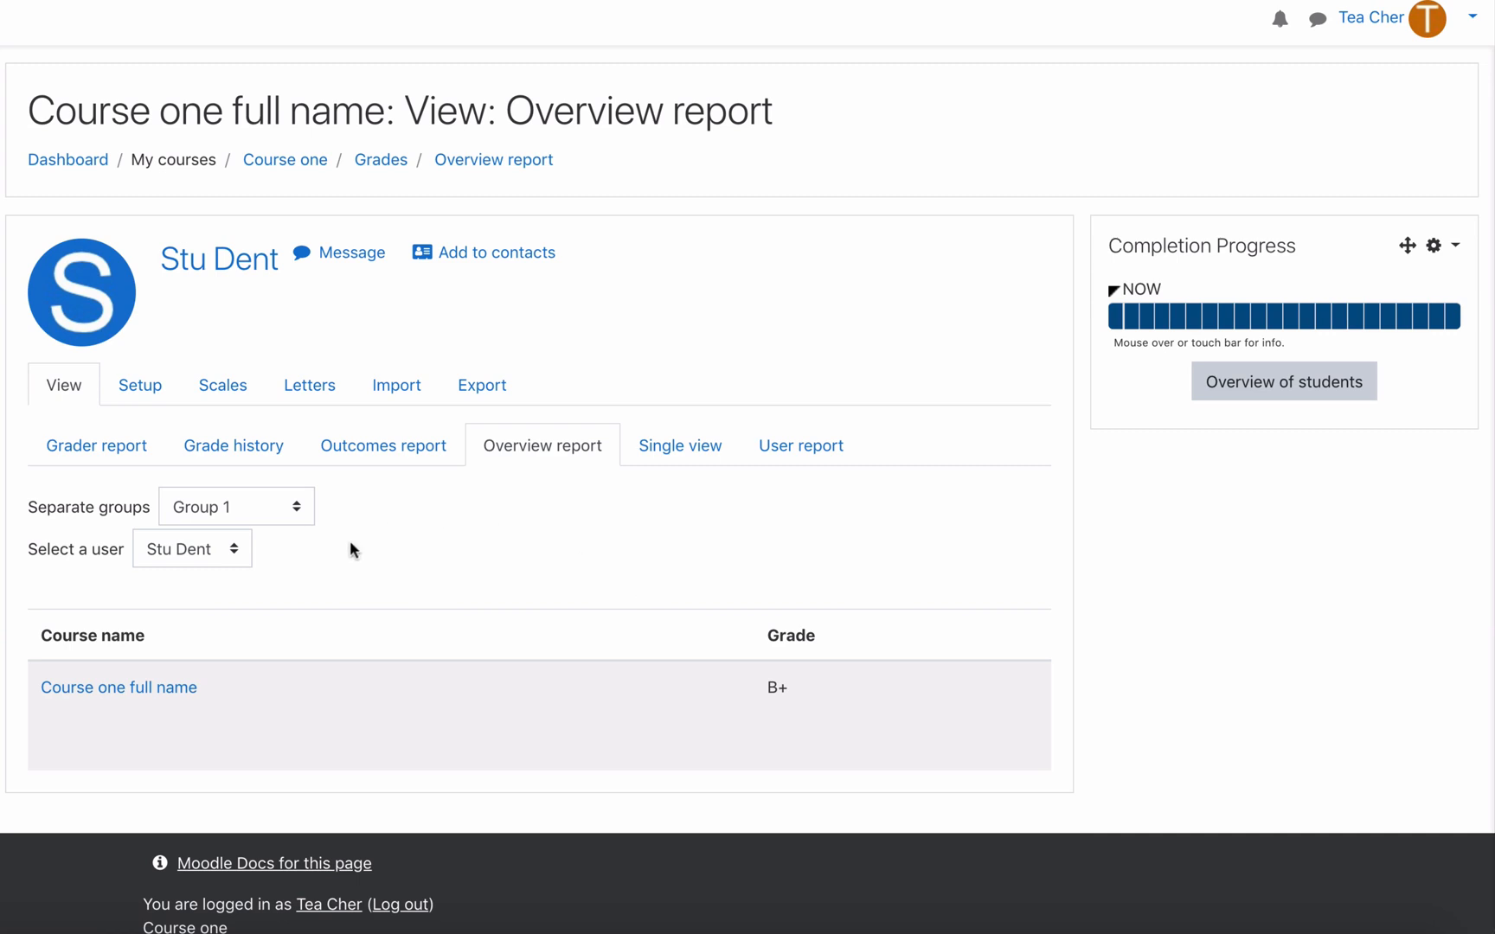
mouse_move(116, 702)
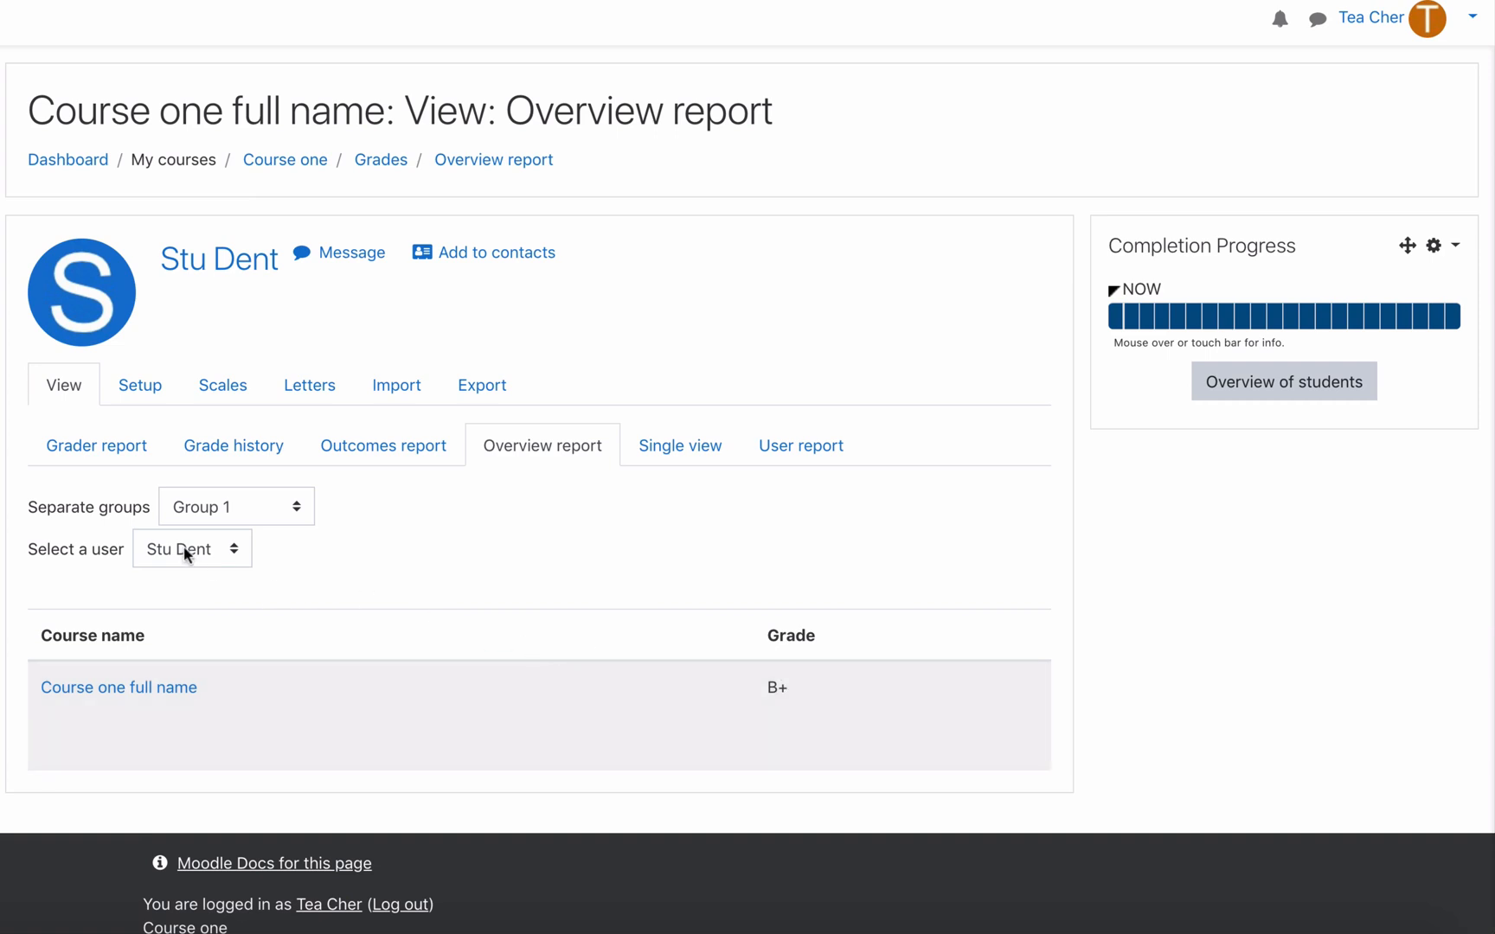
left_click(192, 549)
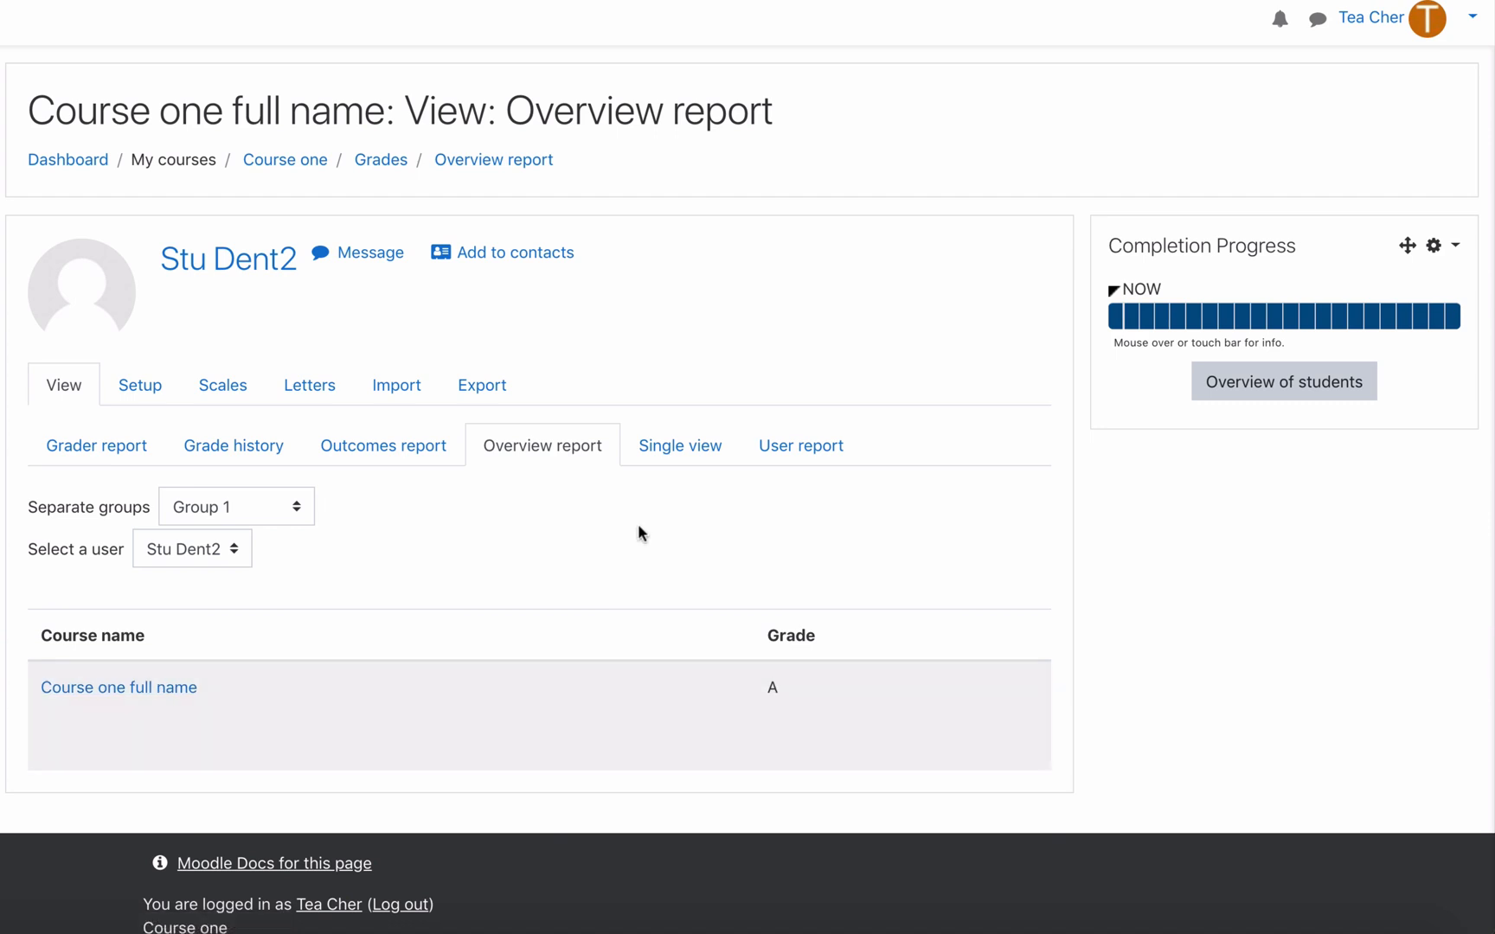
- Show the Single view report for Assignment 1 across students
left_click(680, 446)
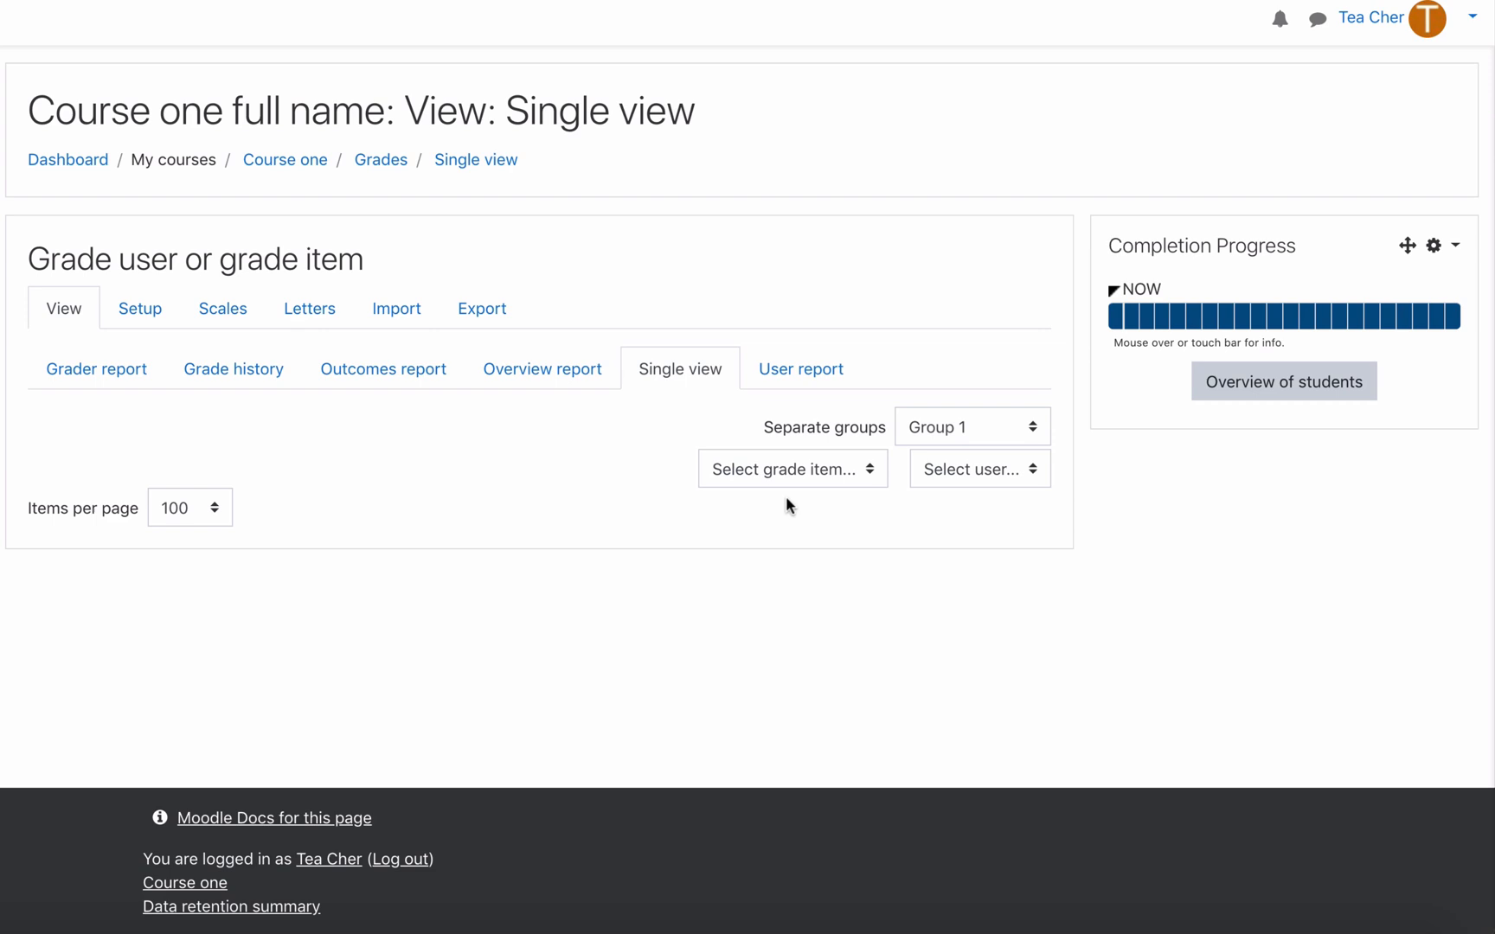
left_click(792, 469)
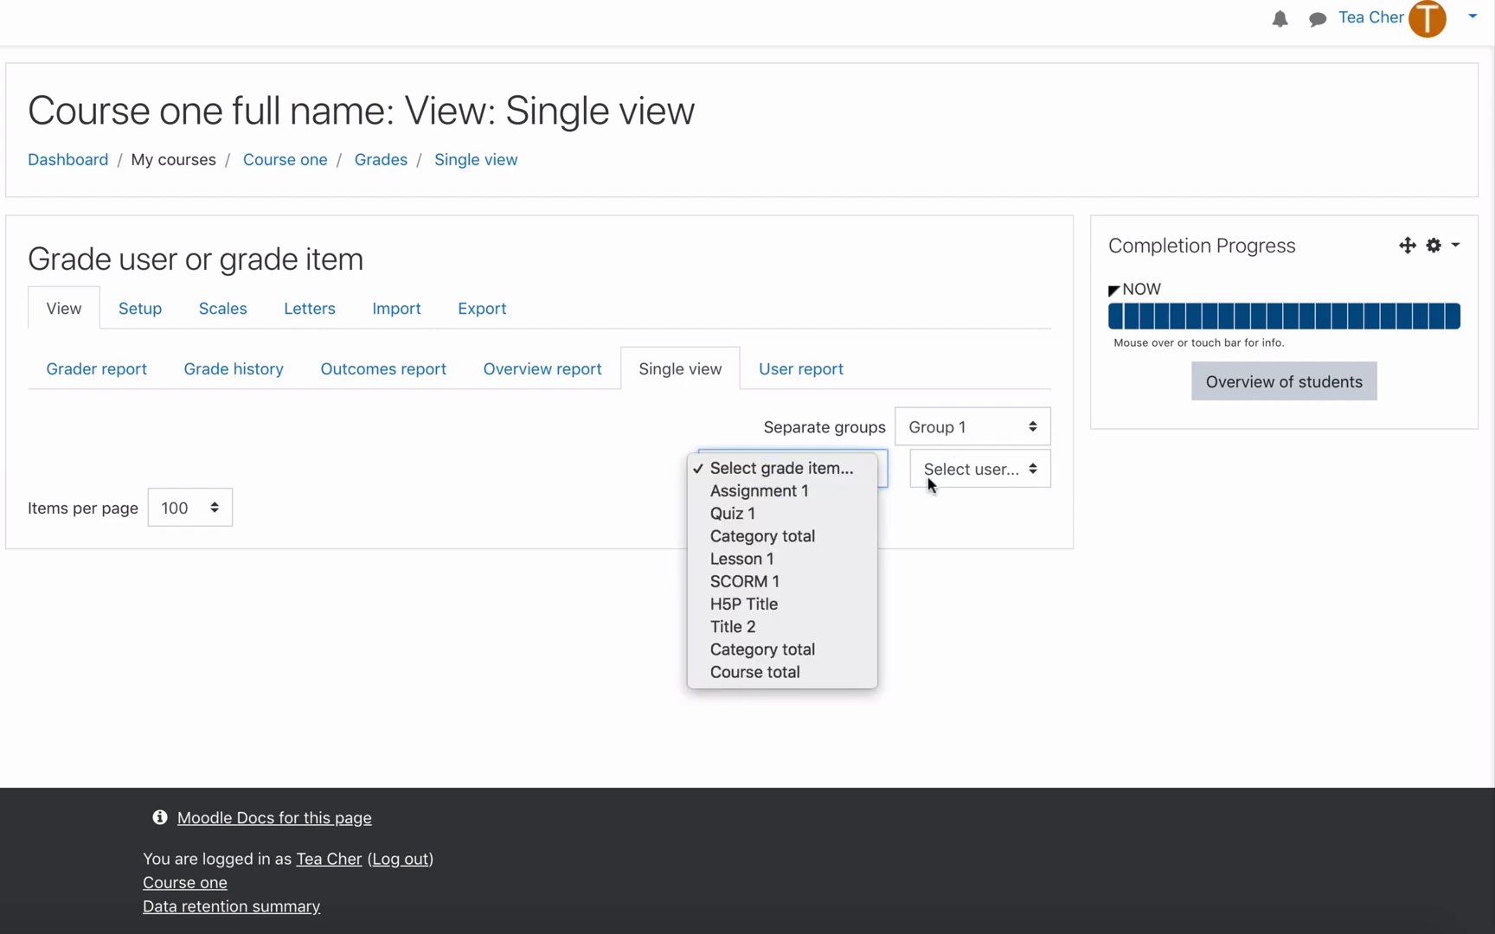
mouse_move(786, 472)
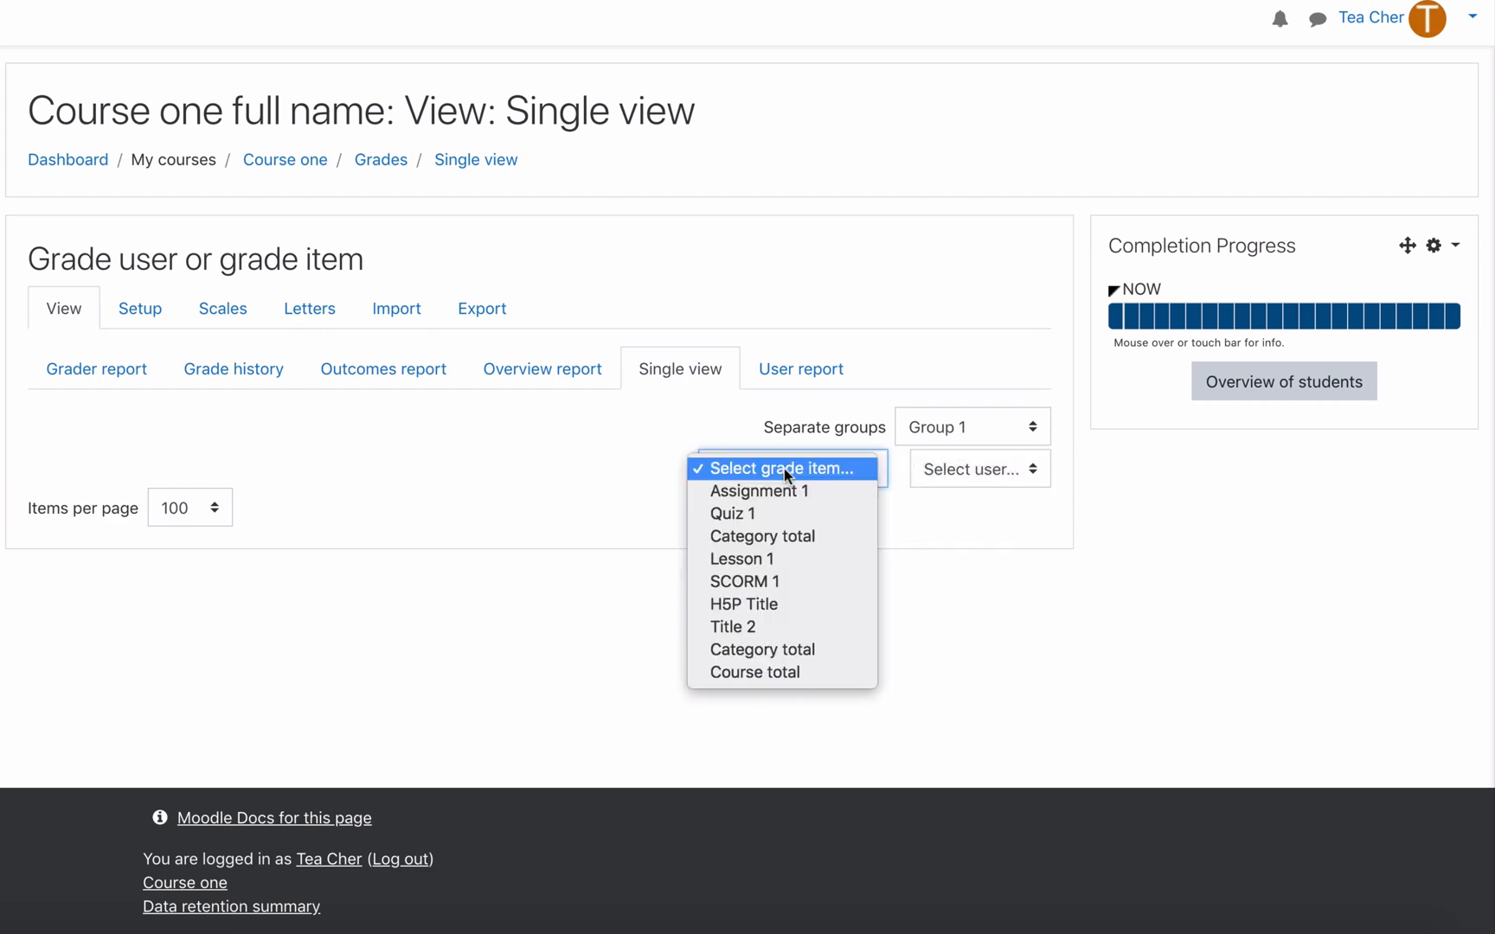
mouse_move(962, 484)
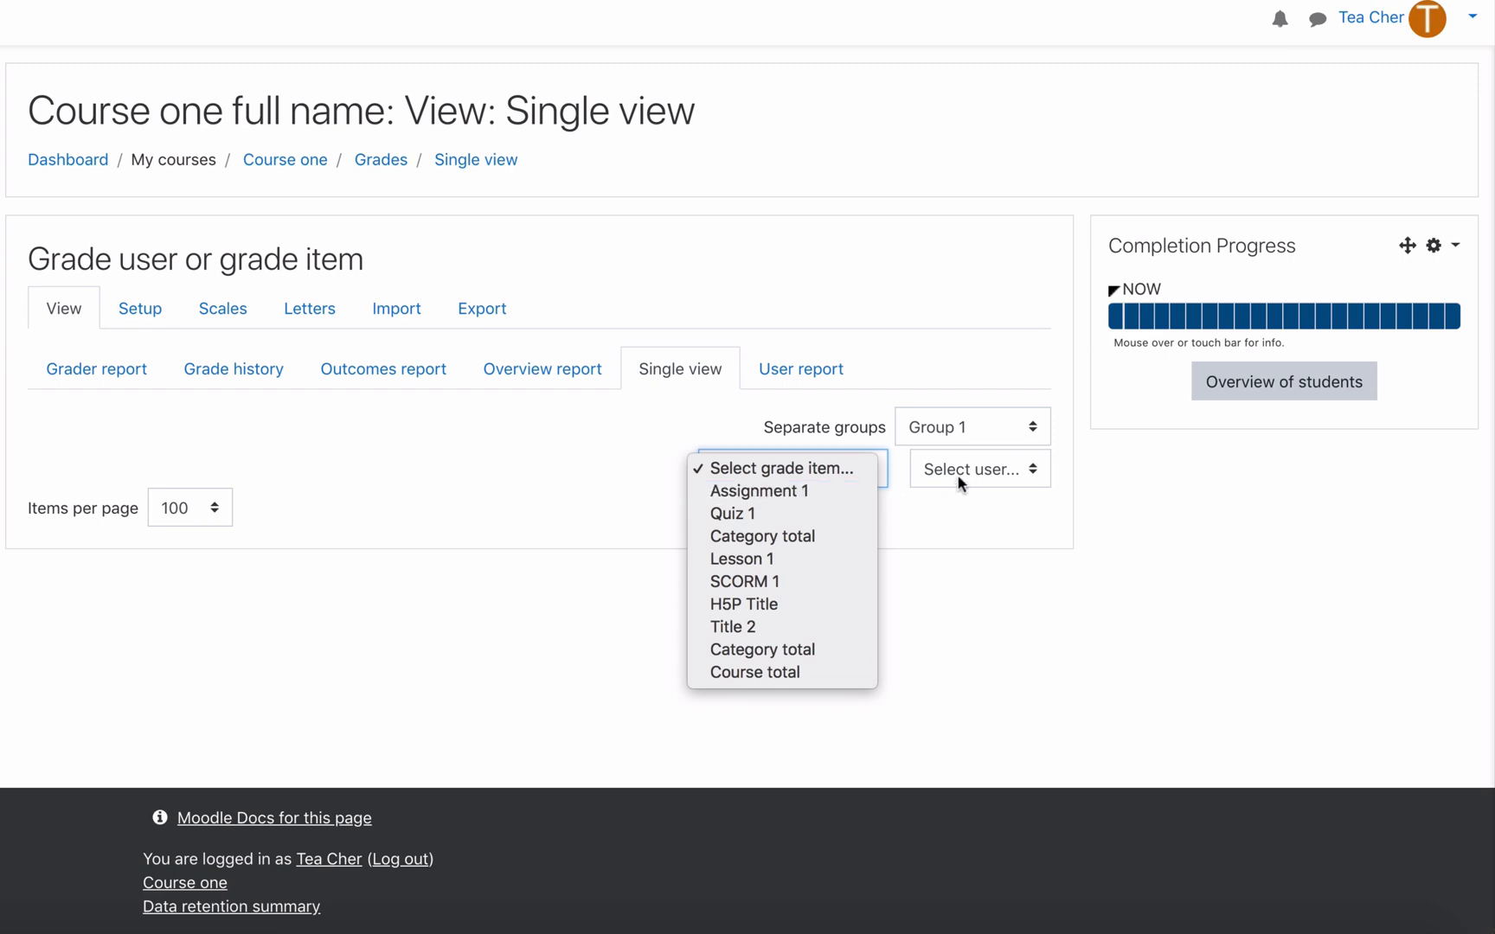
left_click(978, 469)
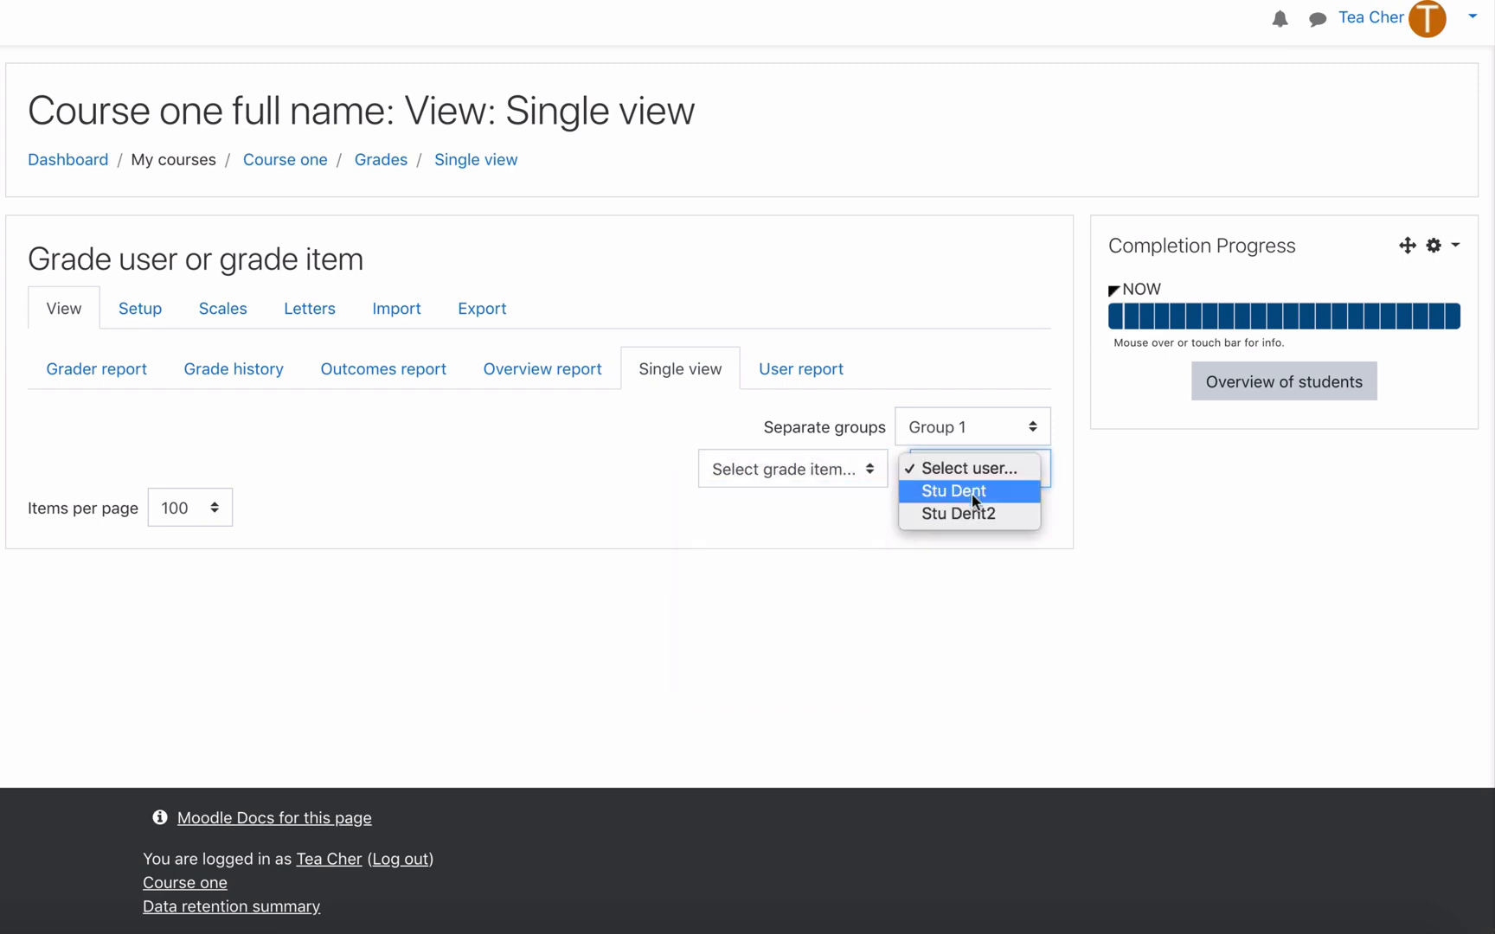
left_click(790, 469)
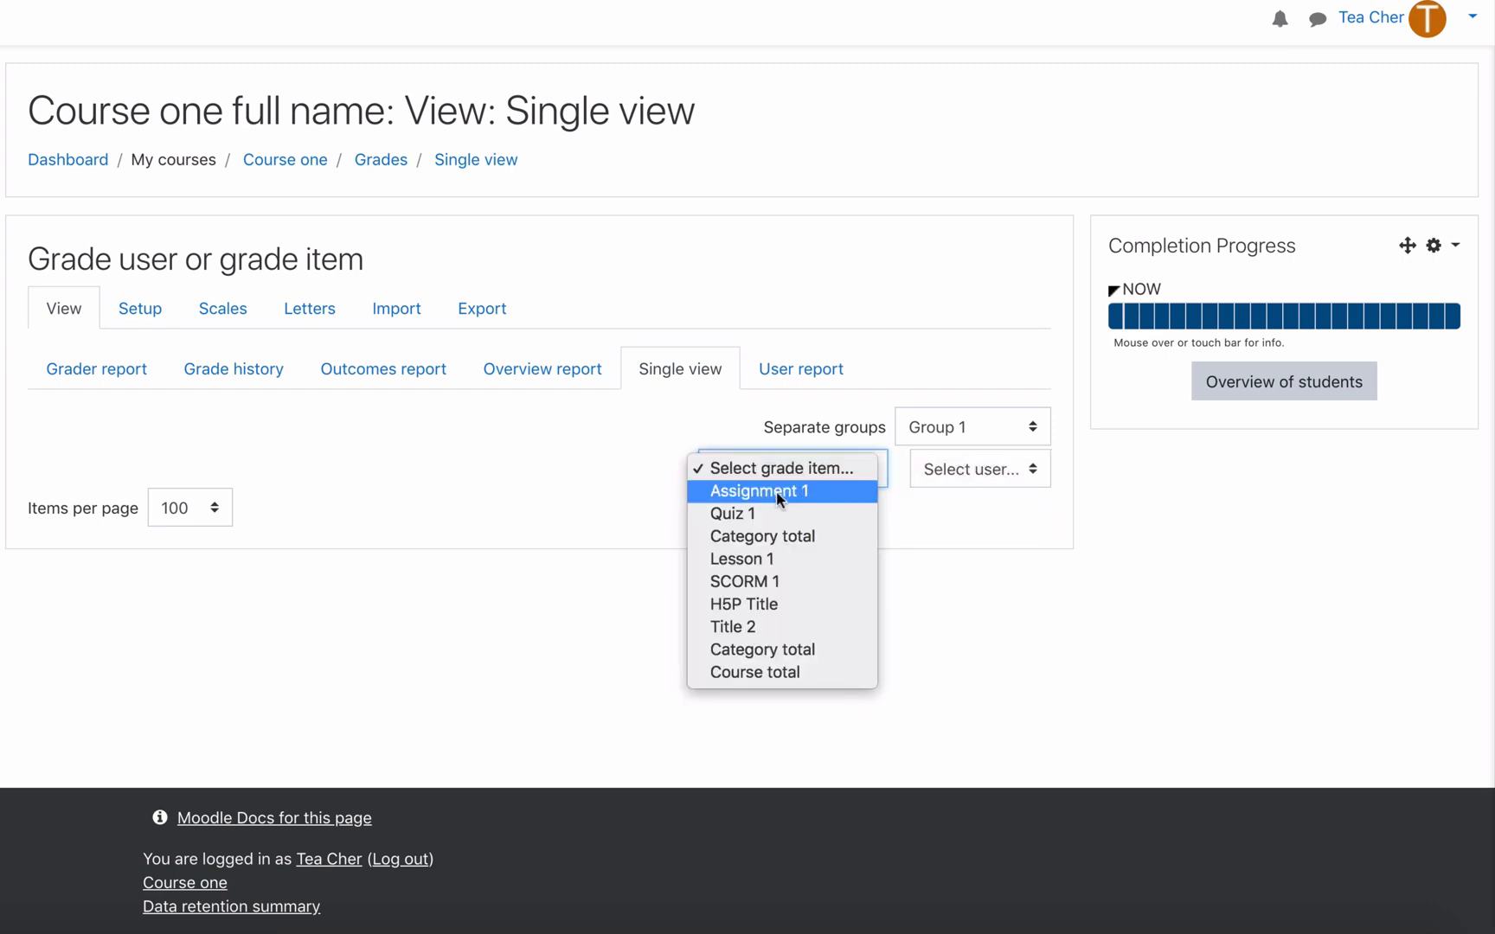
left_click(760, 491)
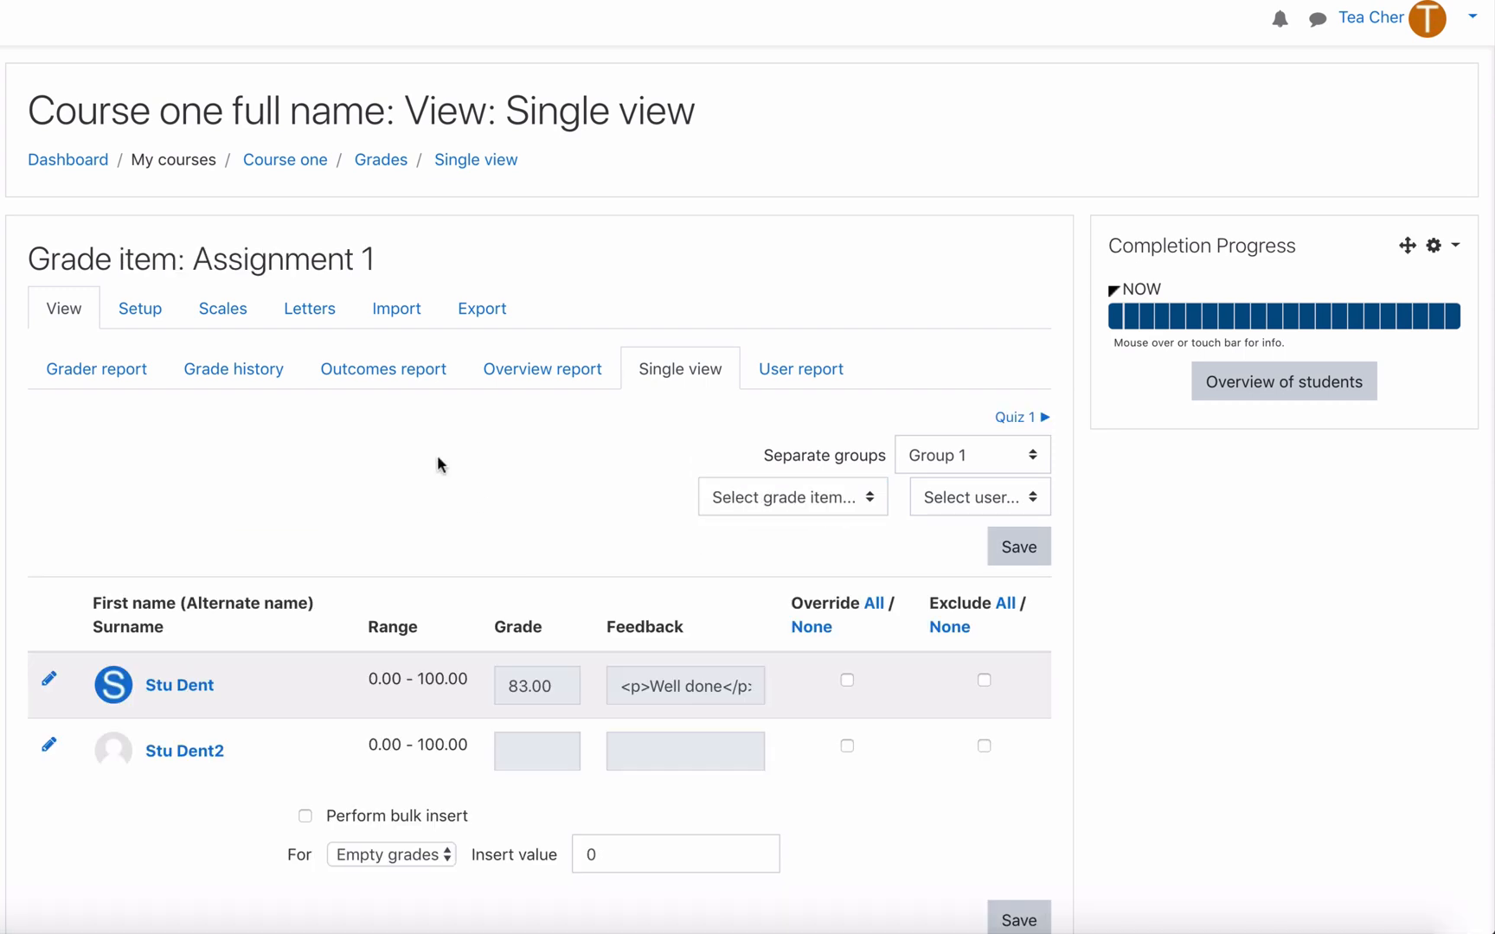
scroll("down", 3)
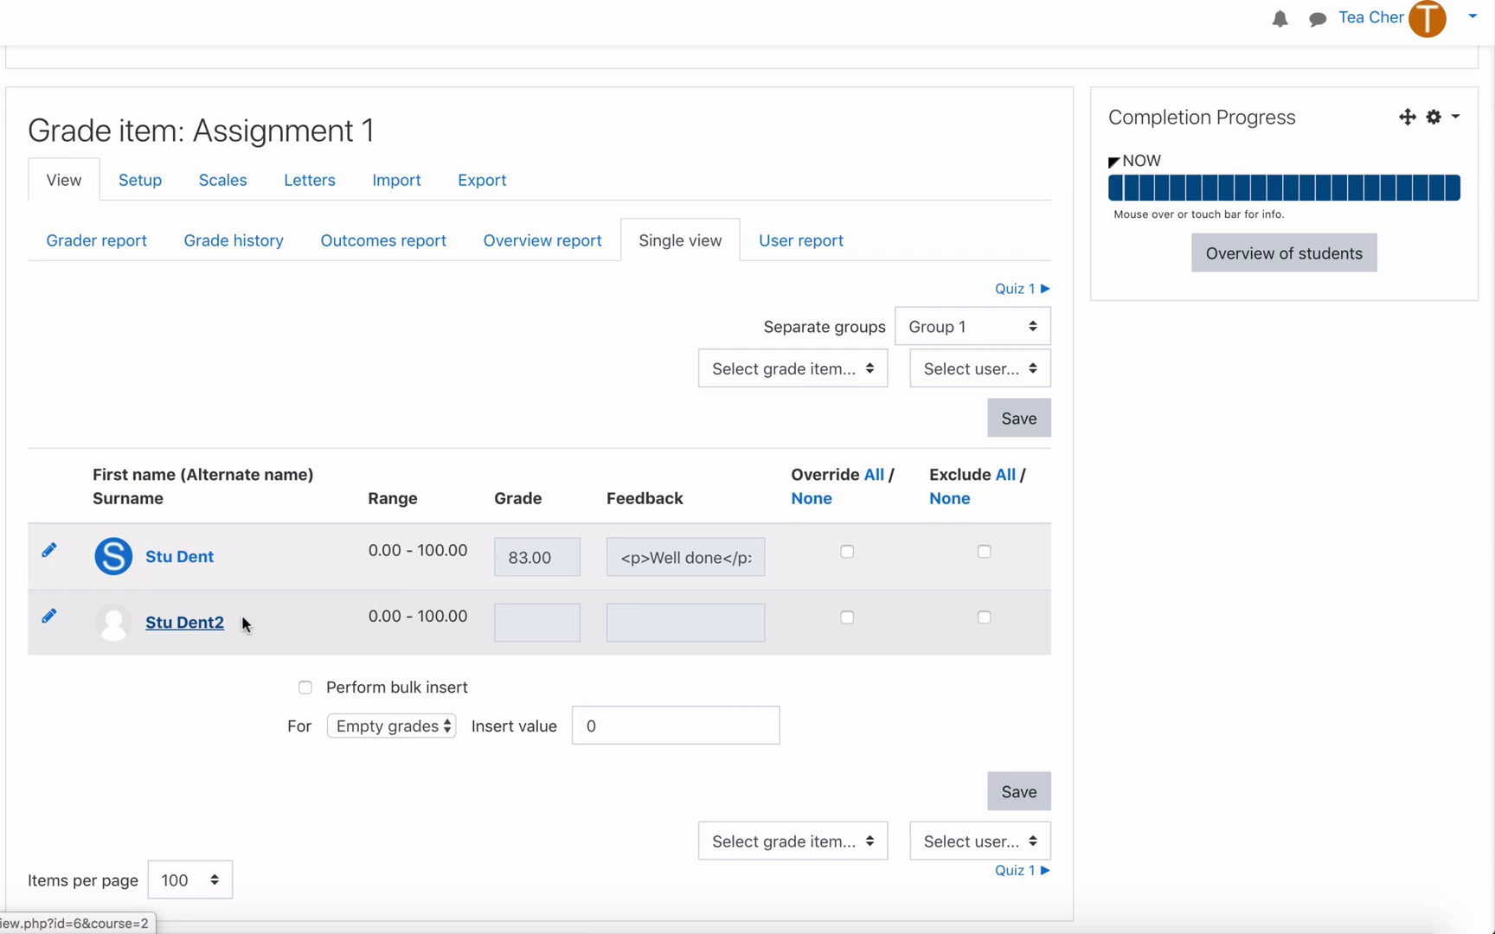
mouse_move(570, 557)
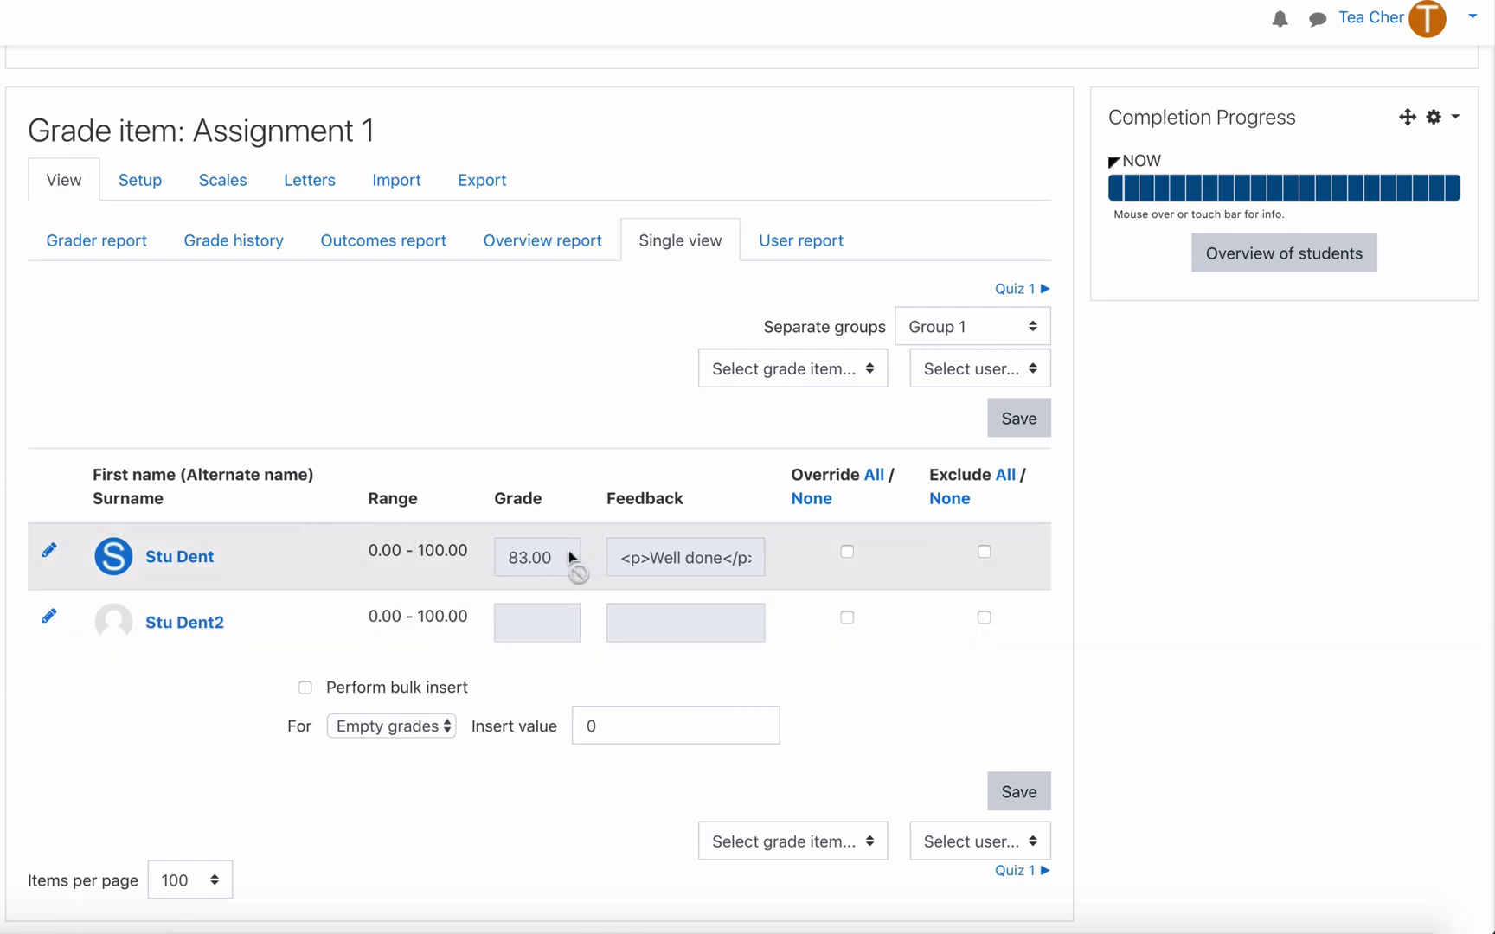
mouse_move(638, 550)
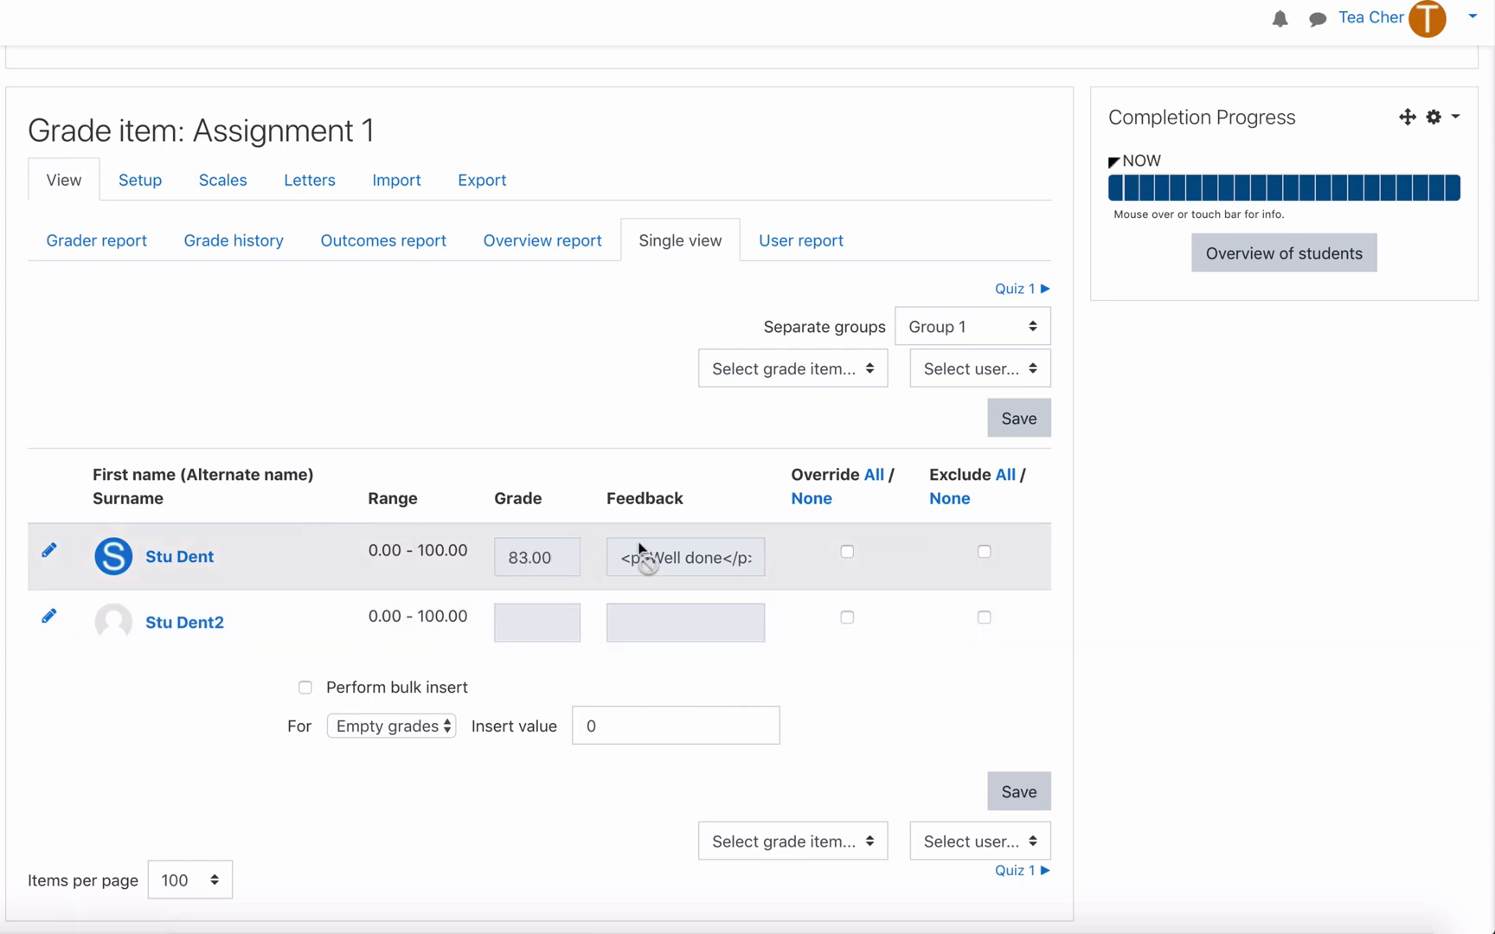
- Set Stu Dent's Assignment 1 feedback to 'Well done' with Override unticked
left_click(848, 552)
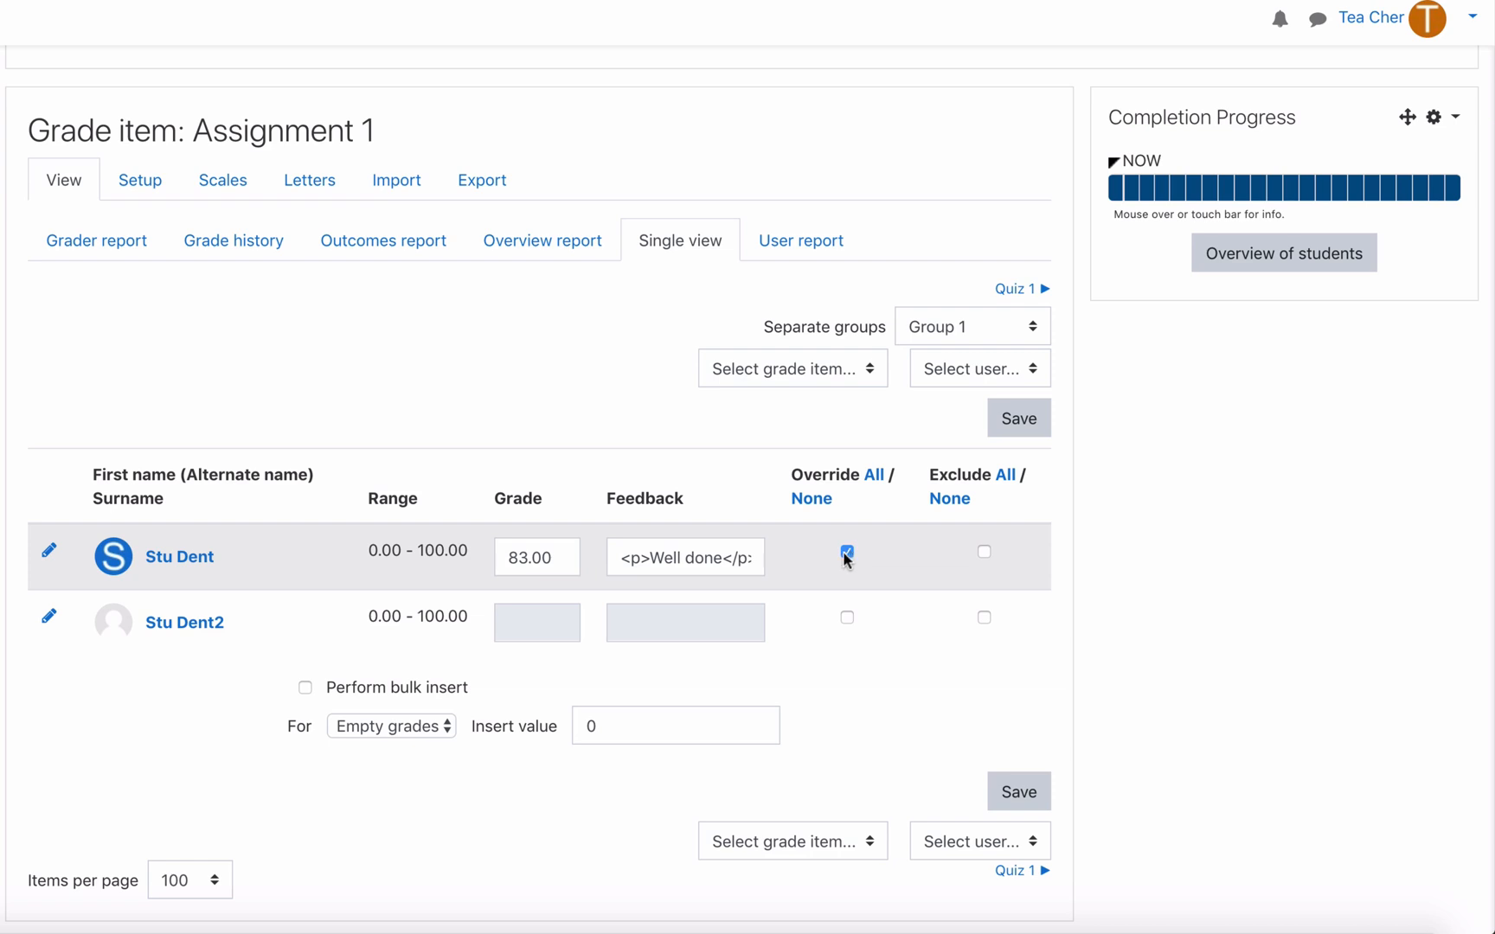
left_click(685, 557)
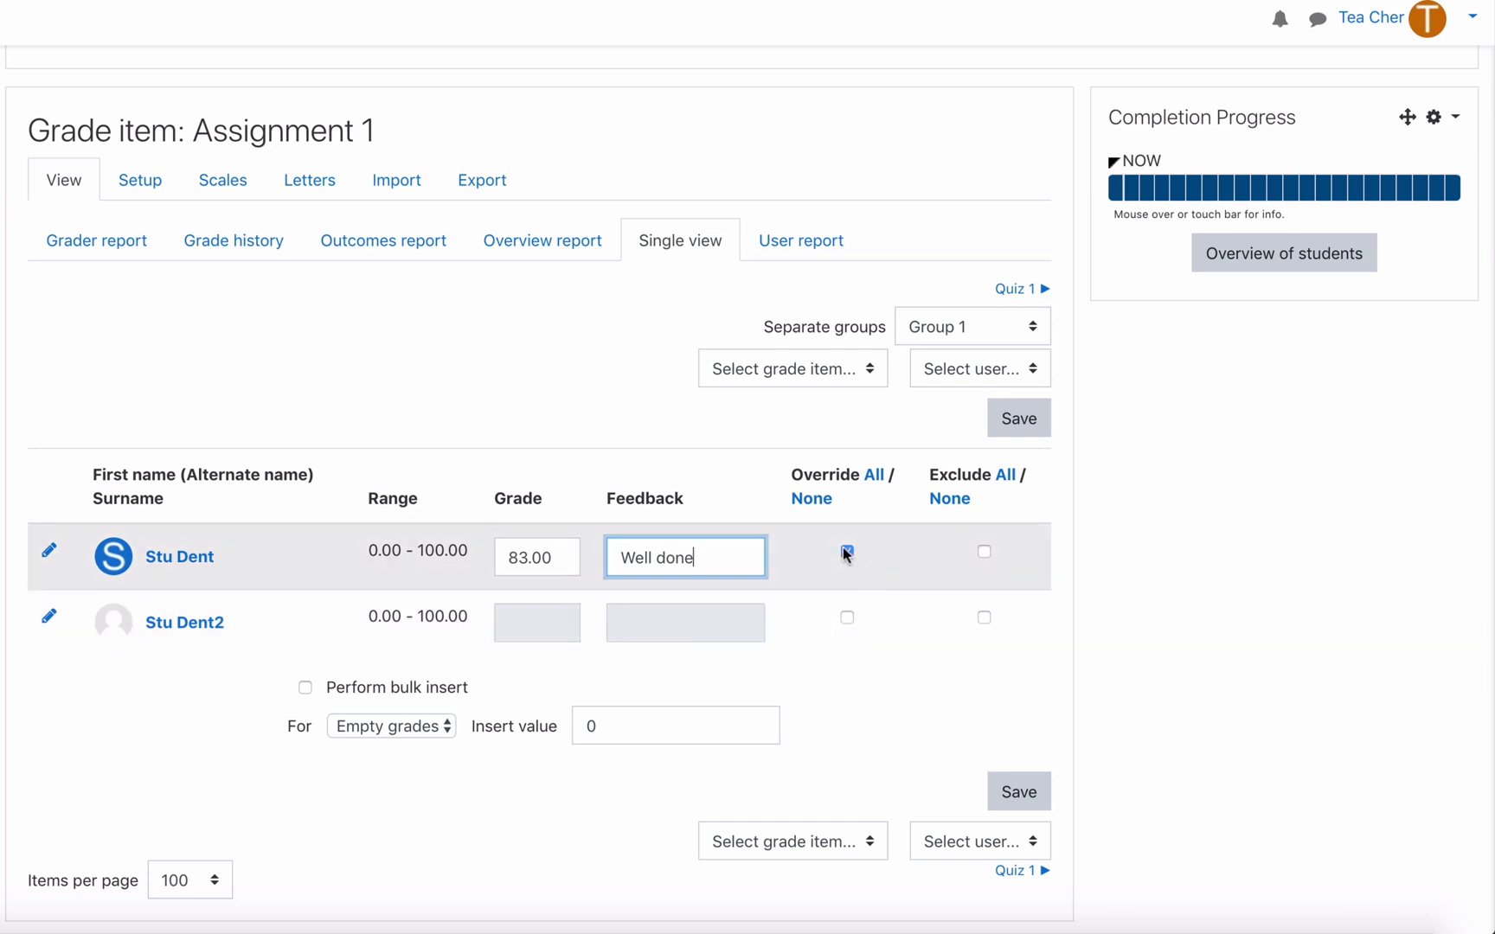
left_click(846, 552)
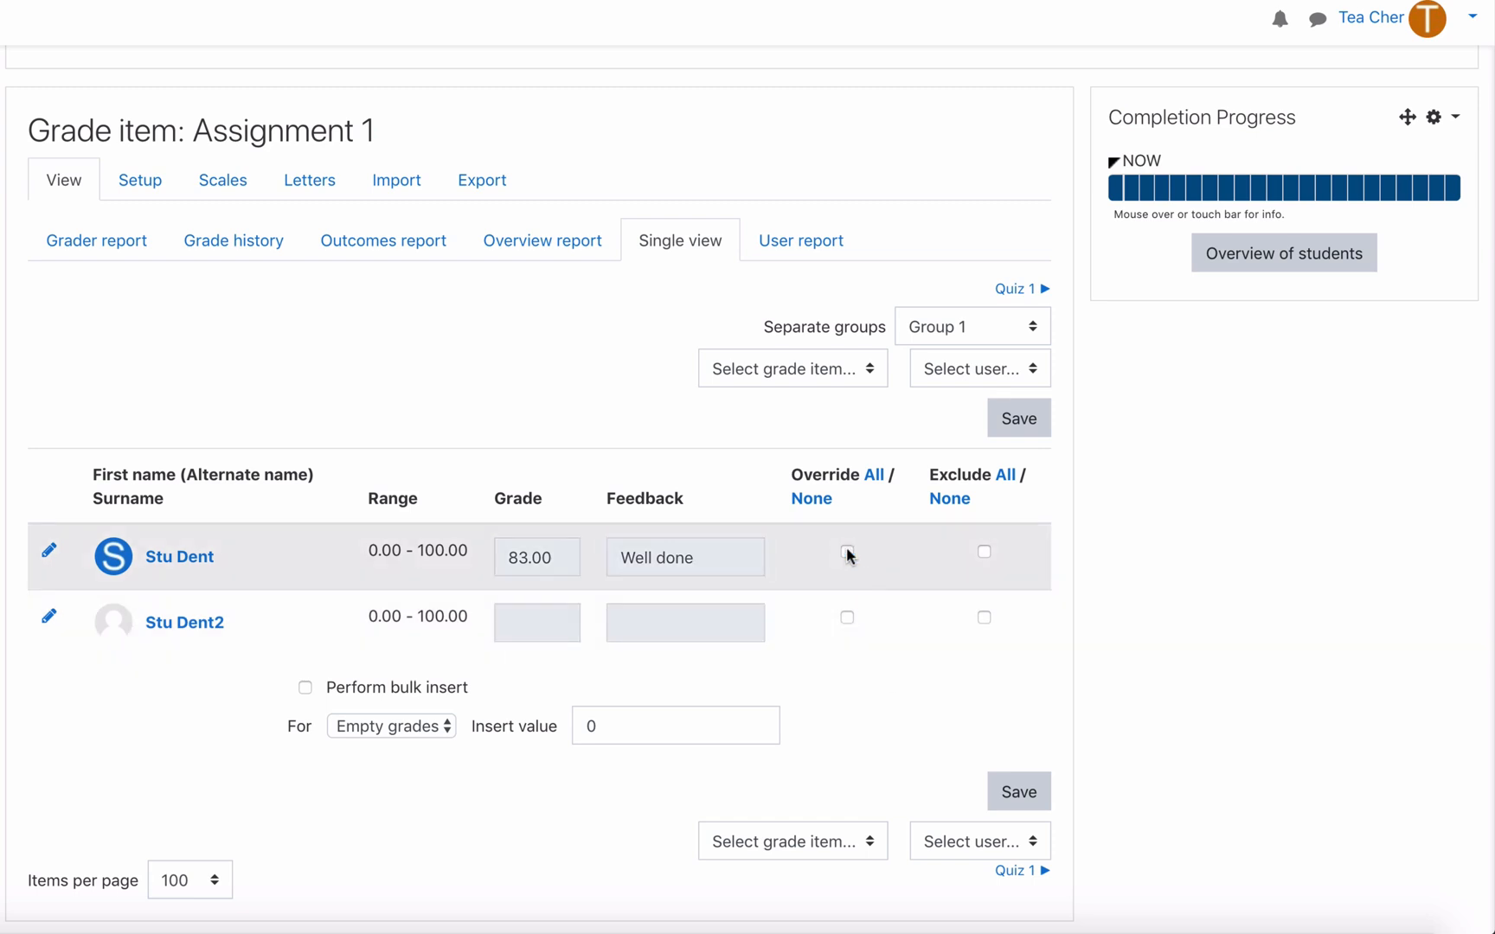
scroll("down", 3)
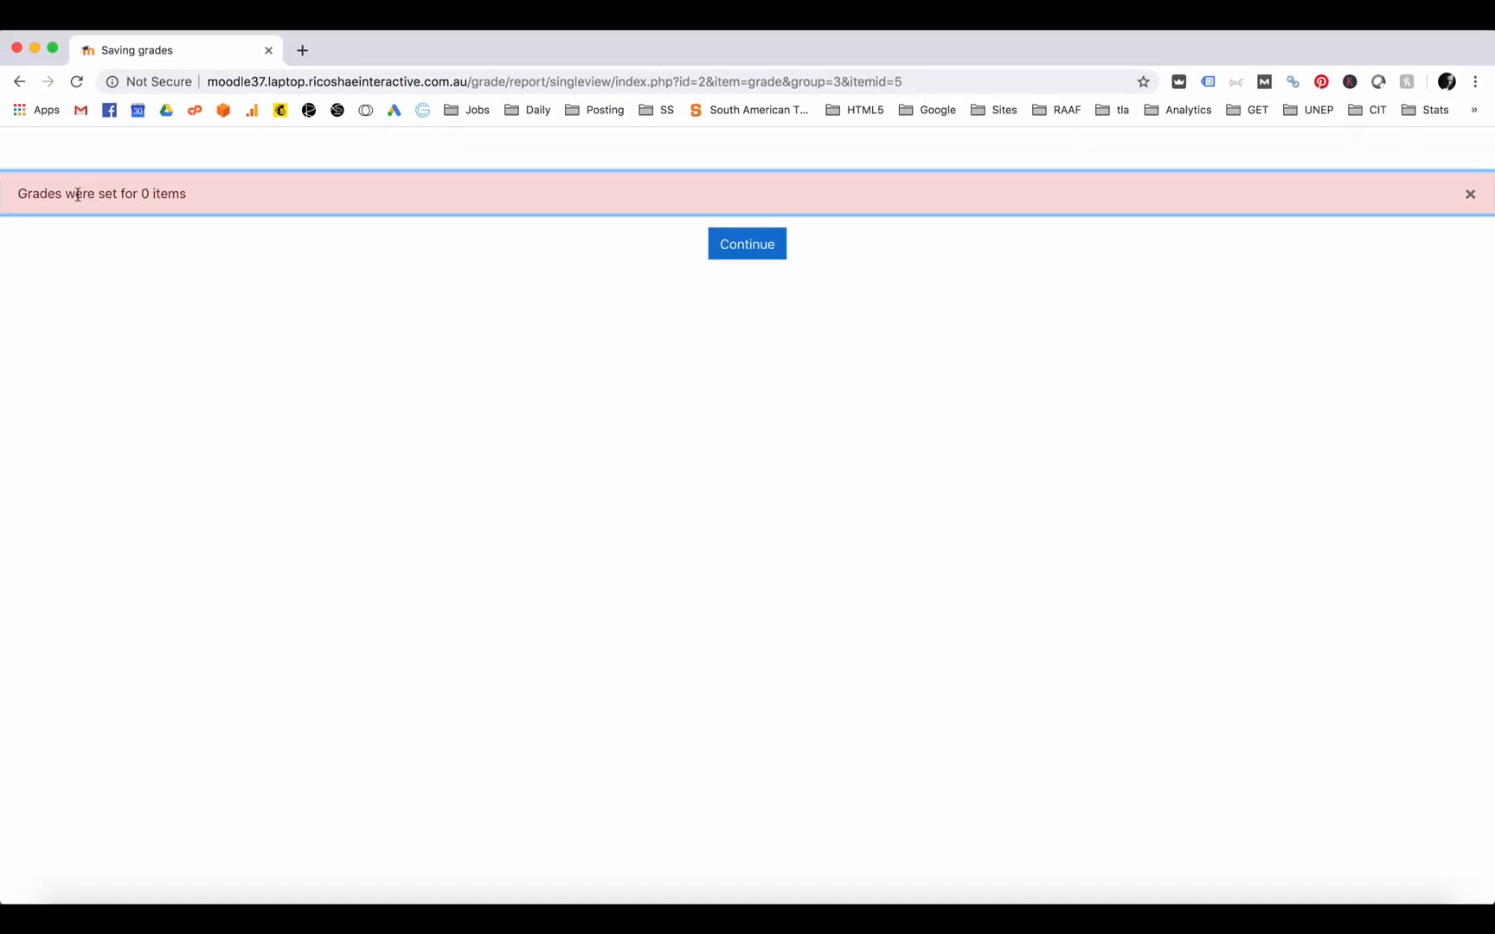
- Continue after saving and review Stu Dent's single view, Quiz 1 overridden at 2.00 and Course total 98.13
left_click(748, 242)
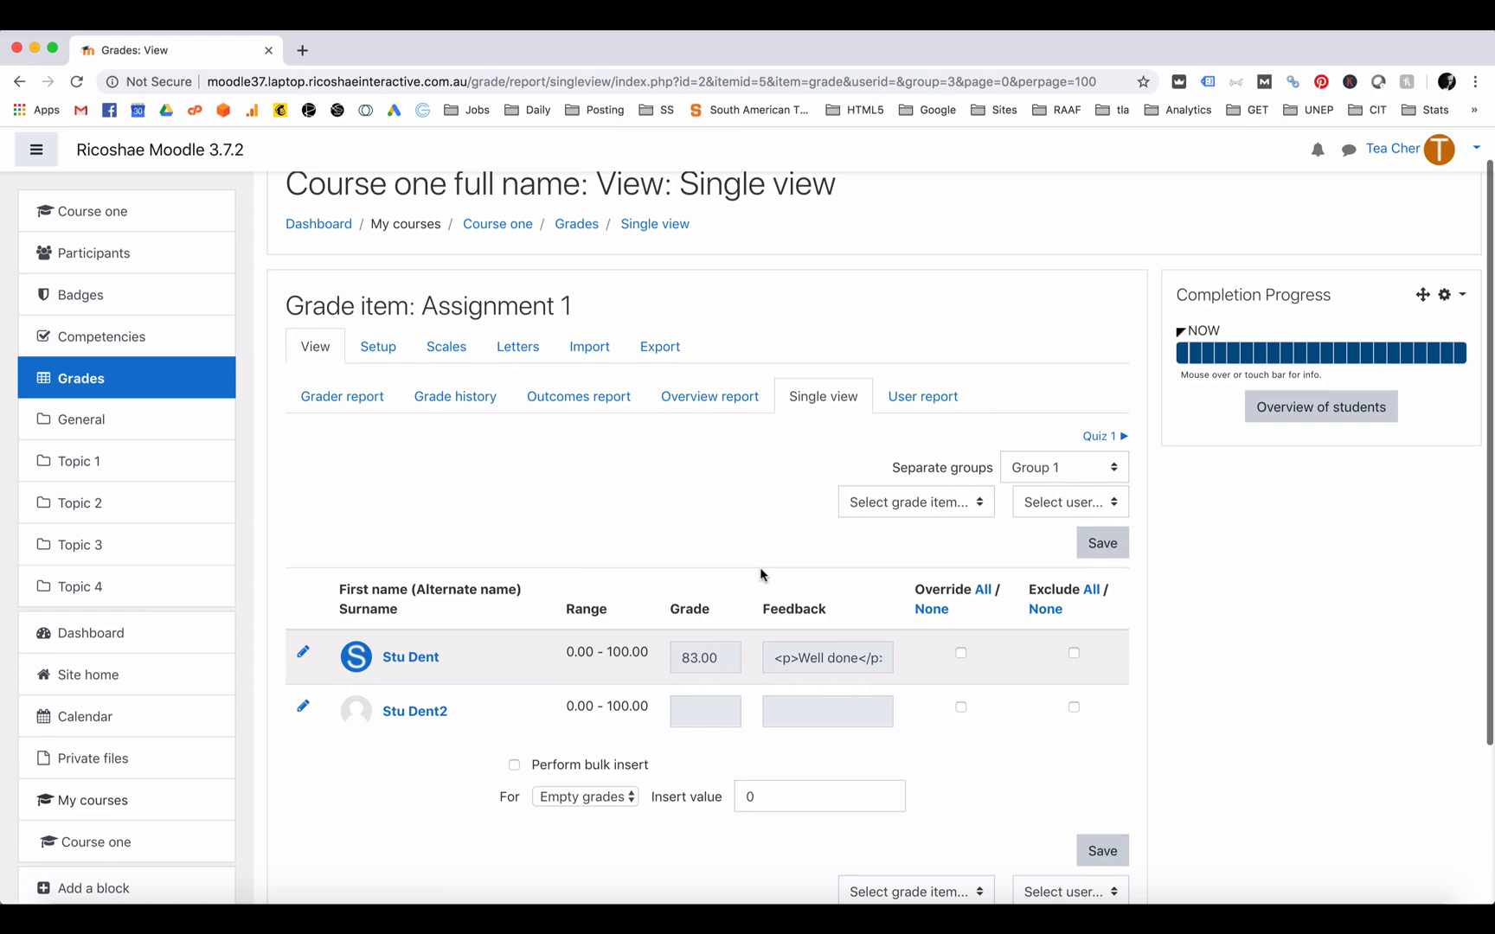
left_click(1064, 502)
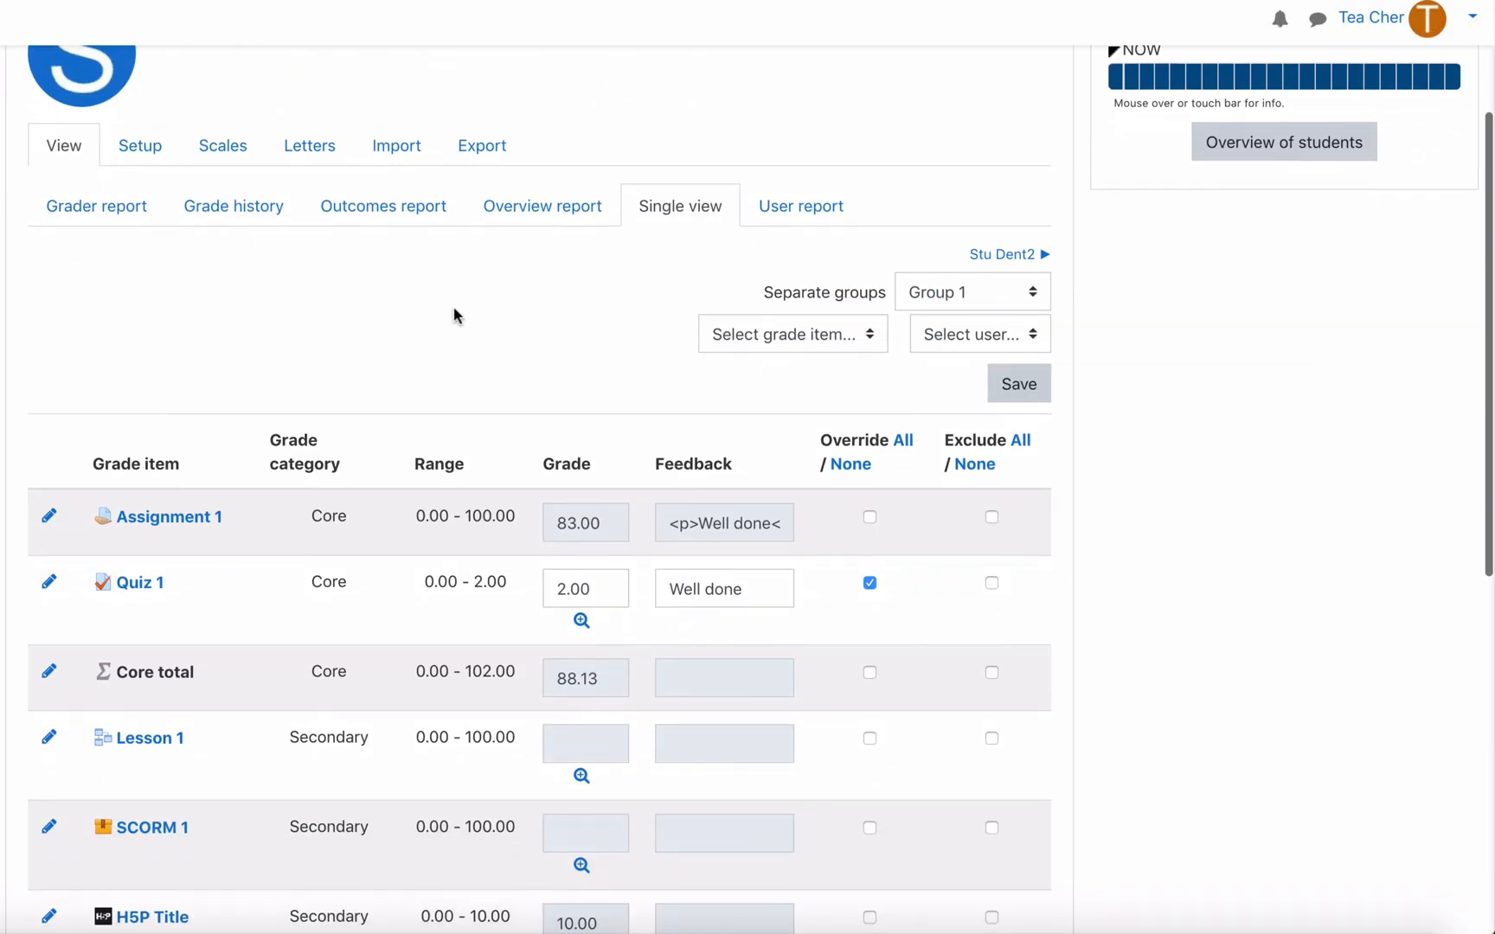
scroll("down", 3)
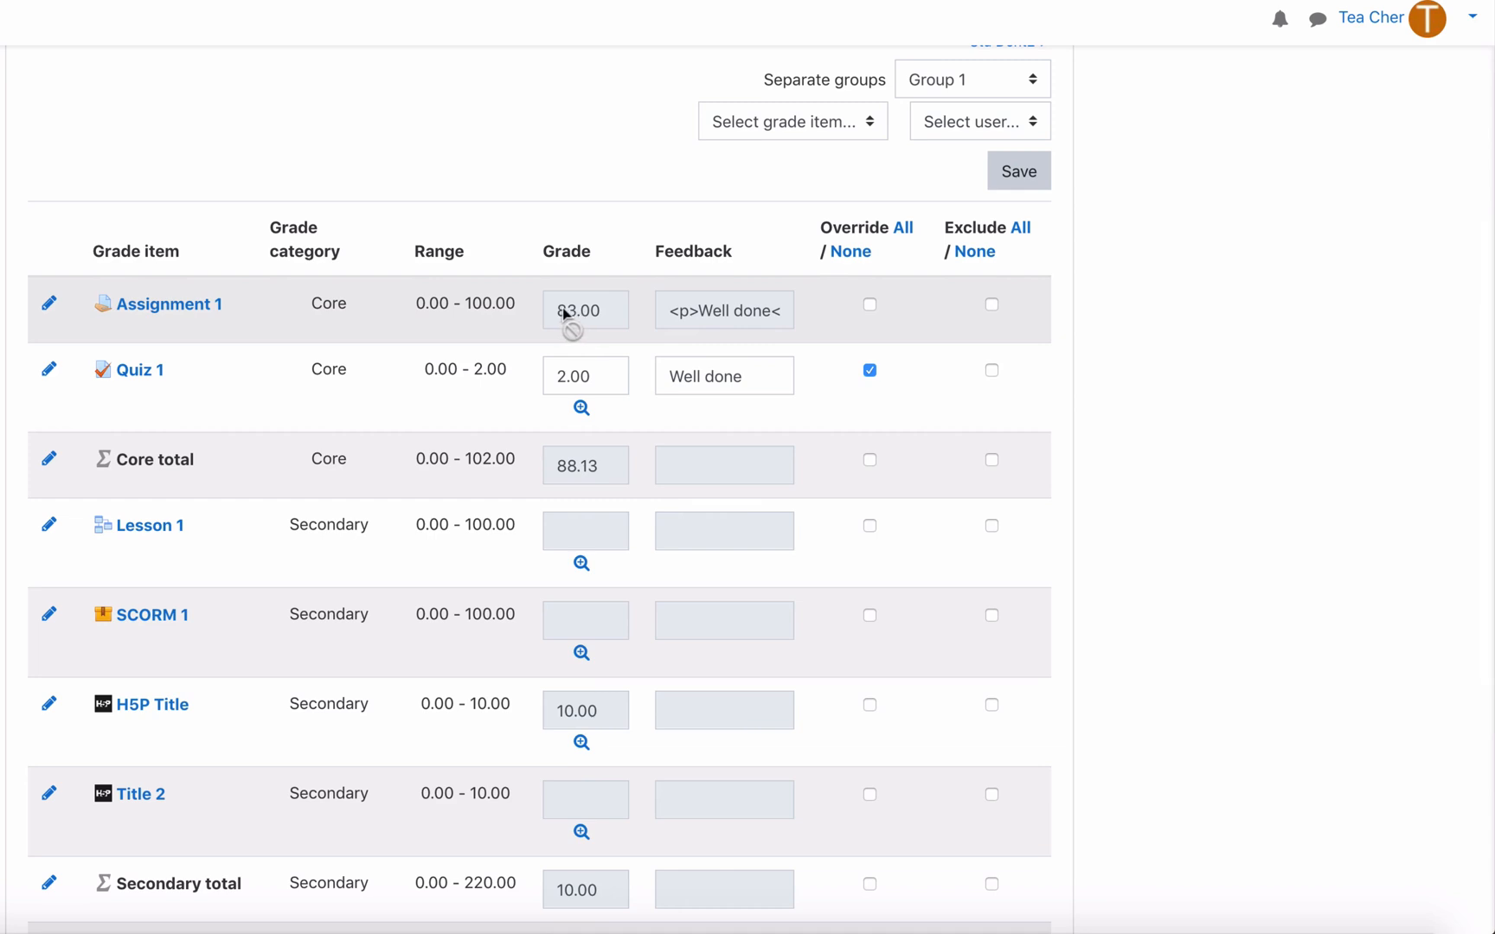
scroll("down", 3)
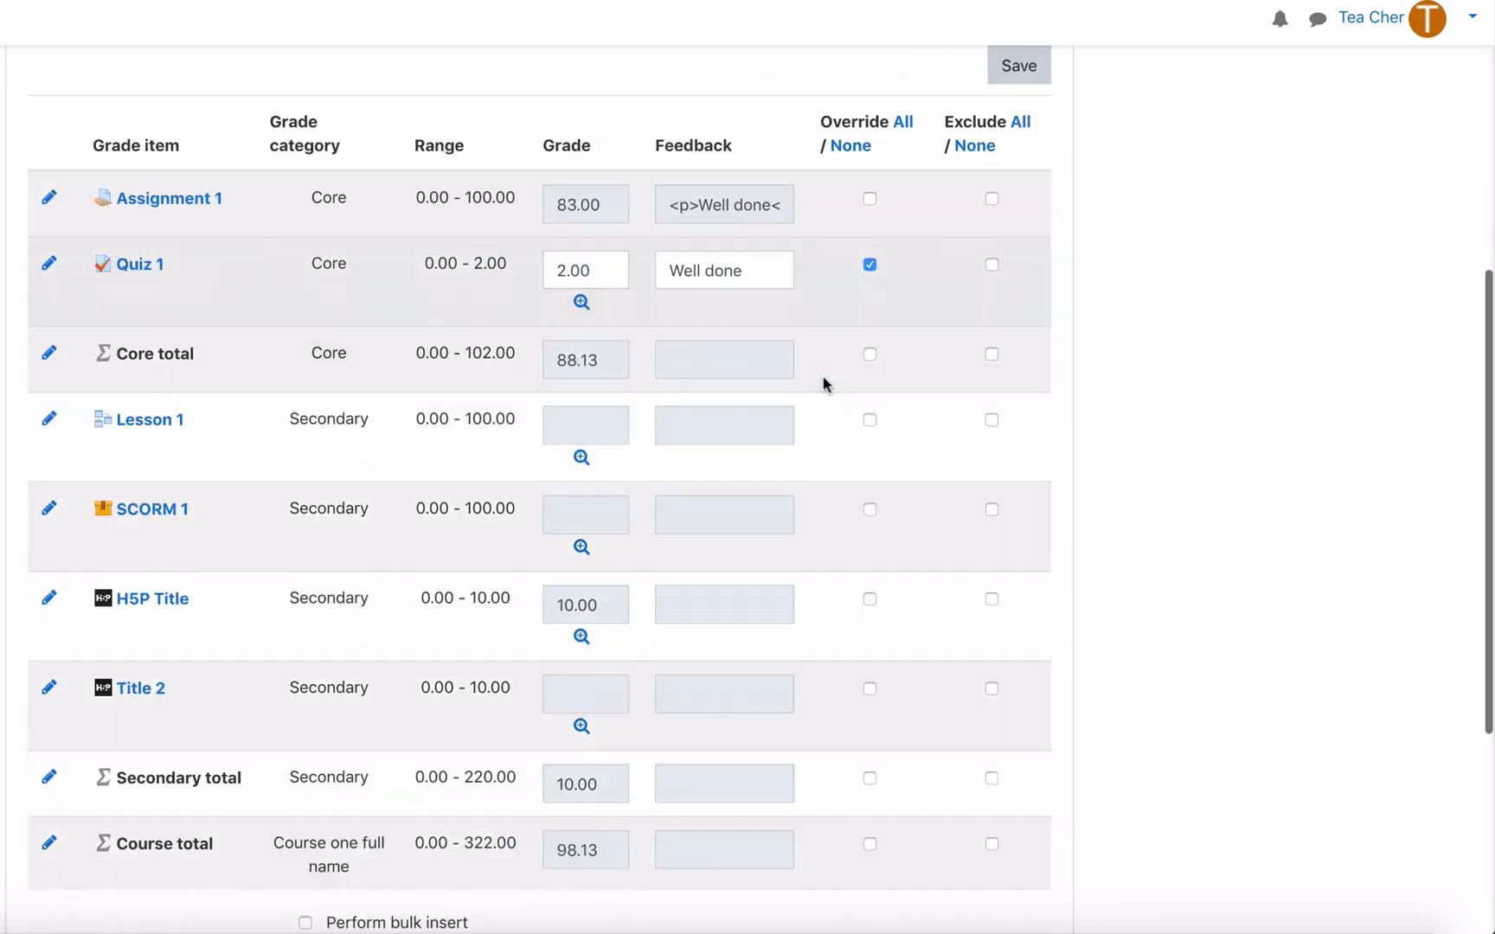
scroll("down", 3)
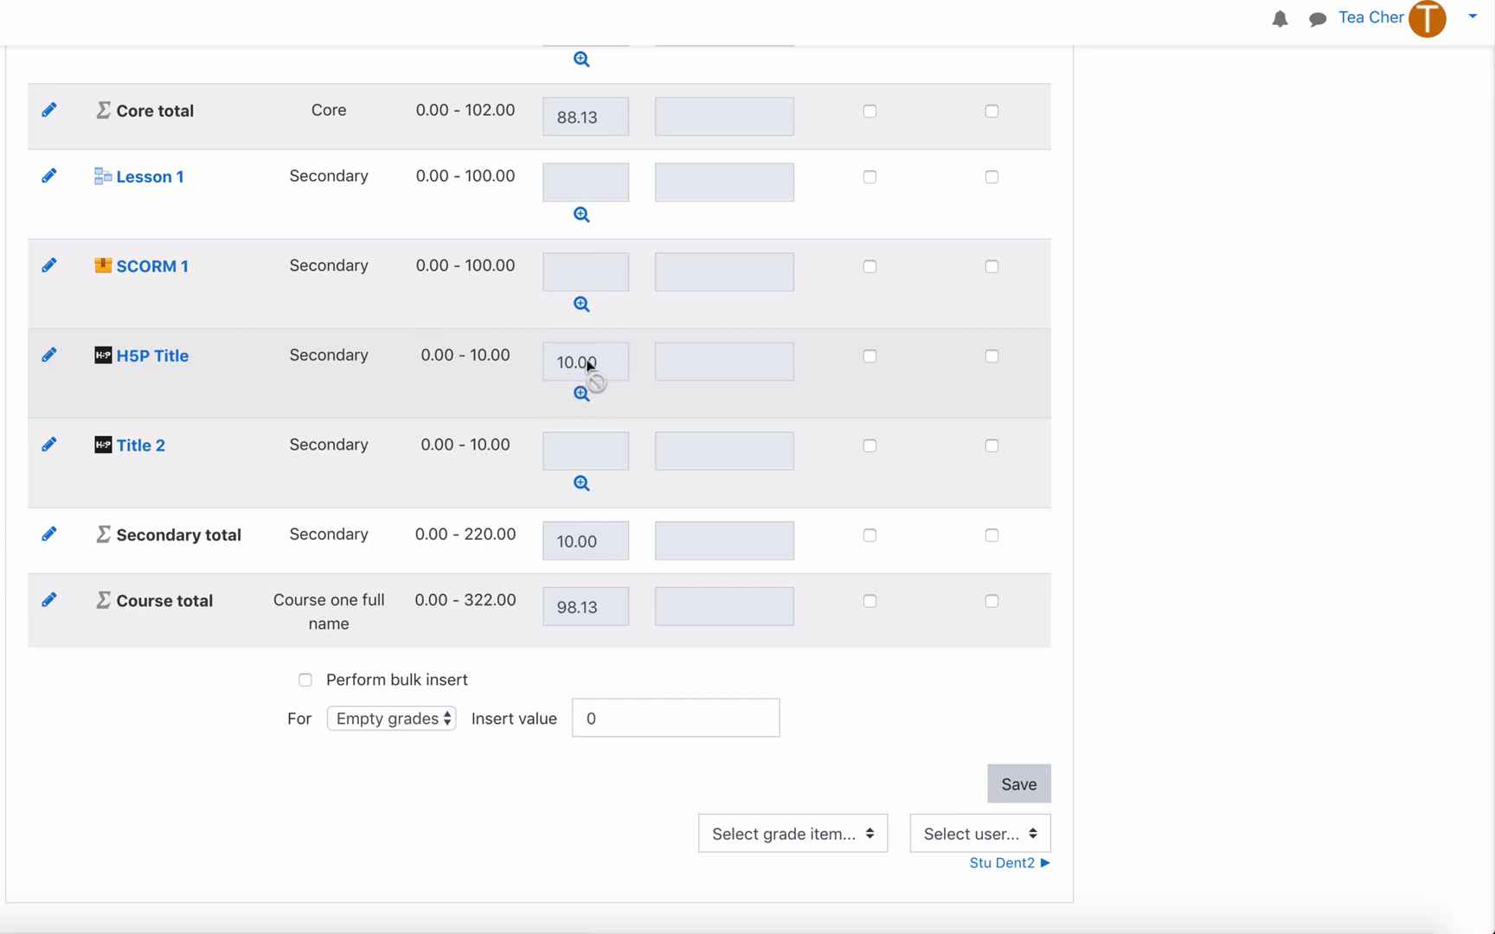
mouse_move(571, 370)
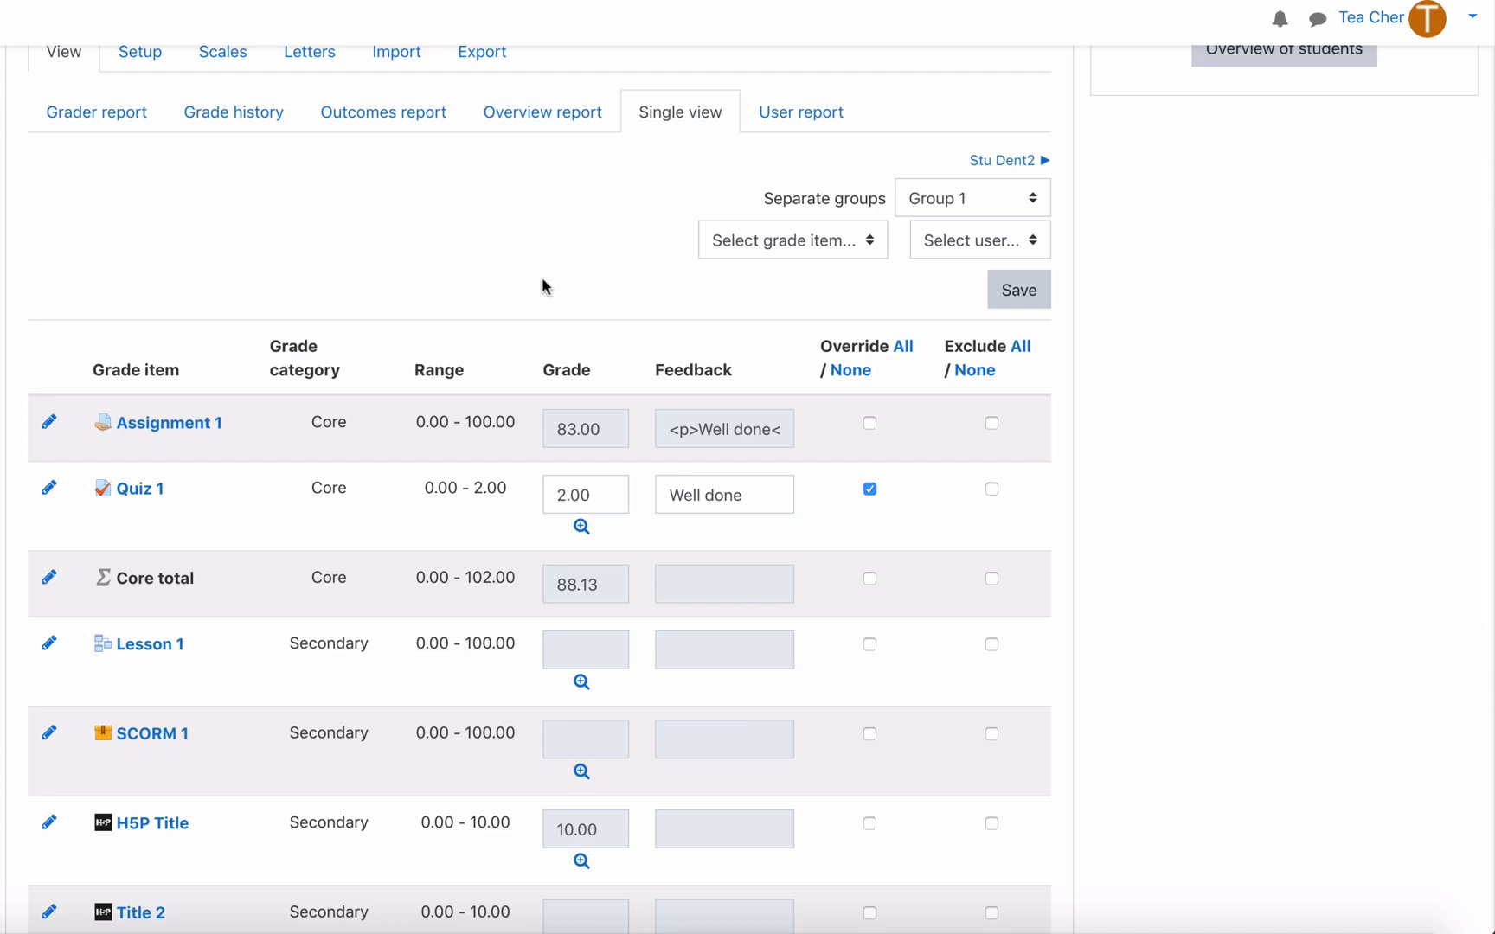
mouse_move(799, 113)
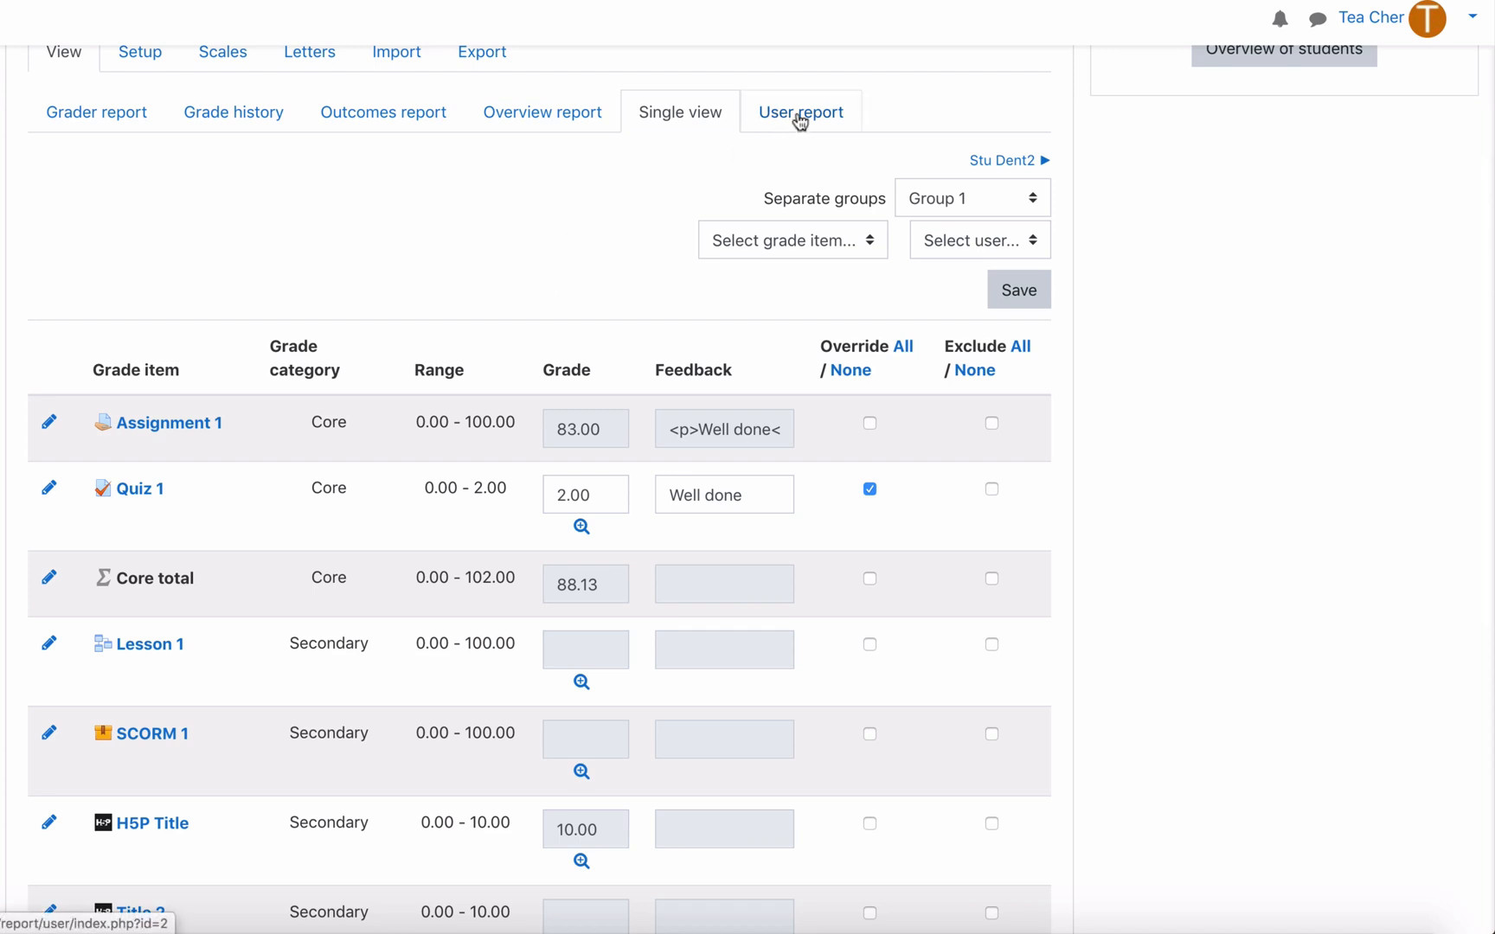
- Show Stu Dent's user report with weights, grades and feedback, course total B+ at 87.61%
left_click(801, 112)
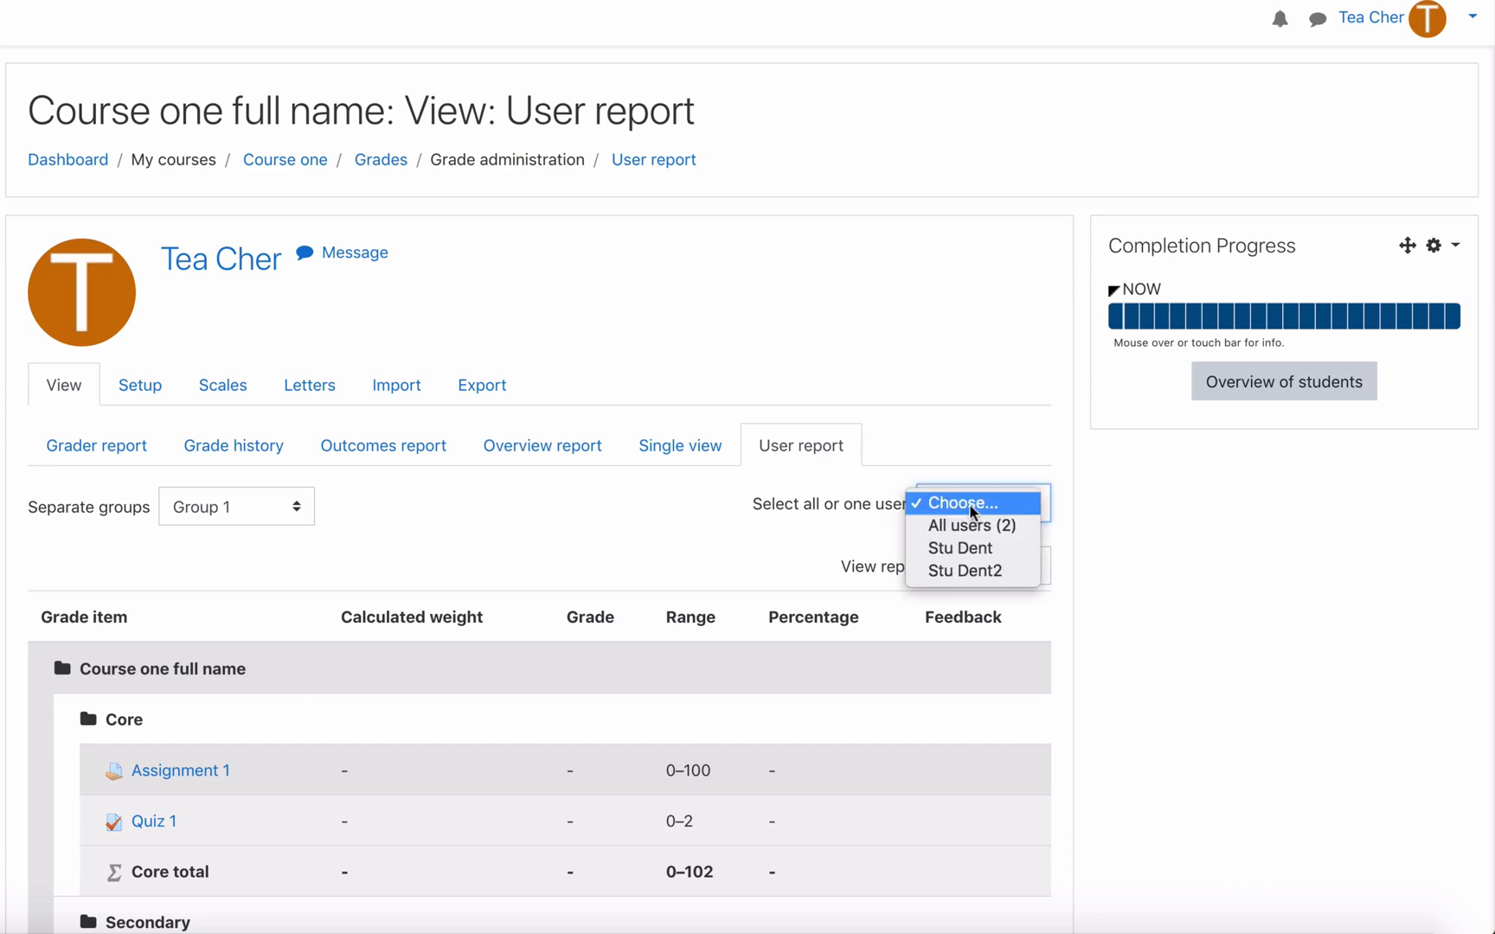
left_click(959, 547)
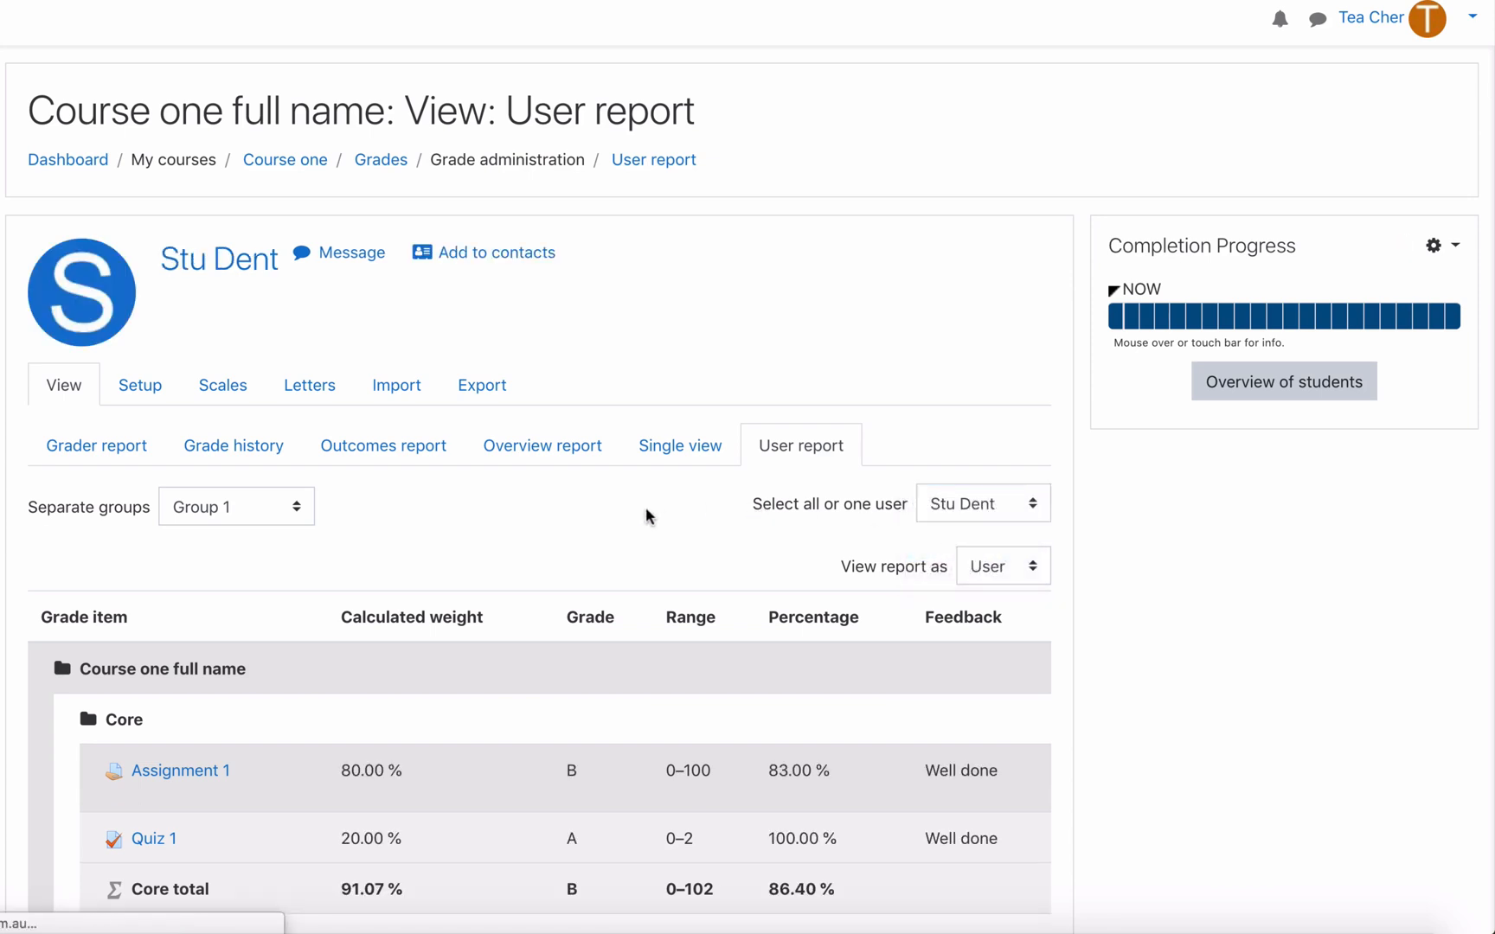
scroll("down", 3)
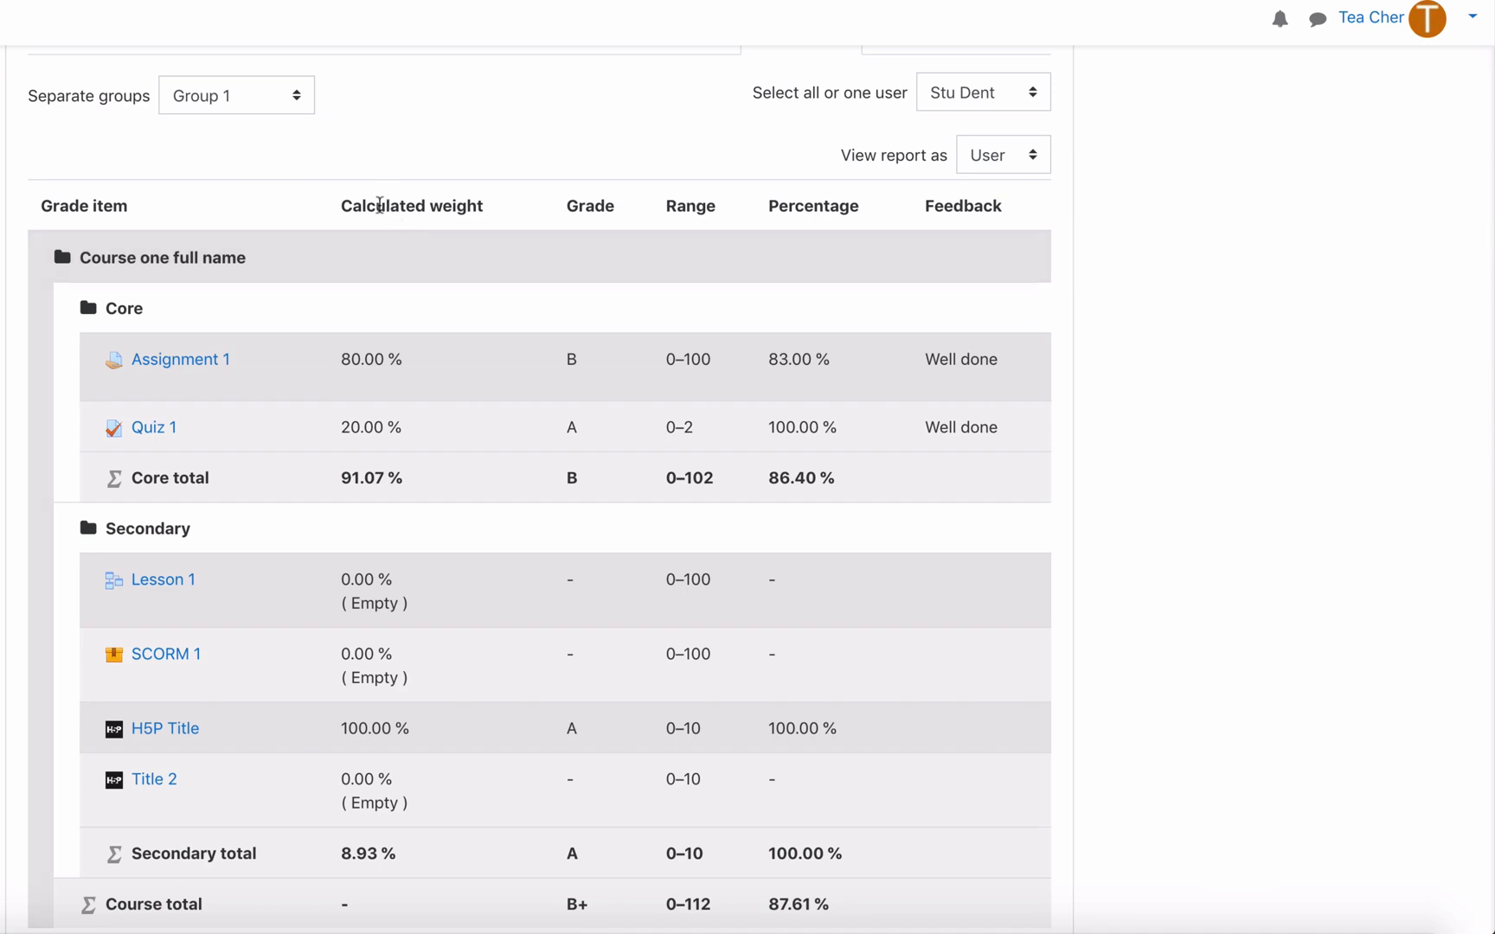
double_click(412, 206)
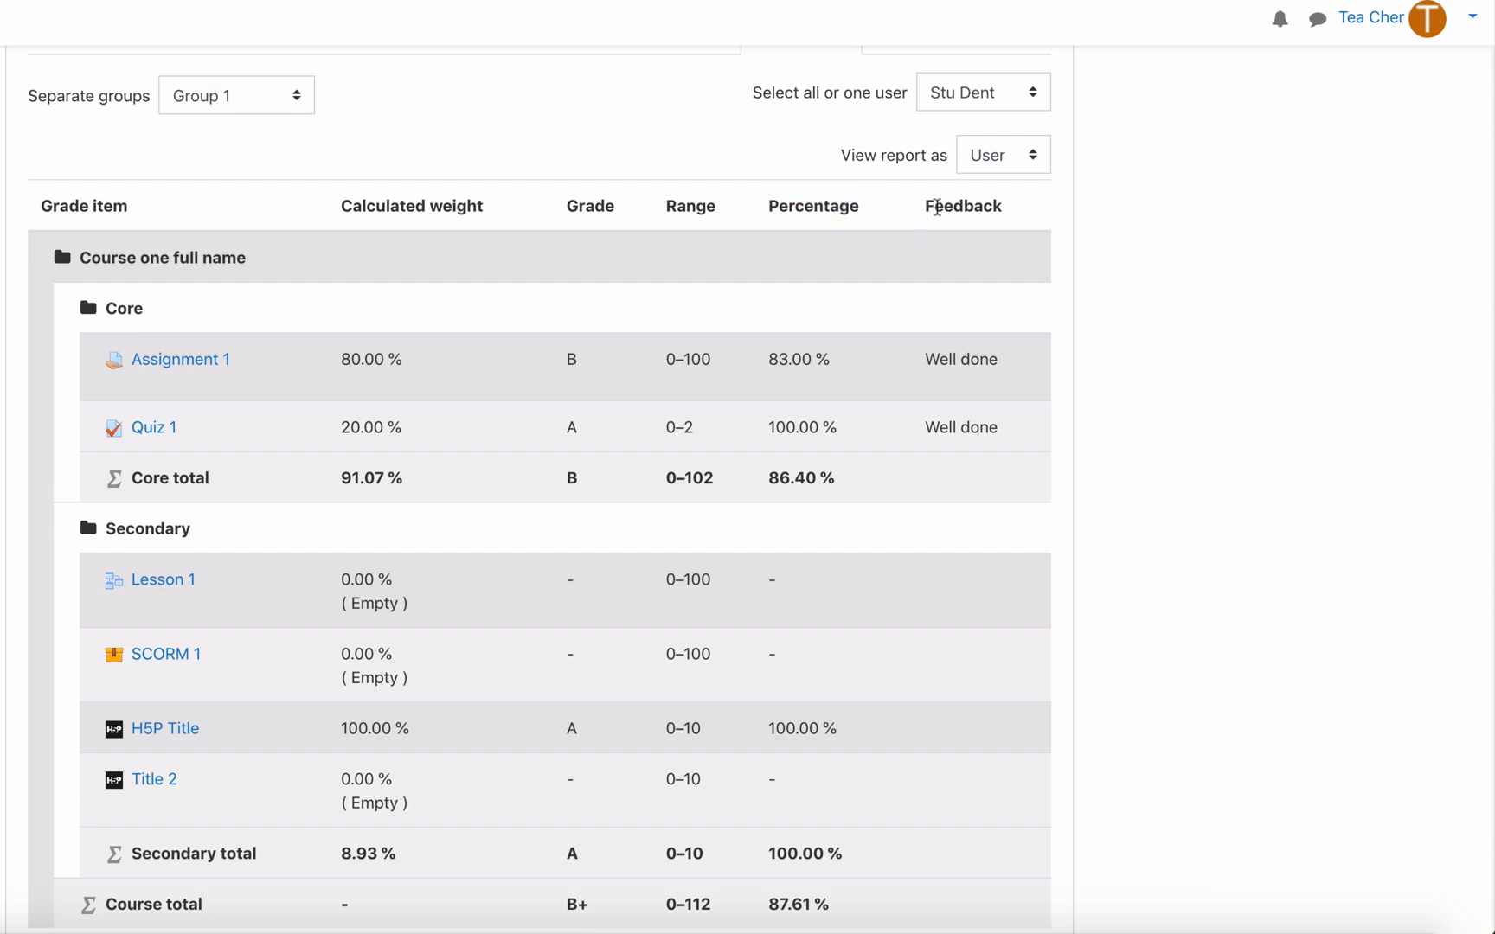
scroll("down", 3)
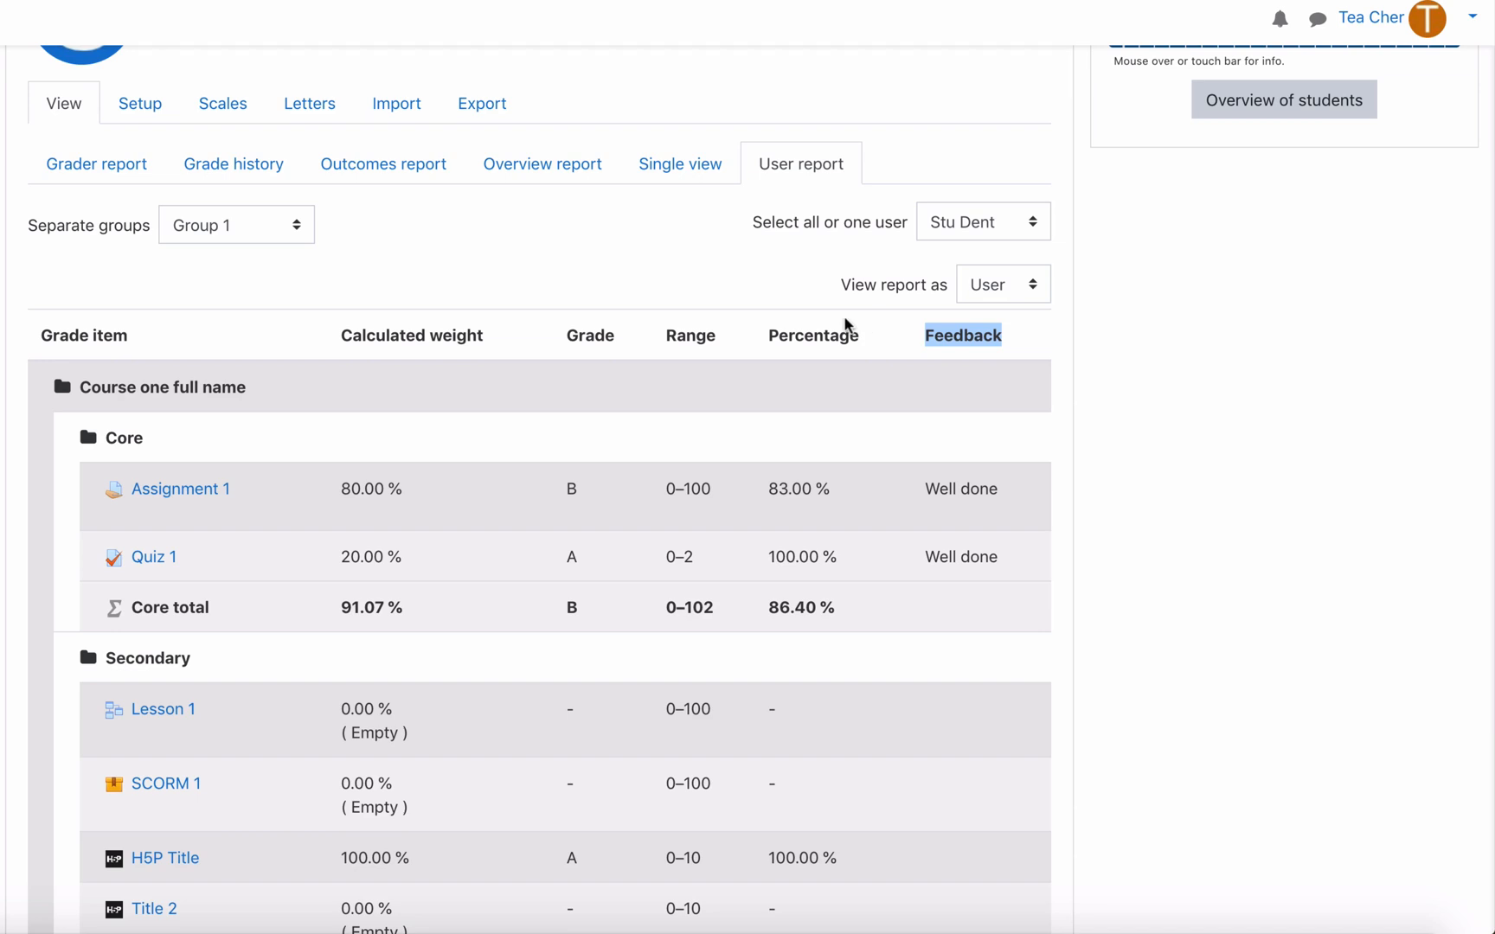
mouse_move(140, 107)
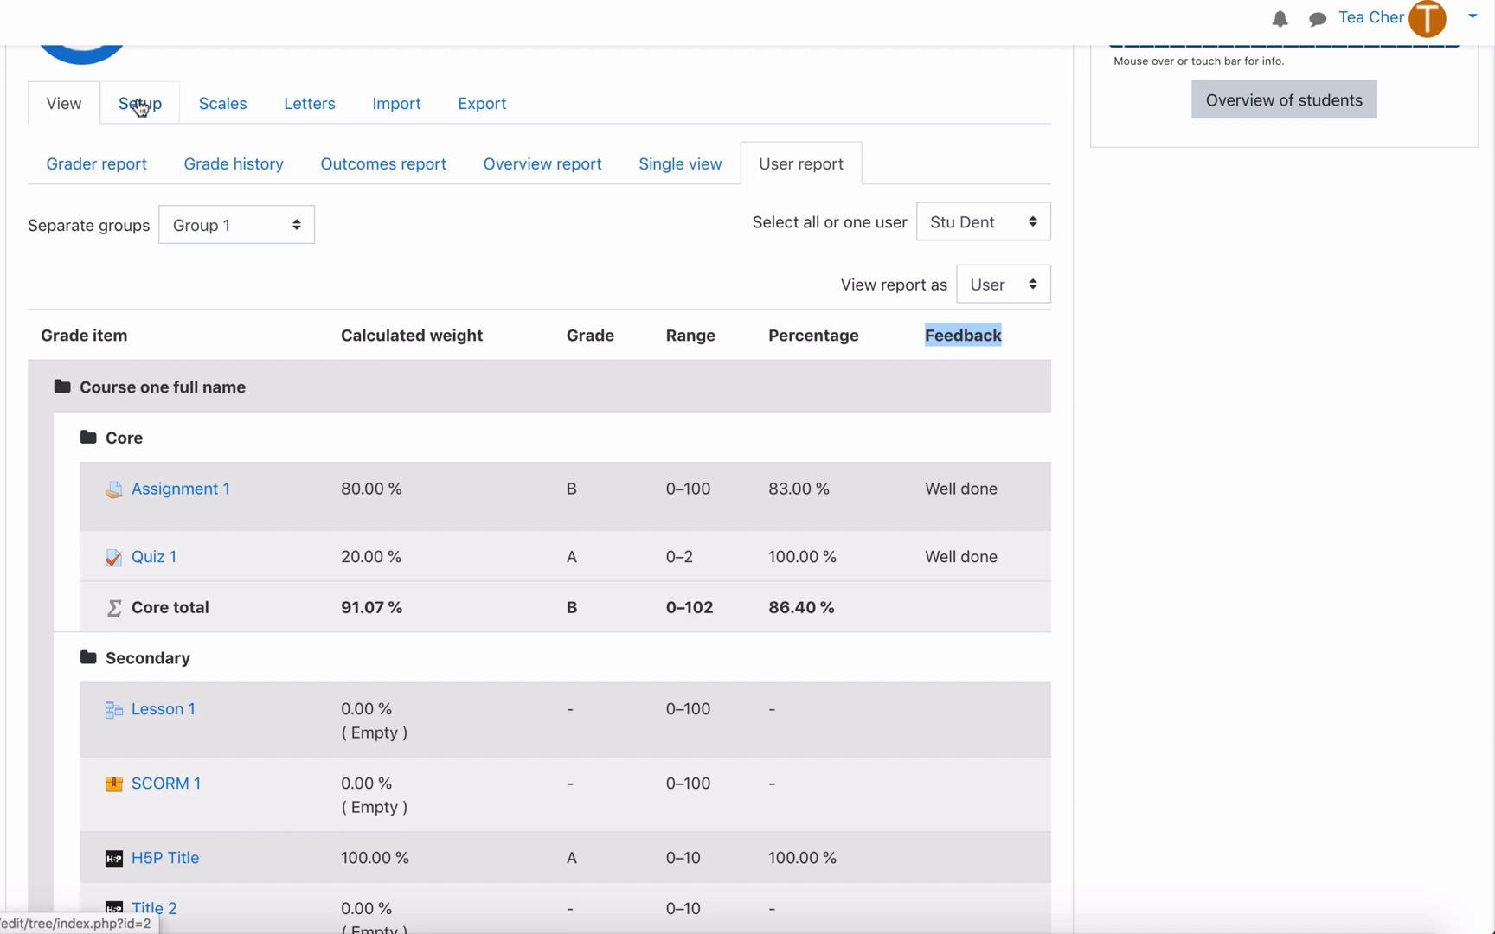
- In Course grade settings, set the user report's 'Show weightings' to Hide
left_click(140, 104)
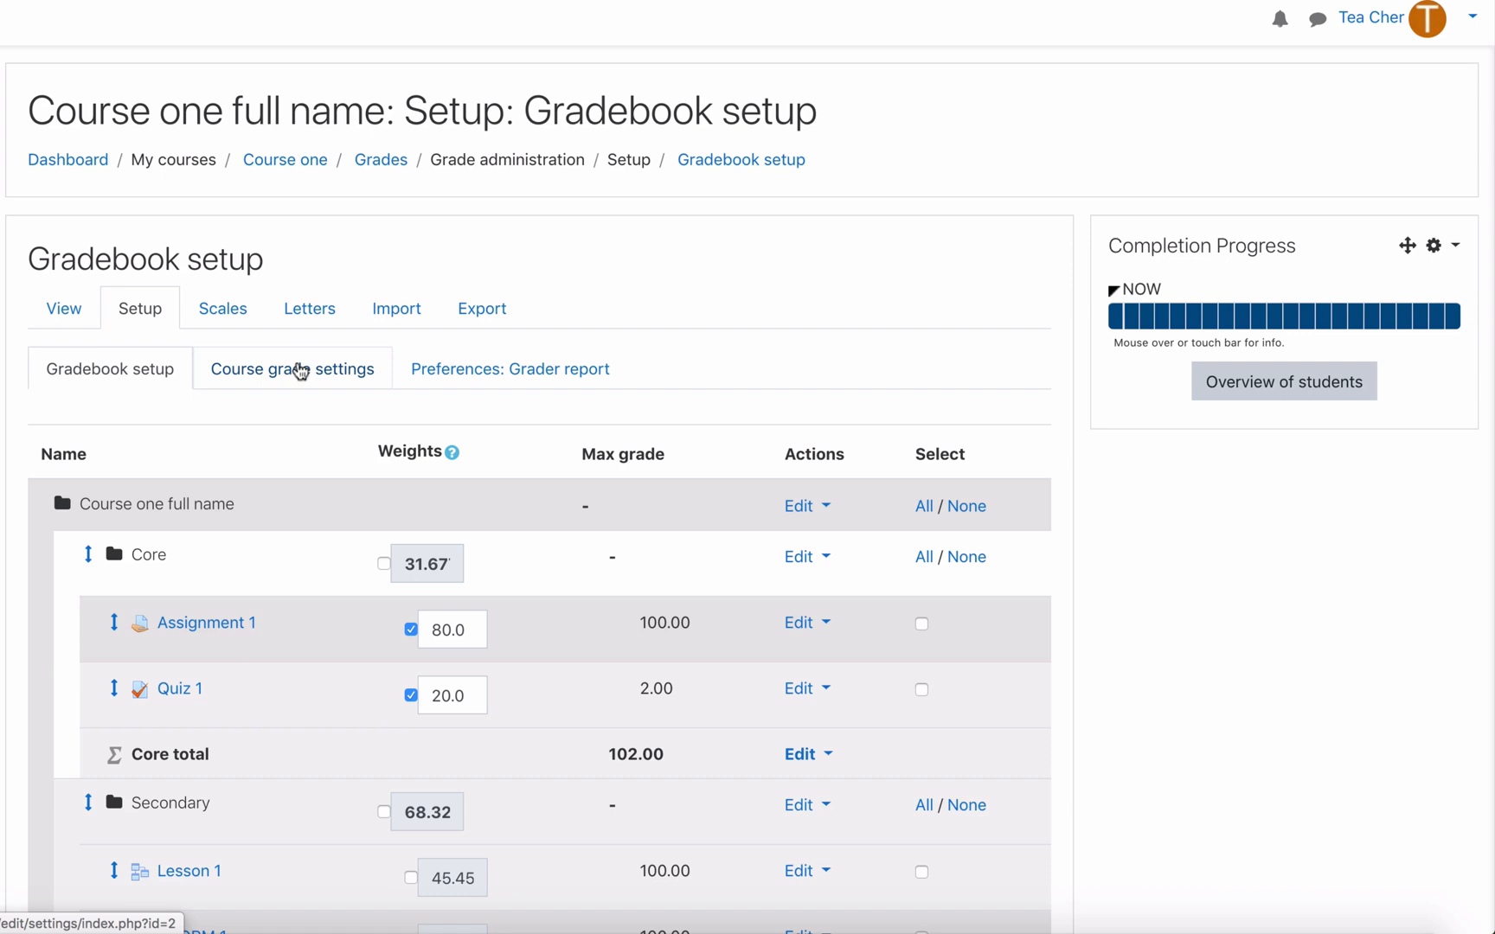
left_click(292, 369)
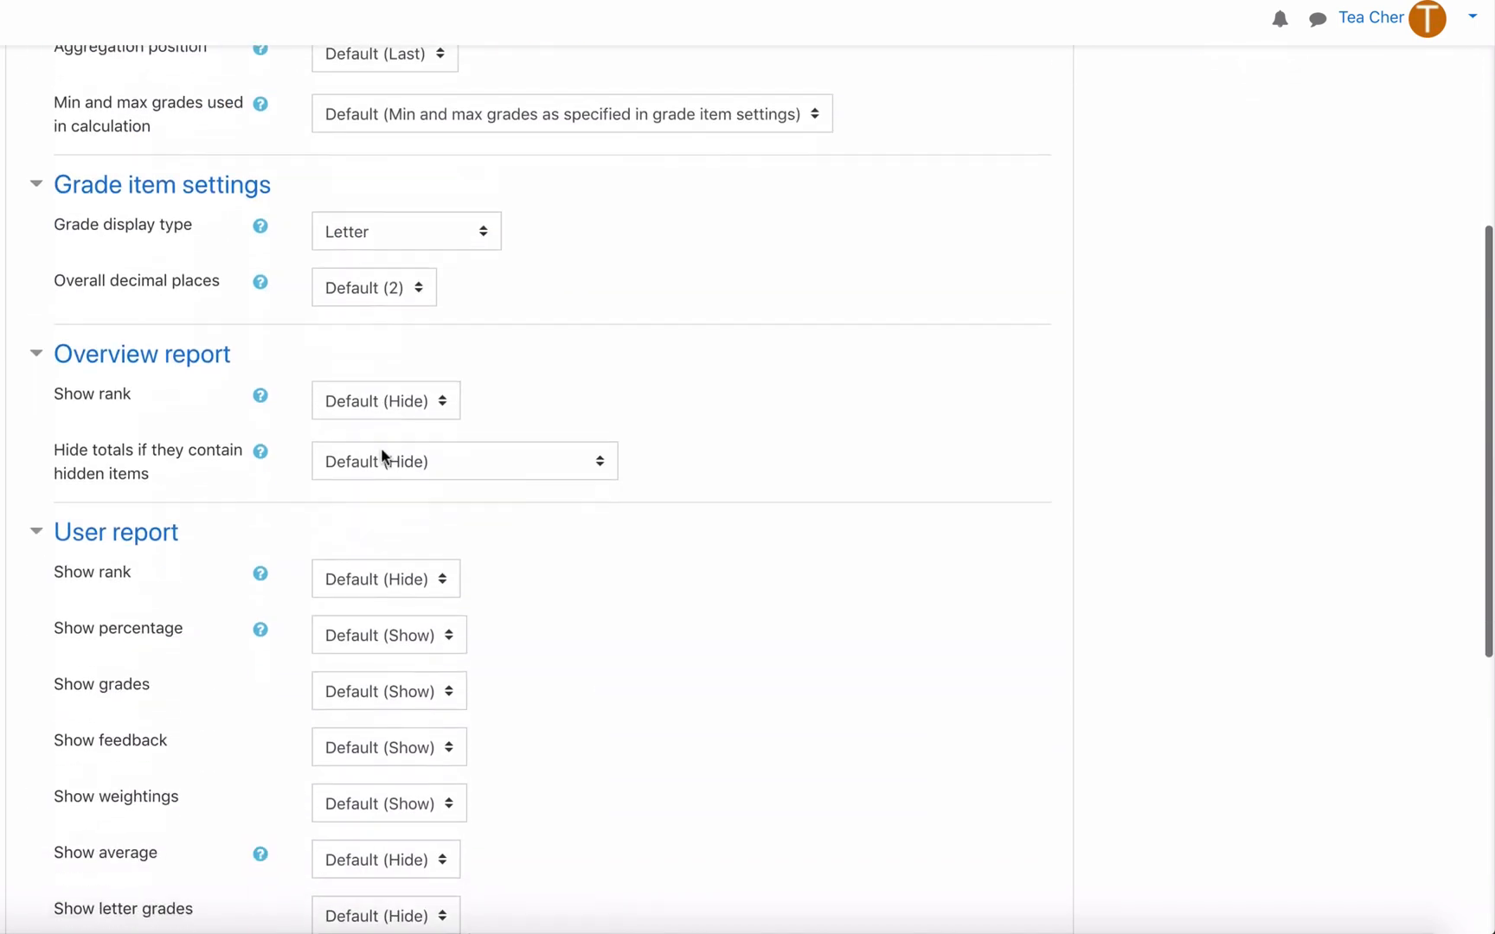
scroll("down", 3)
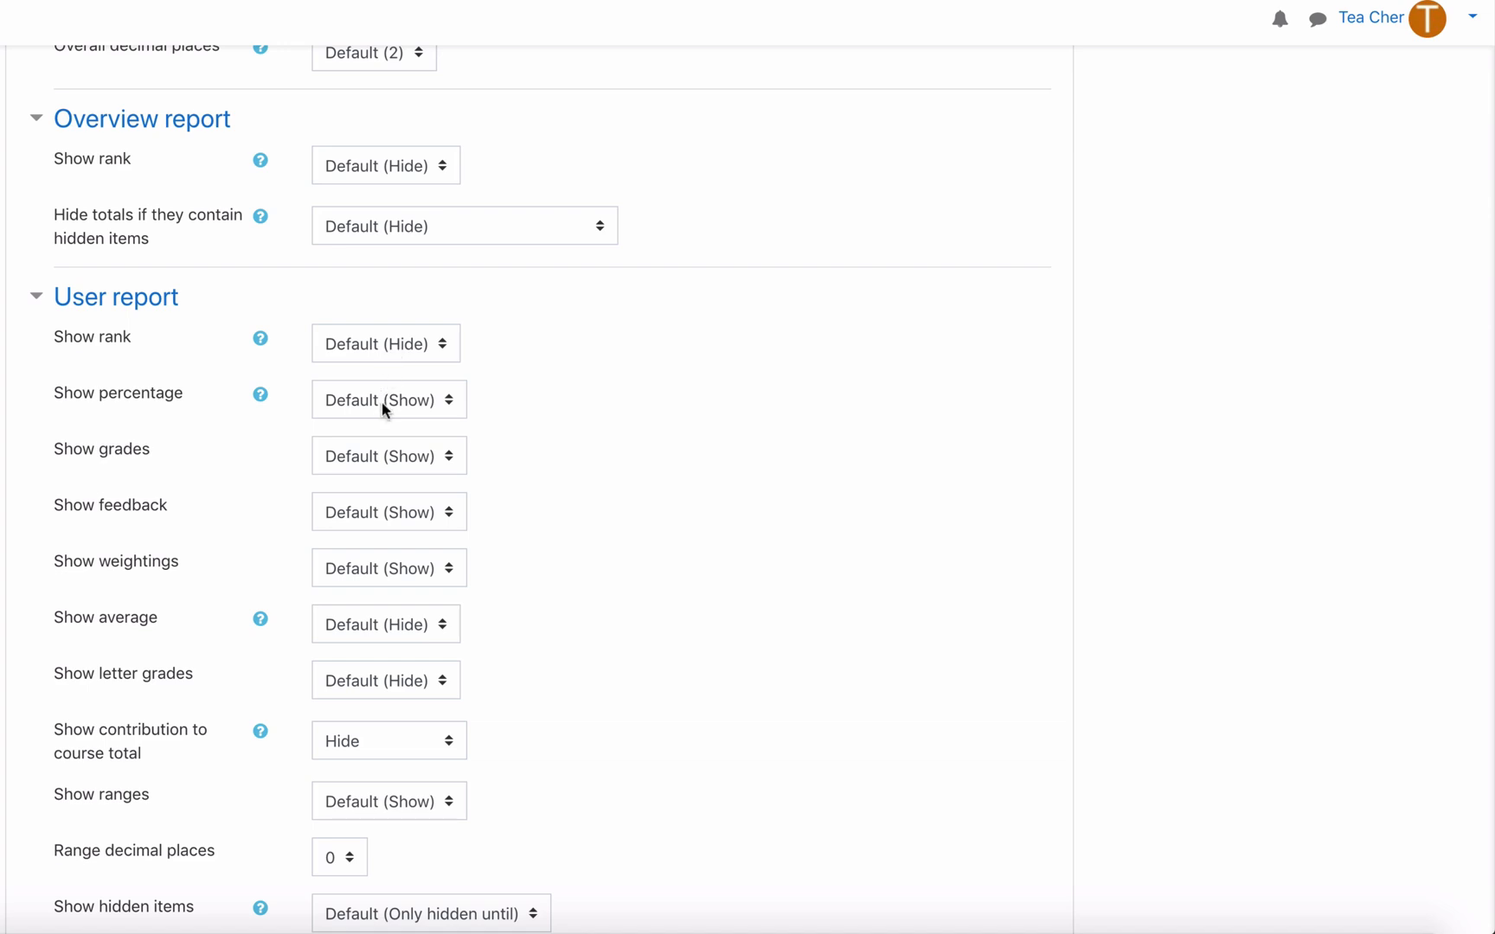
scroll("down", 3)
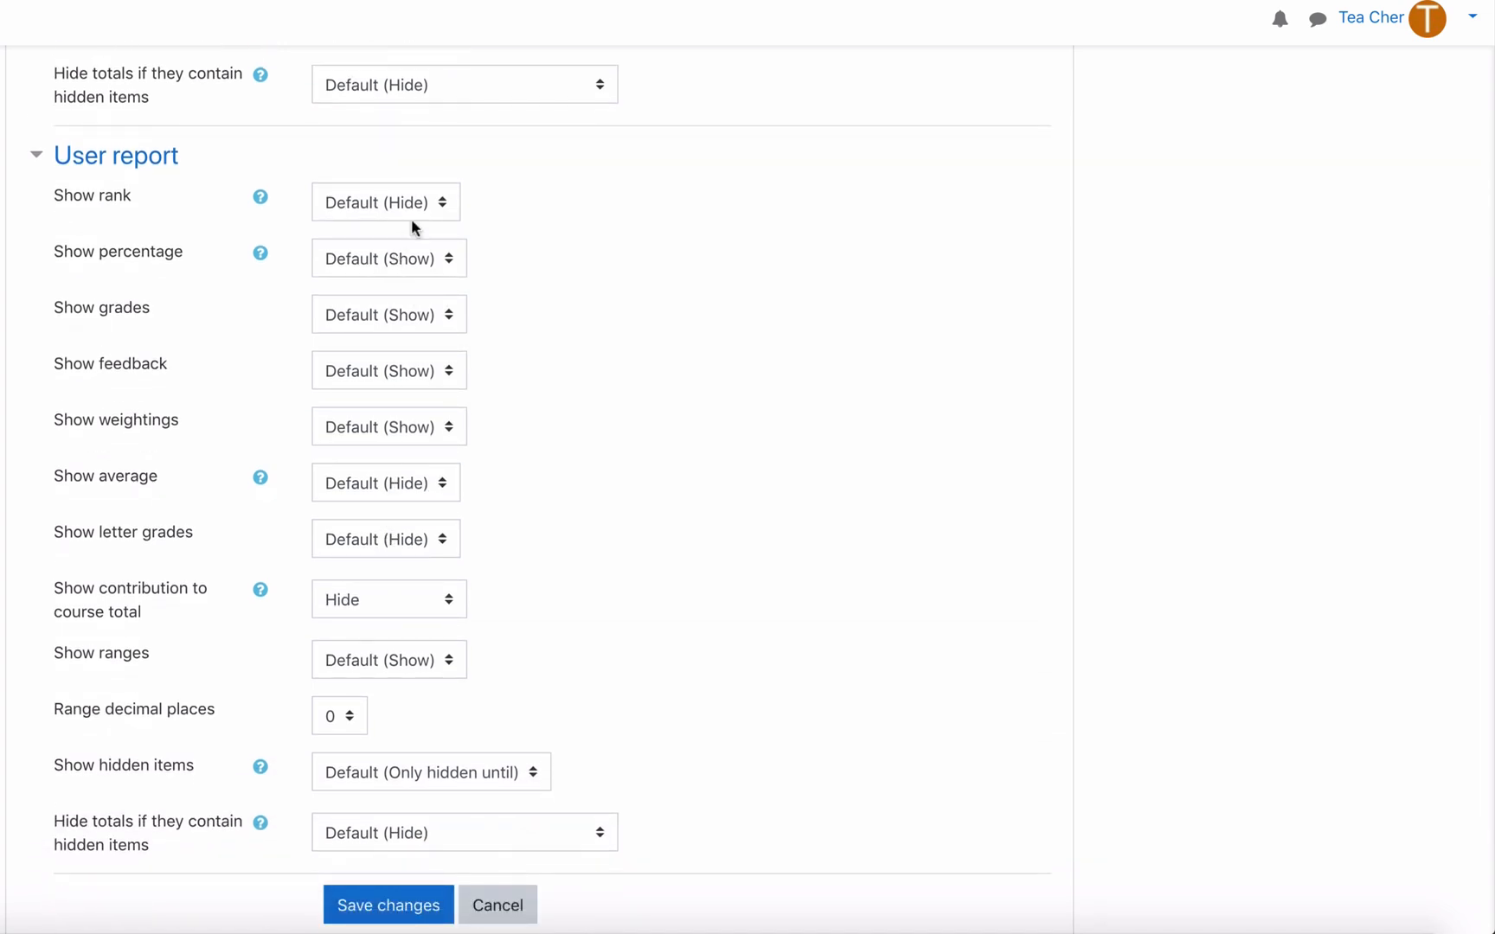
mouse_move(363, 432)
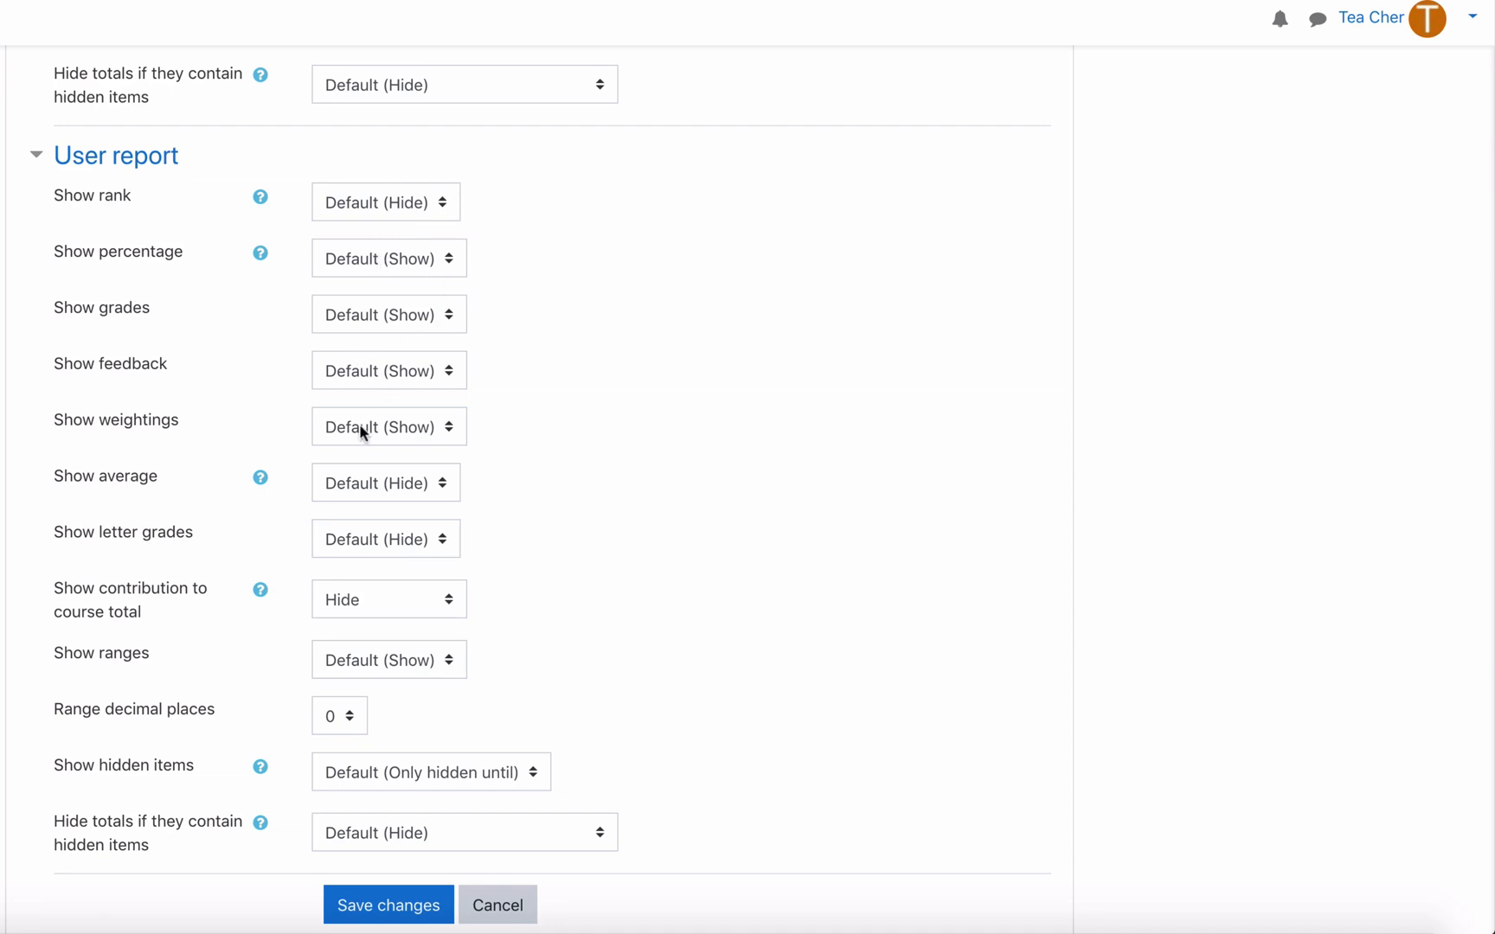
left_click(387, 428)
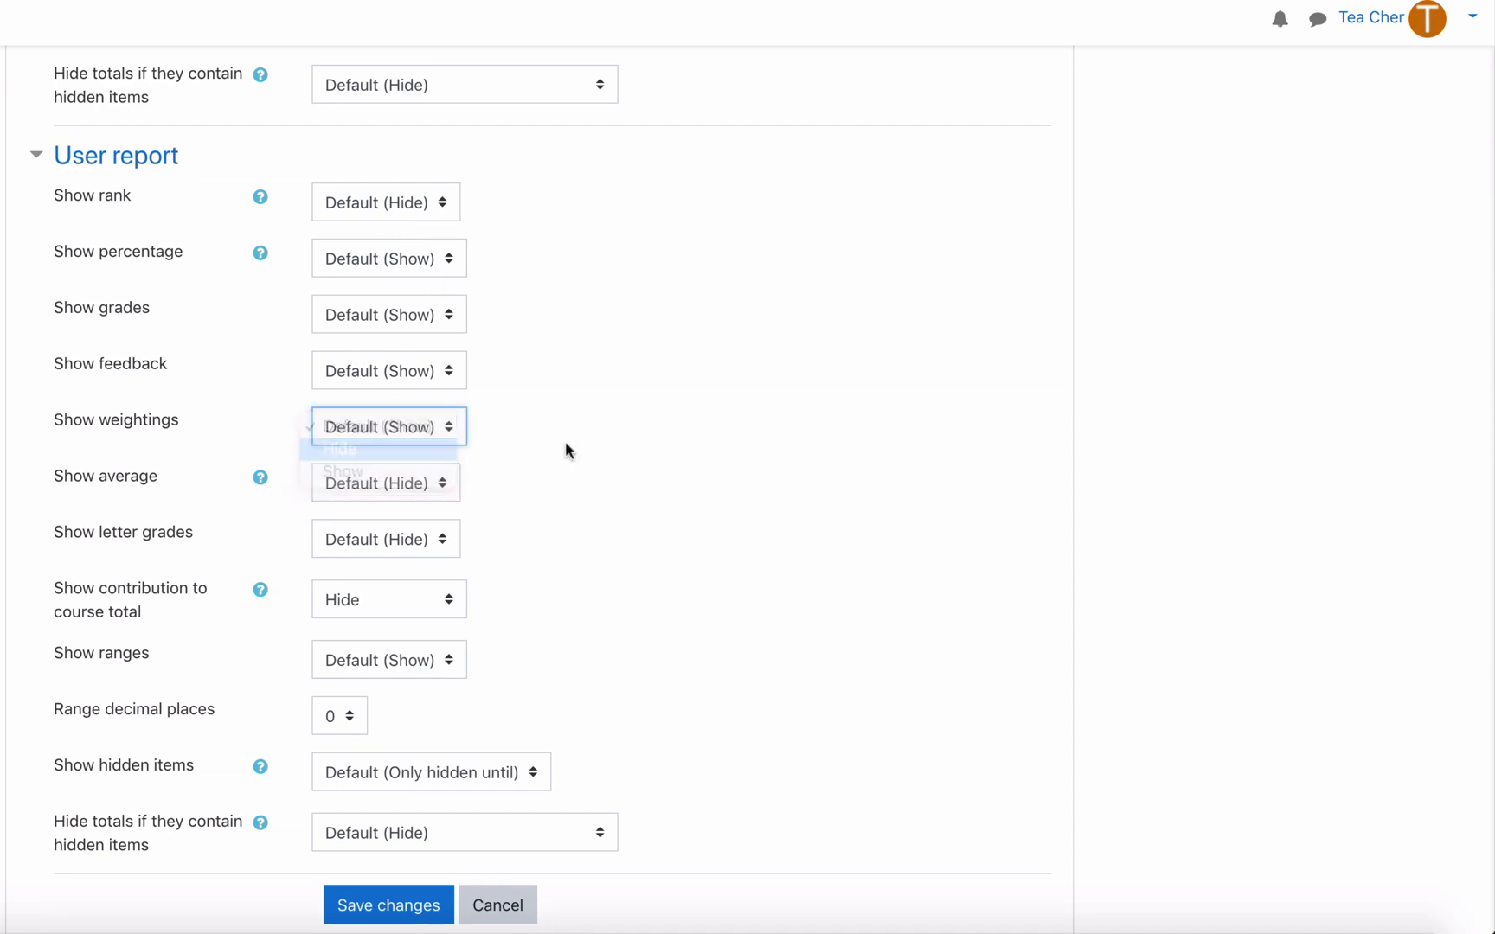
left_click(388, 905)
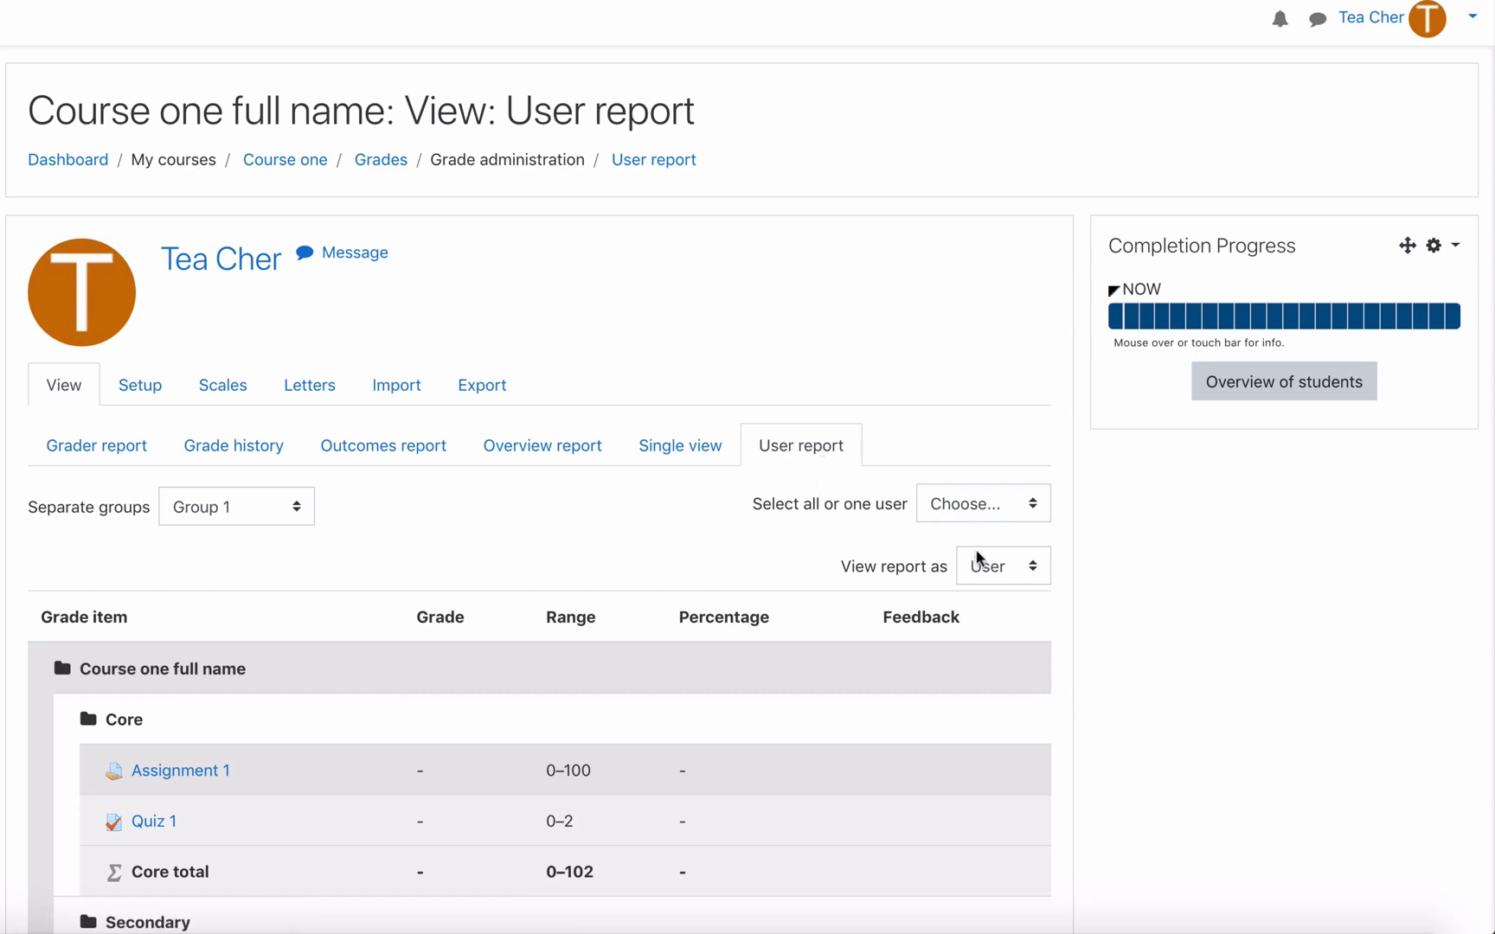
- Confirm Stu Dent's user report has no weight column, then return to Course grade settings
left_click(983, 504)
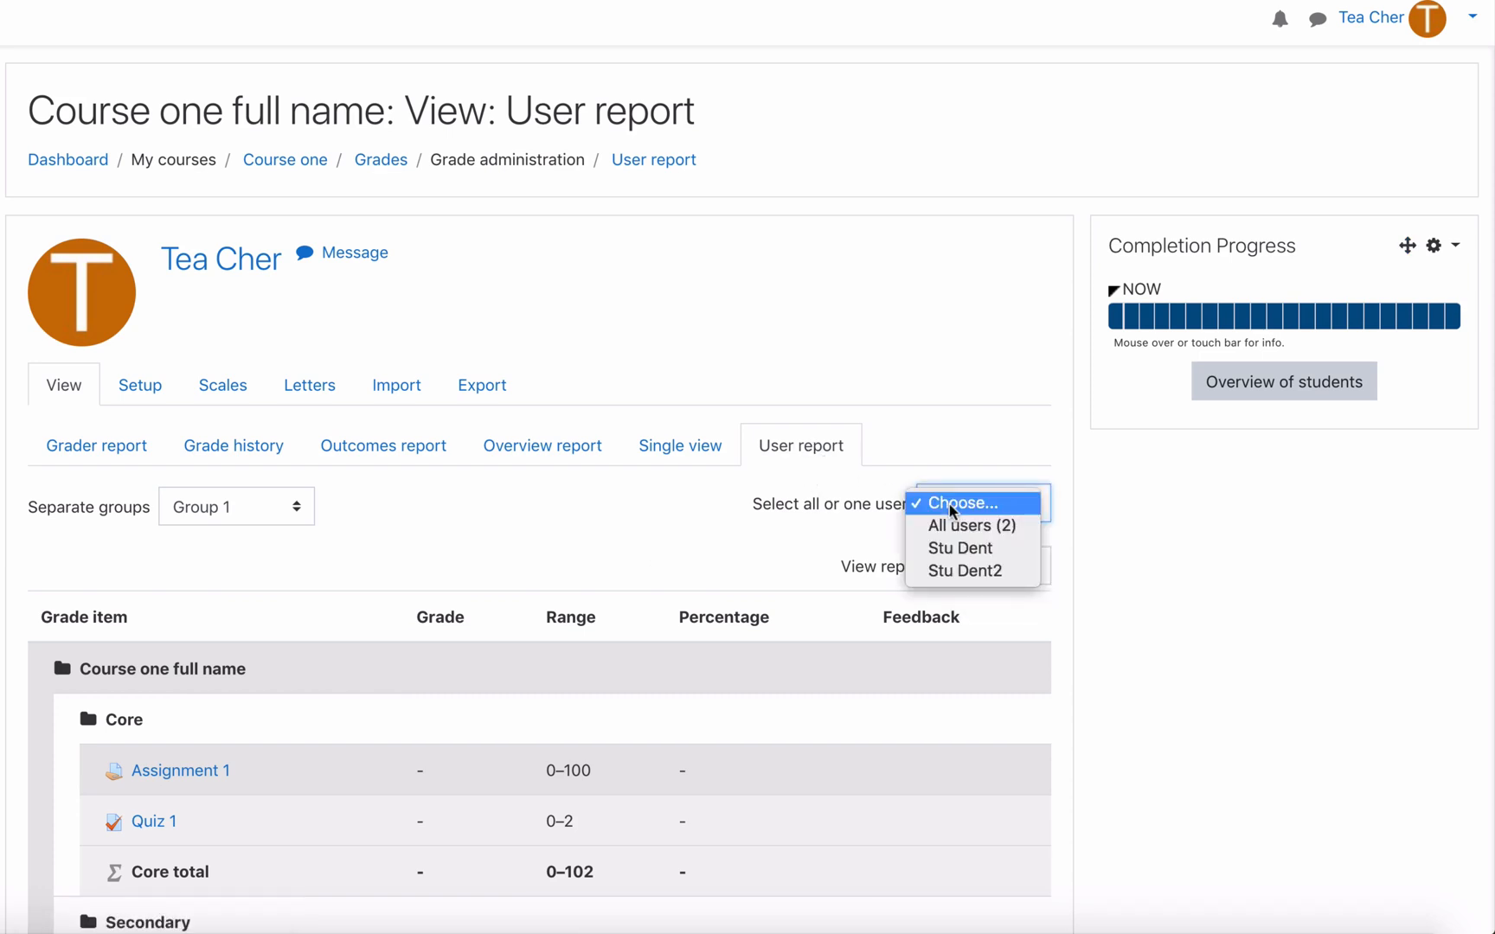
left_click(959, 547)
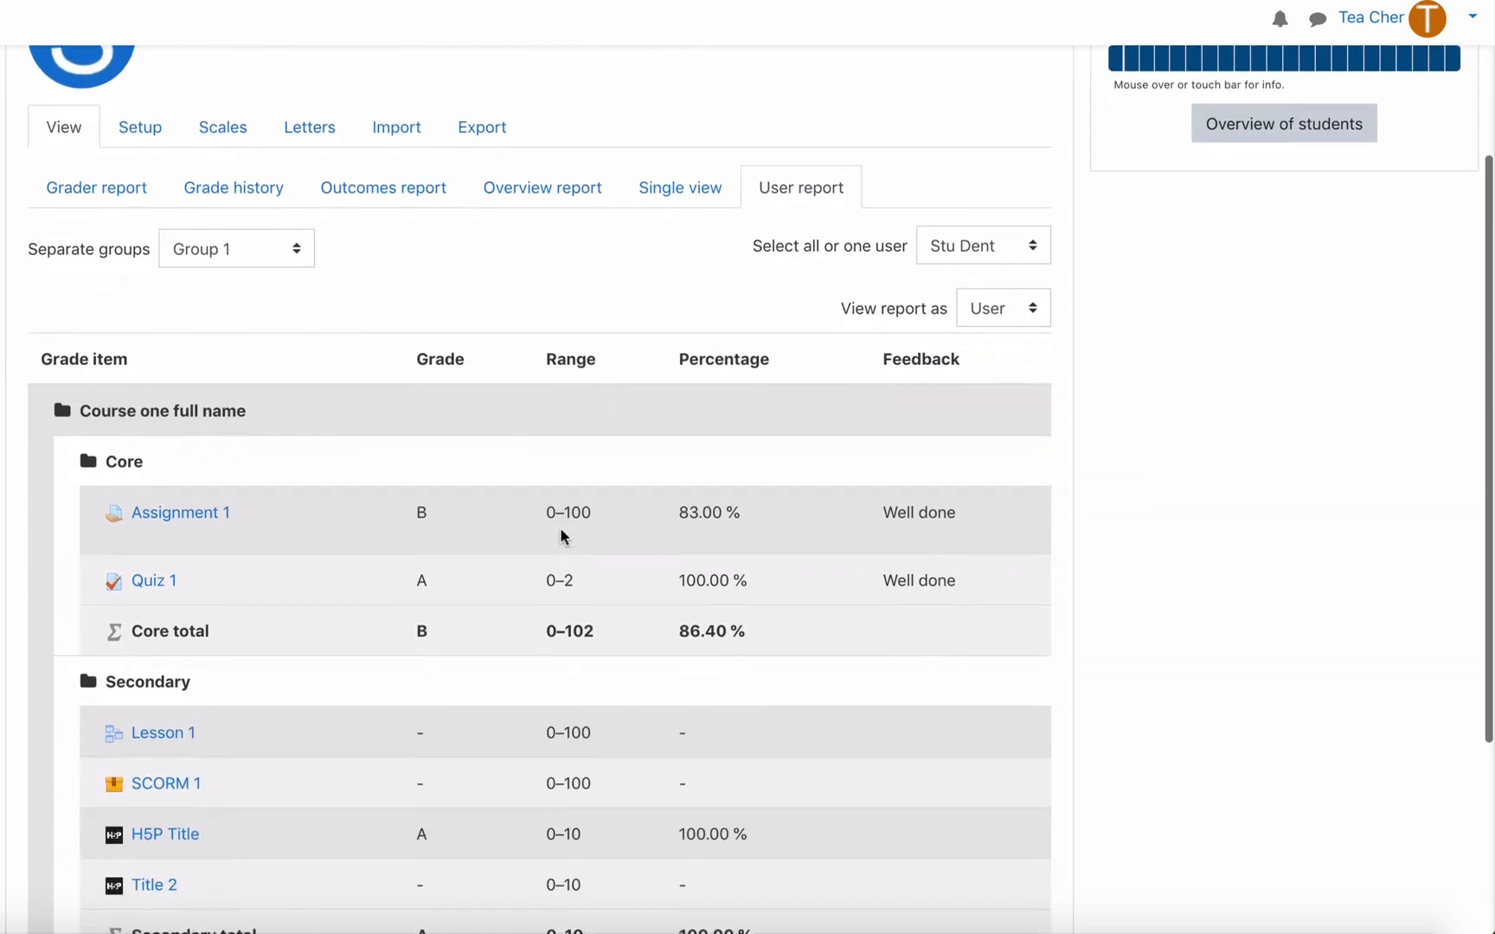
scroll("down", 3)
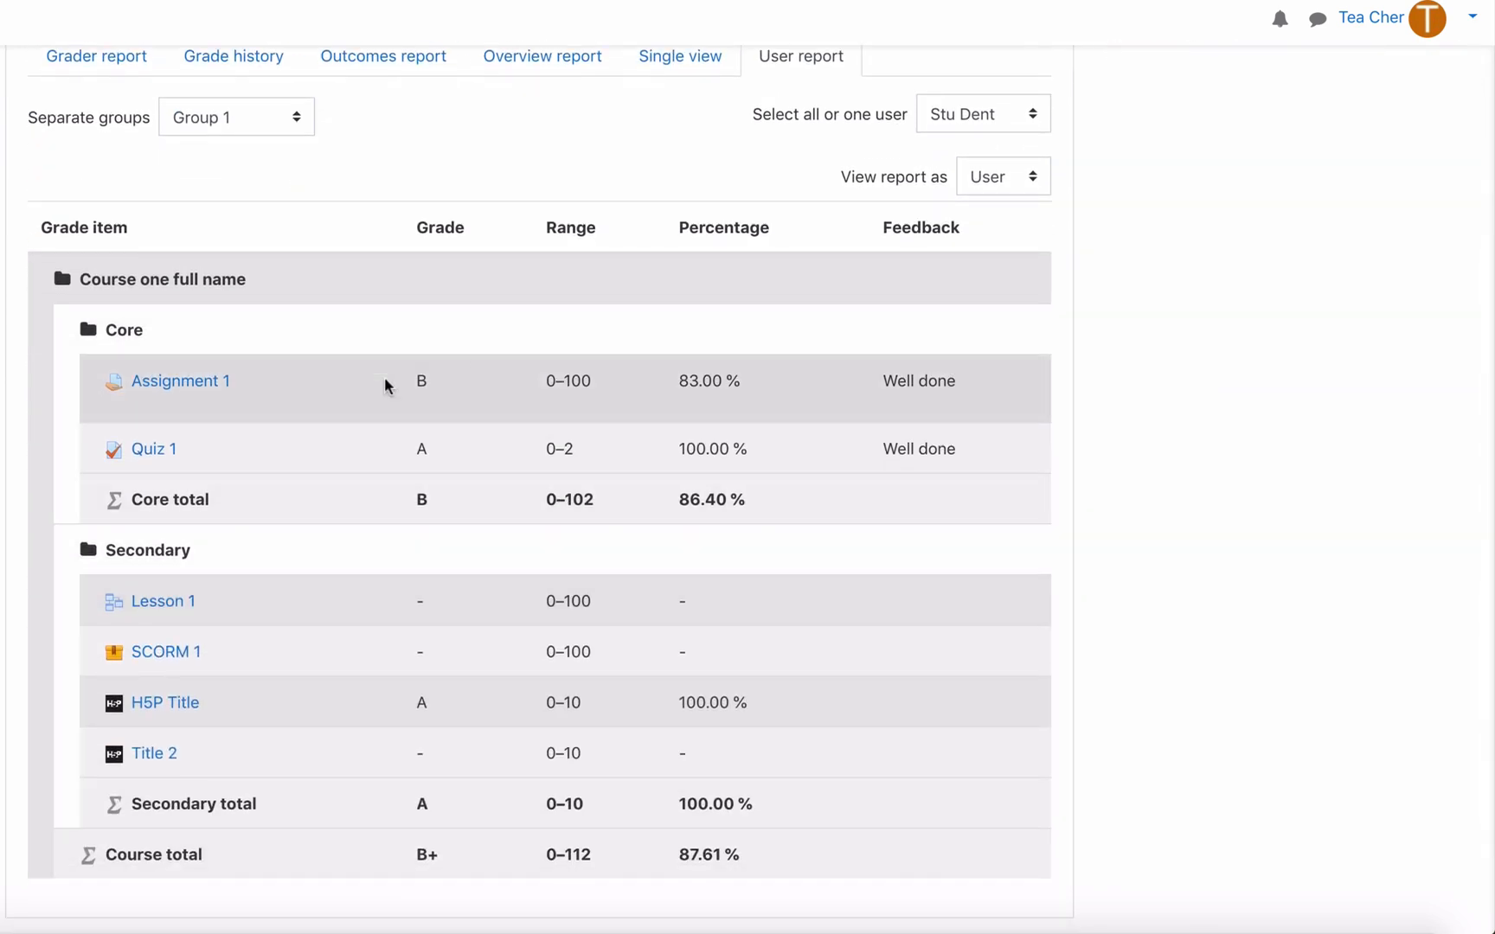
mouse_move(575, 256)
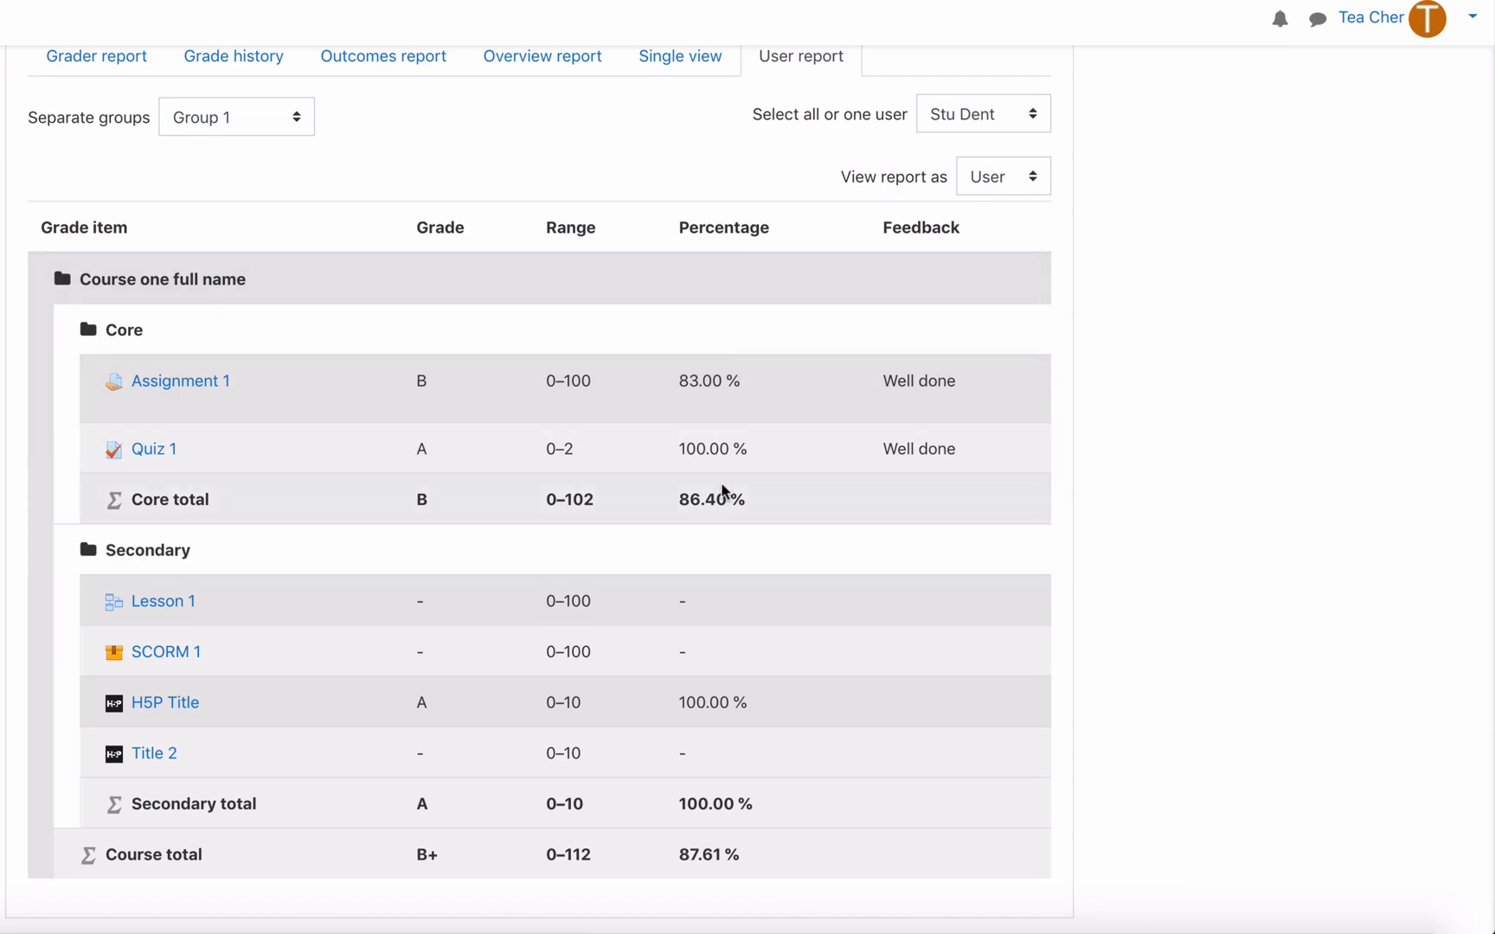
mouse_move(485, 253)
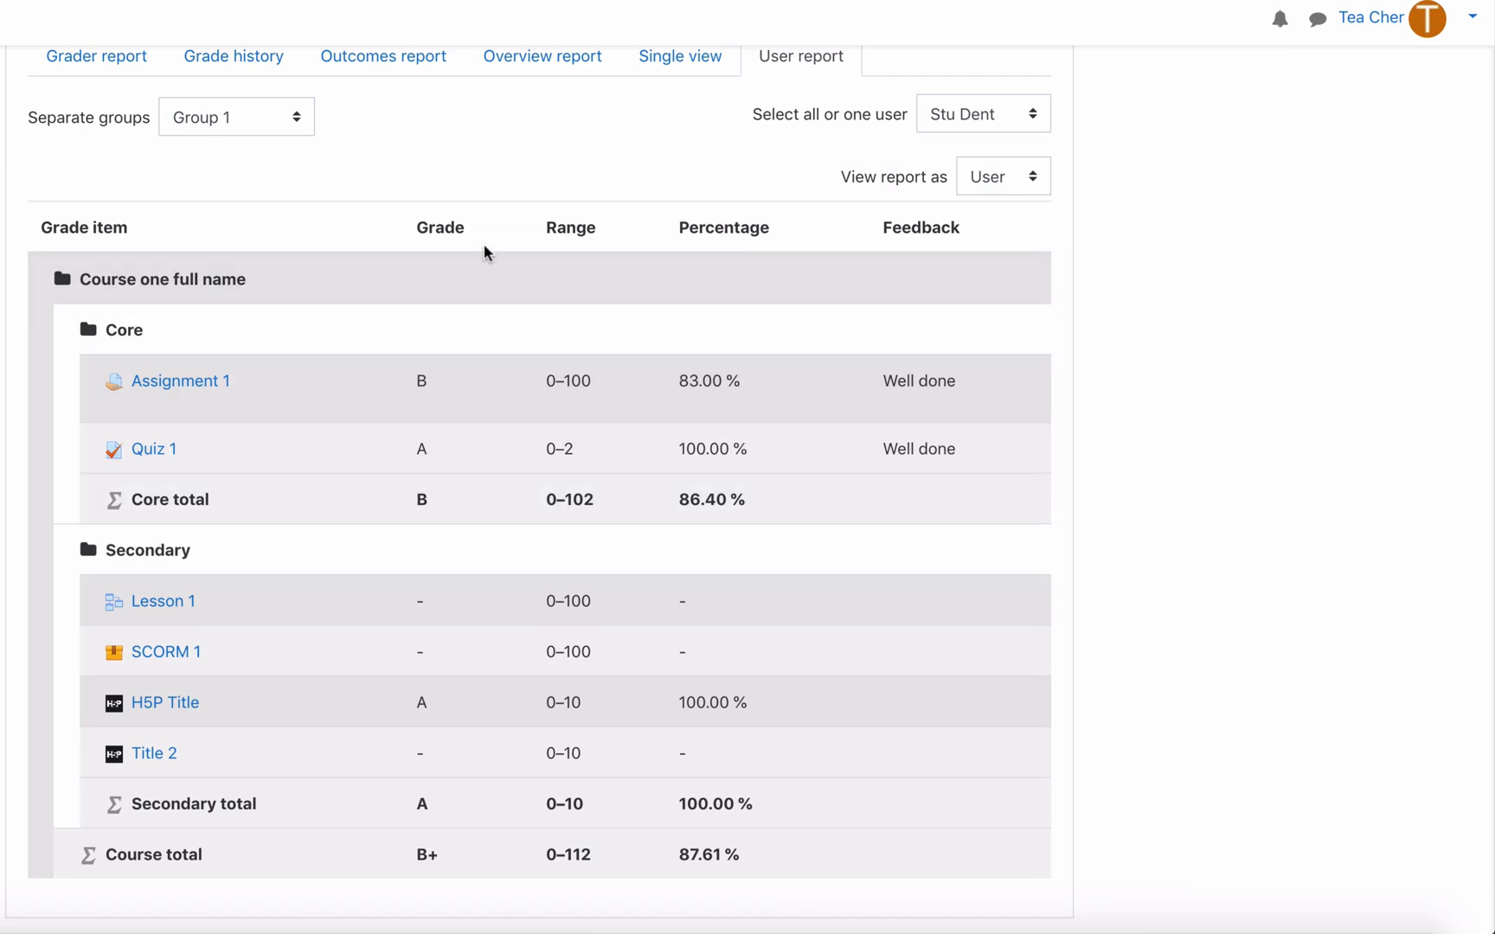
mouse_move(857, 453)
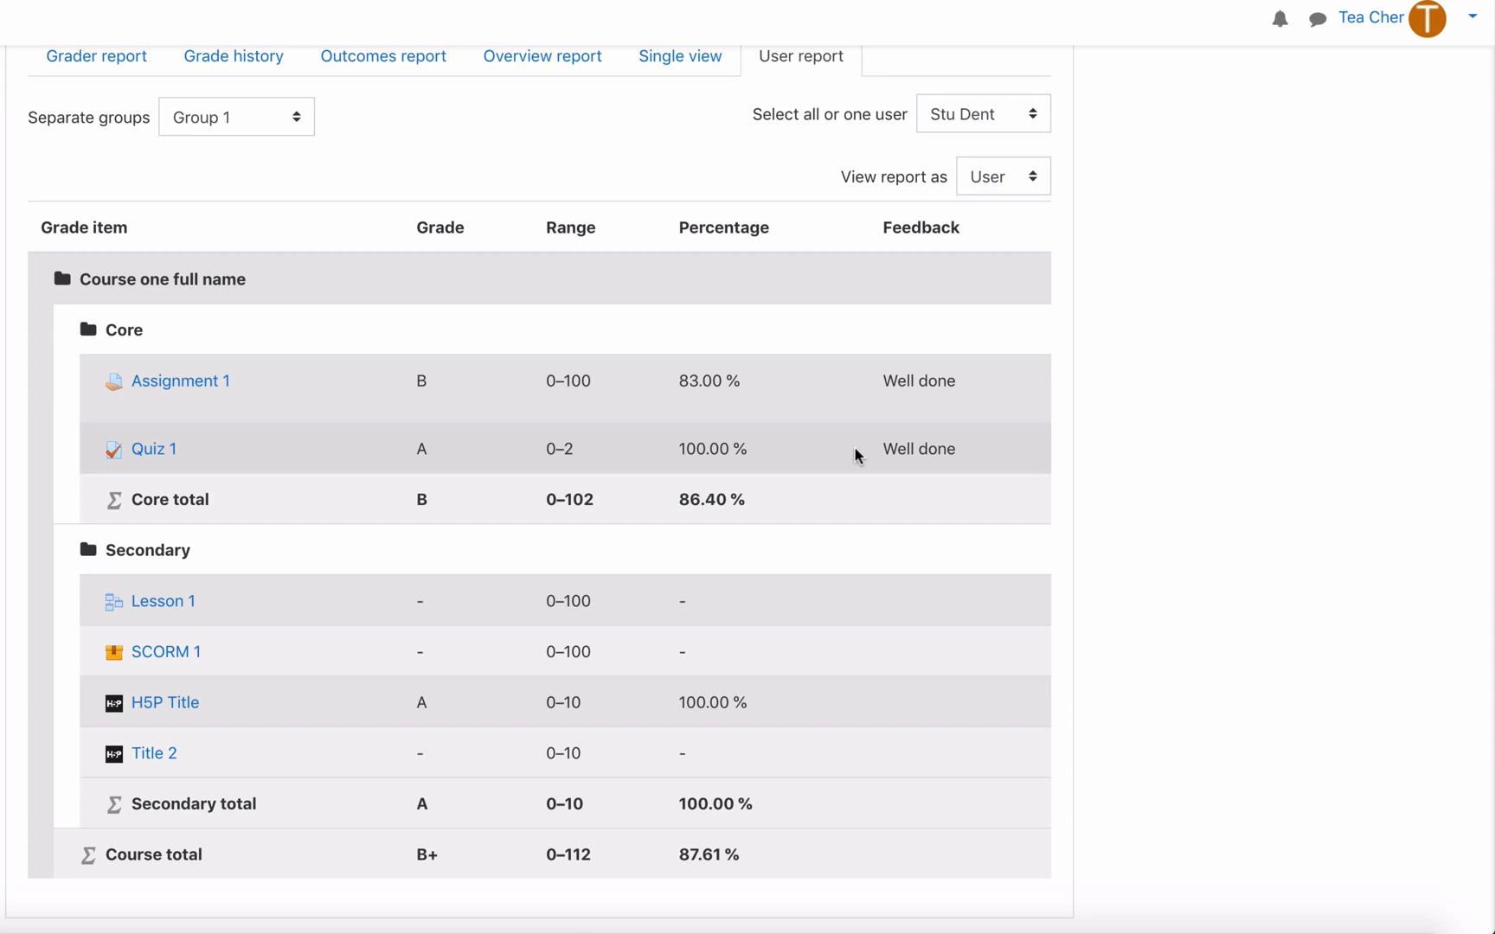
mouse_move(687, 450)
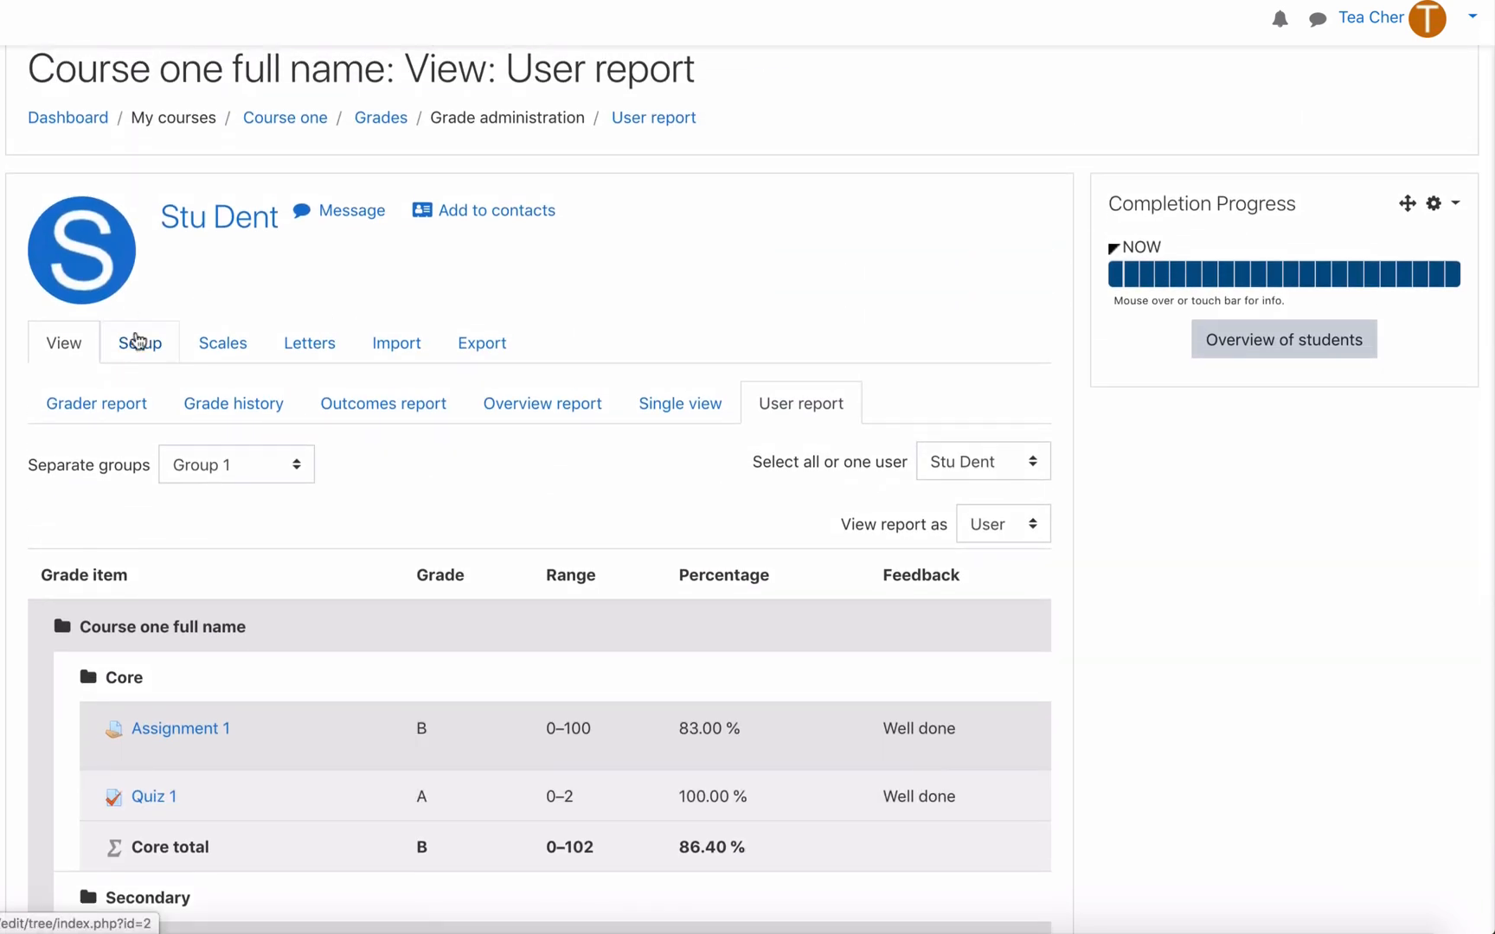
left_click(140, 343)
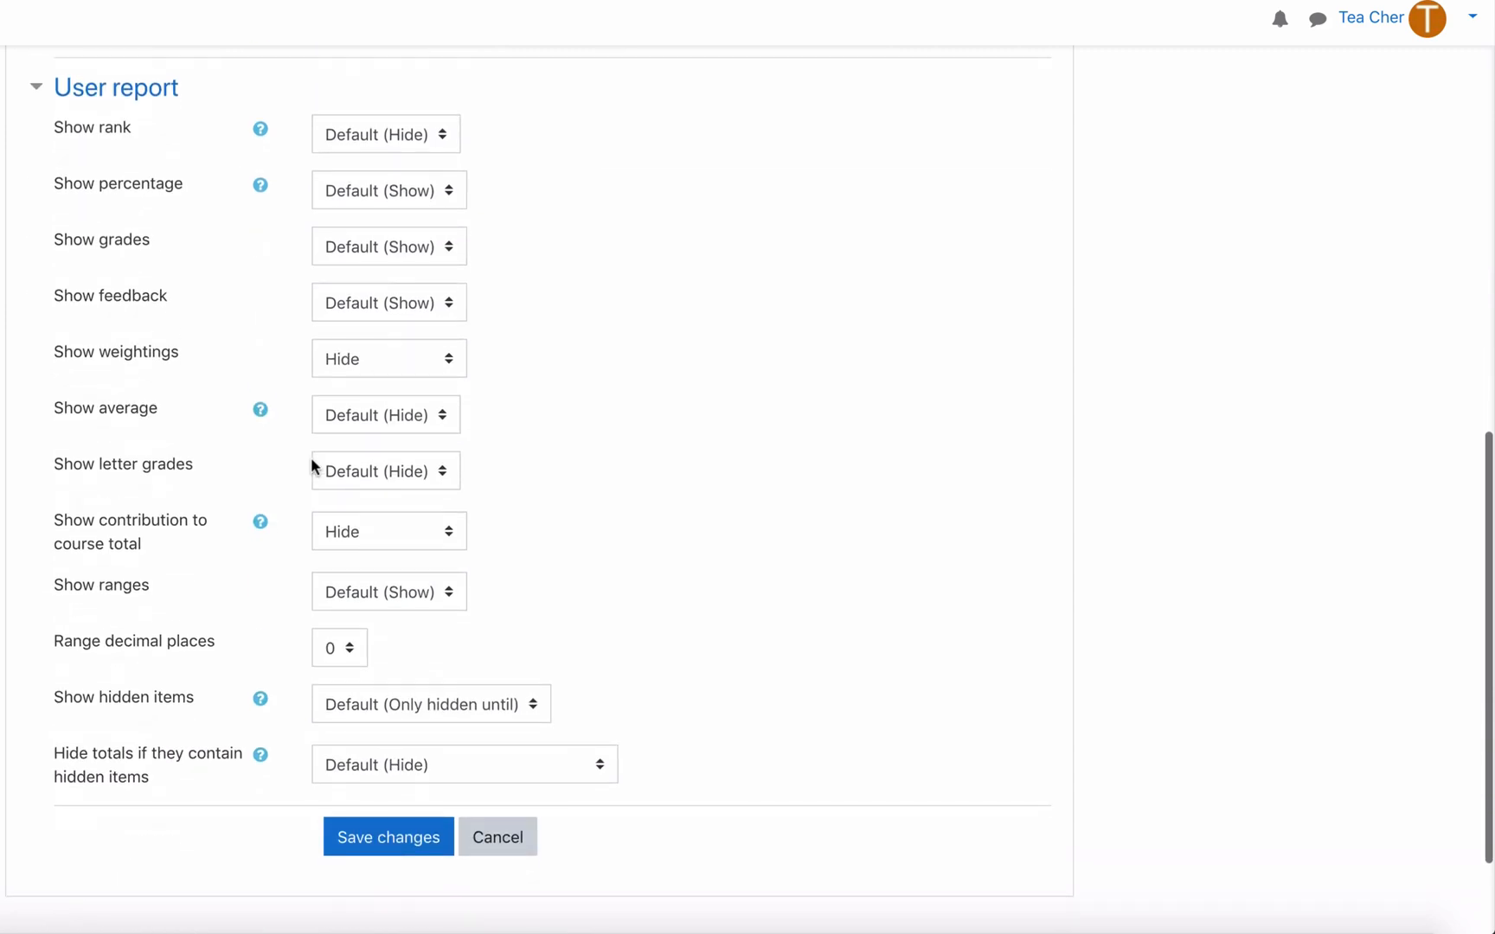